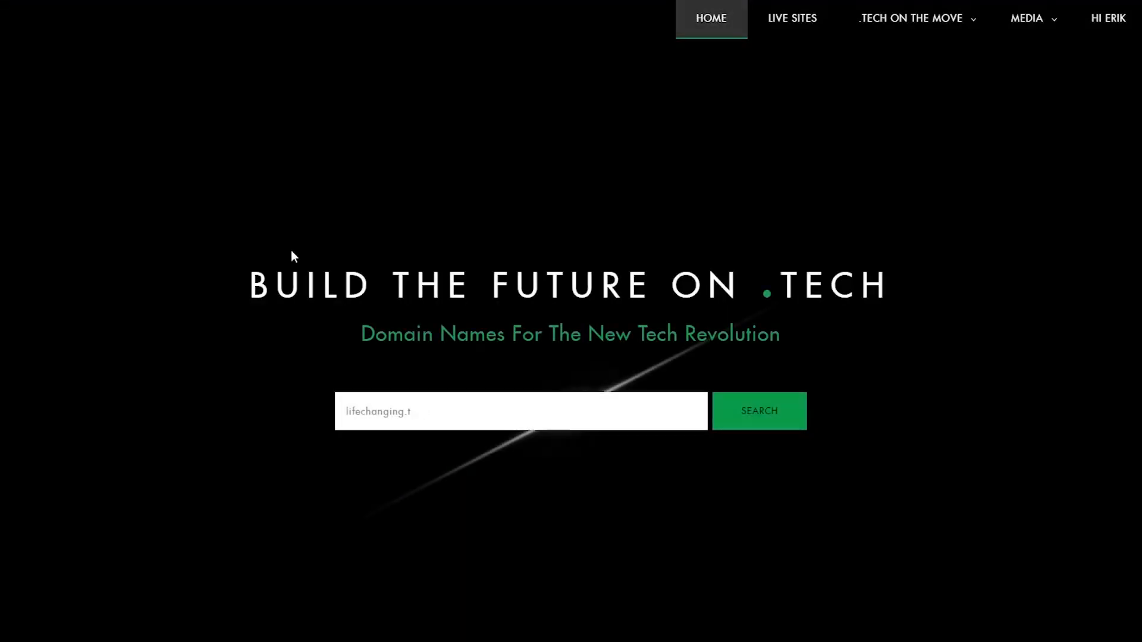
# Browse down through the get.tech home page content
pyautogui.scroll(-3)
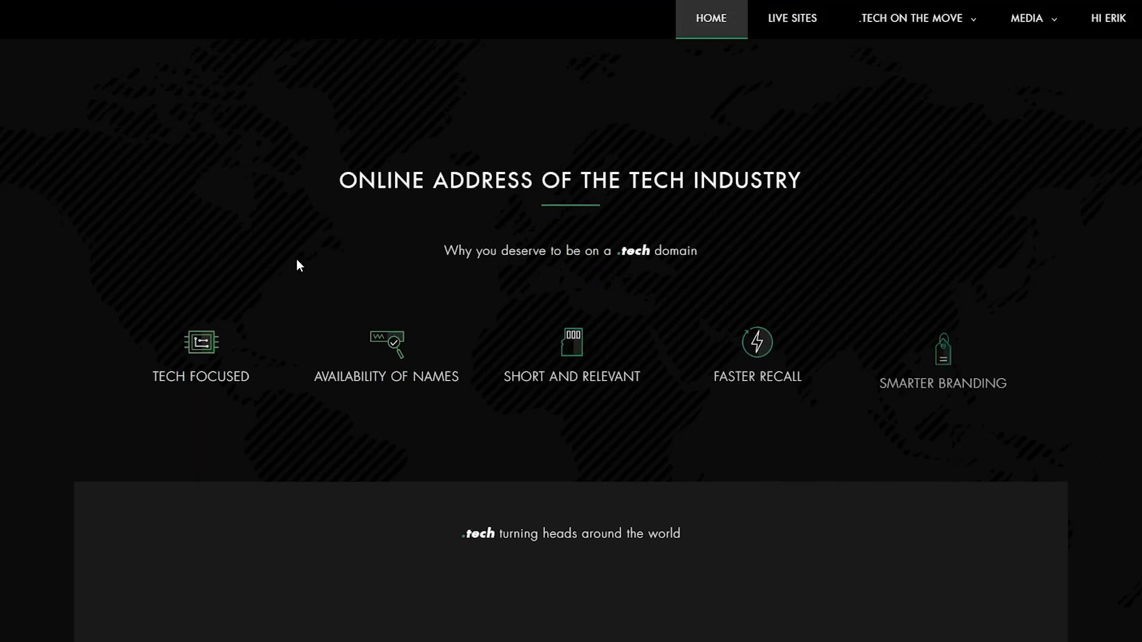
pyautogui.scroll(-3)
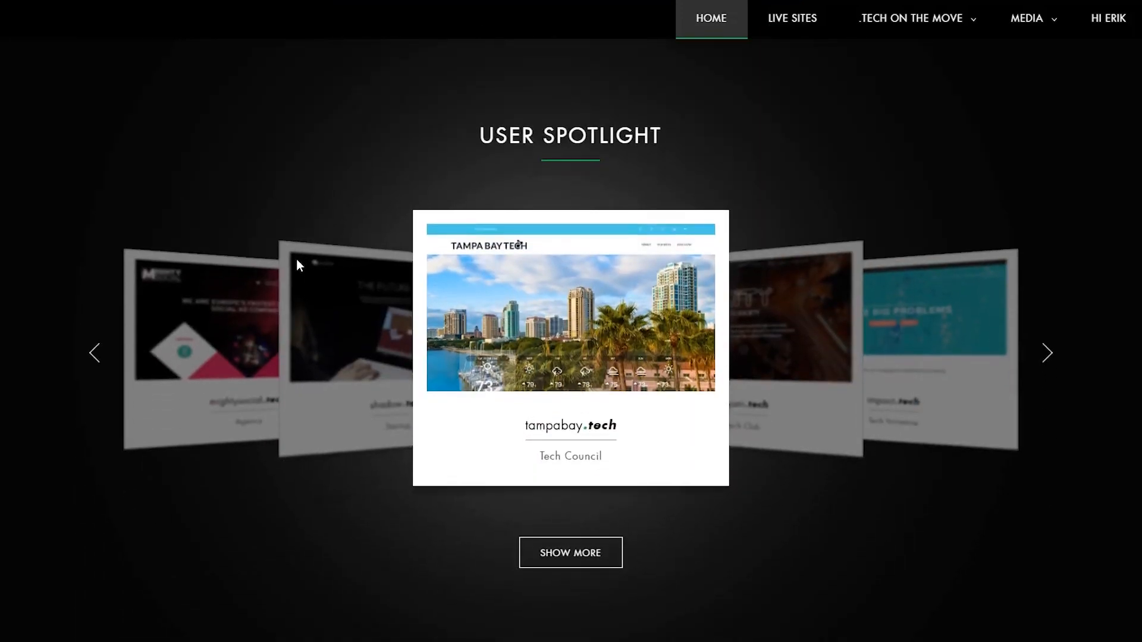
pyautogui.scroll(-3)
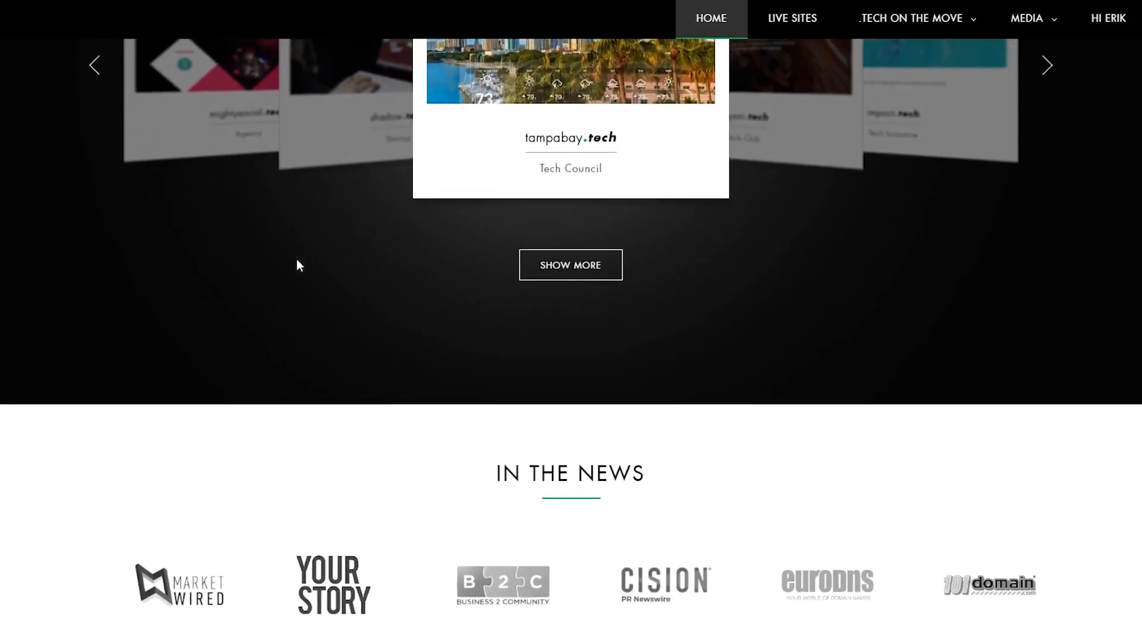
pyautogui.scroll(-3)
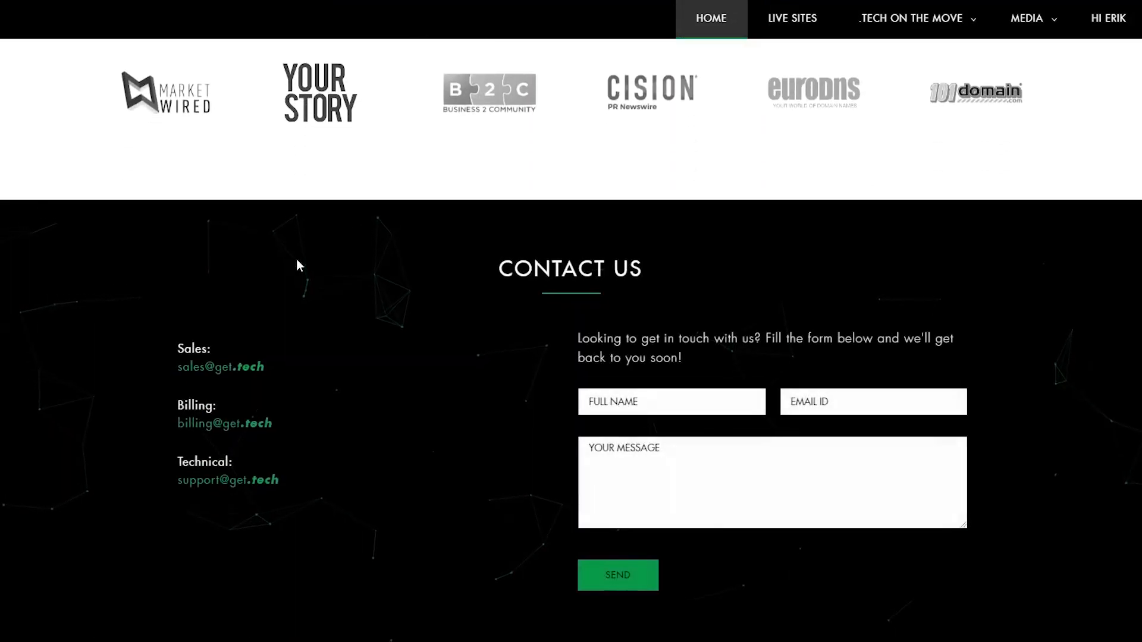
pyautogui.scroll(3)
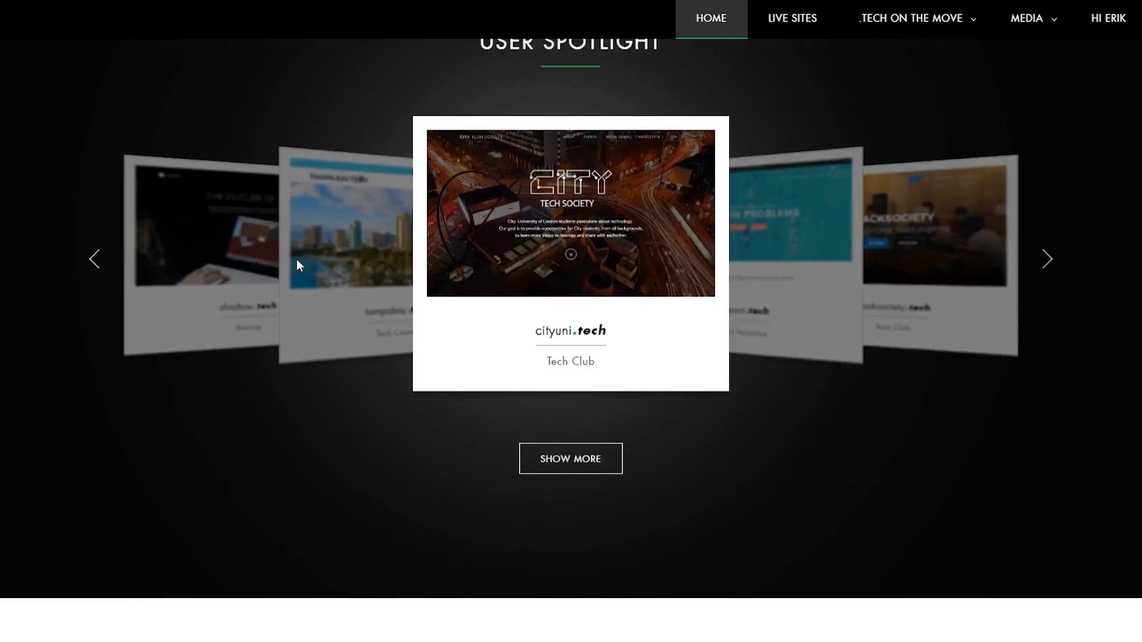
pyautogui.scroll(-3)
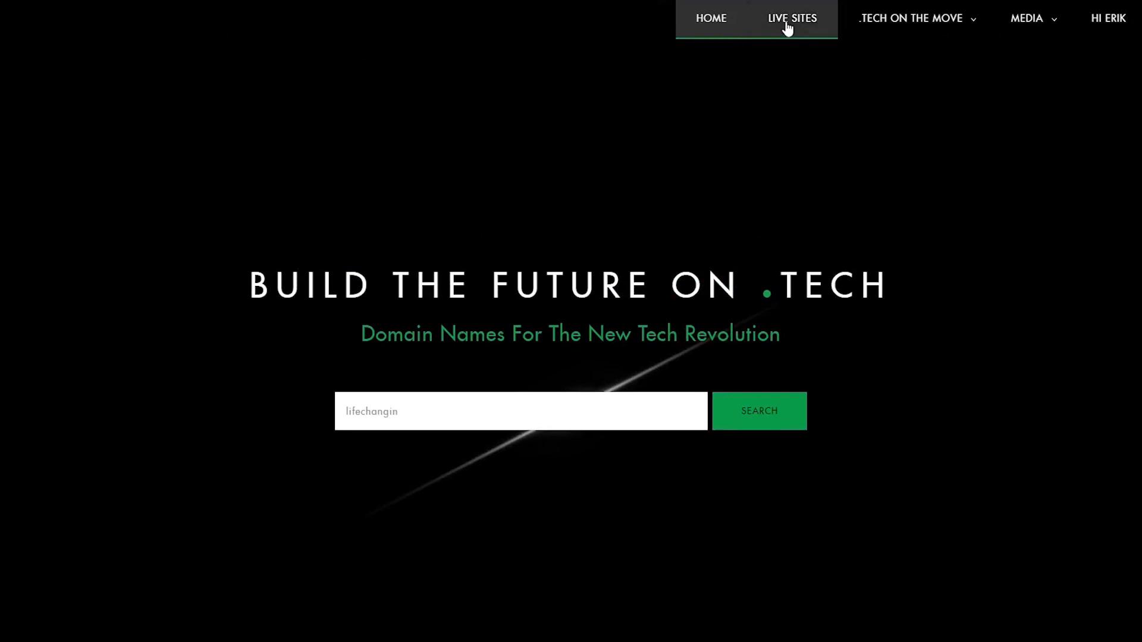
# View the Live Sites gallery, load more showcased .tech sites, then move to the Black Friday pre-registration page
pyautogui.click(793, 18)
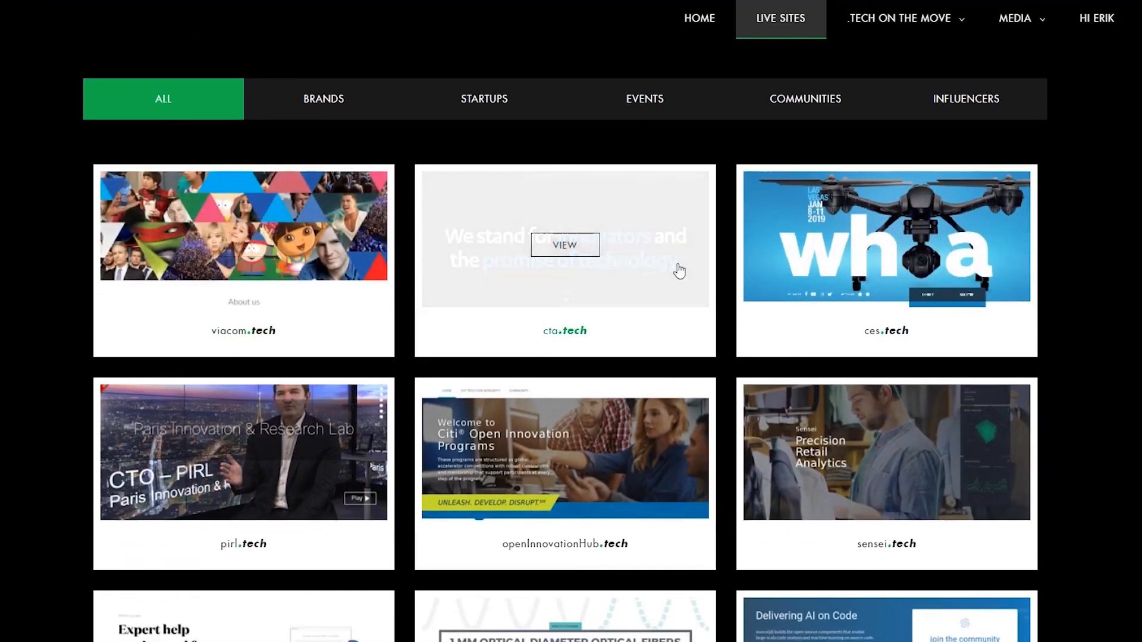
pyautogui.scroll(-3)
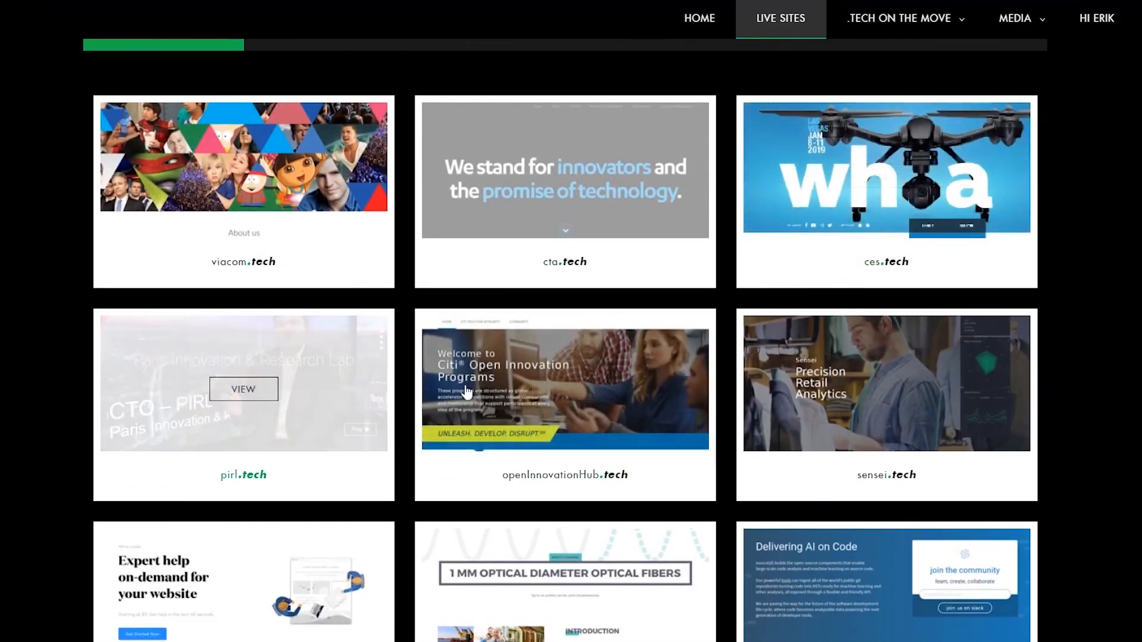
pyautogui.scroll(-3)
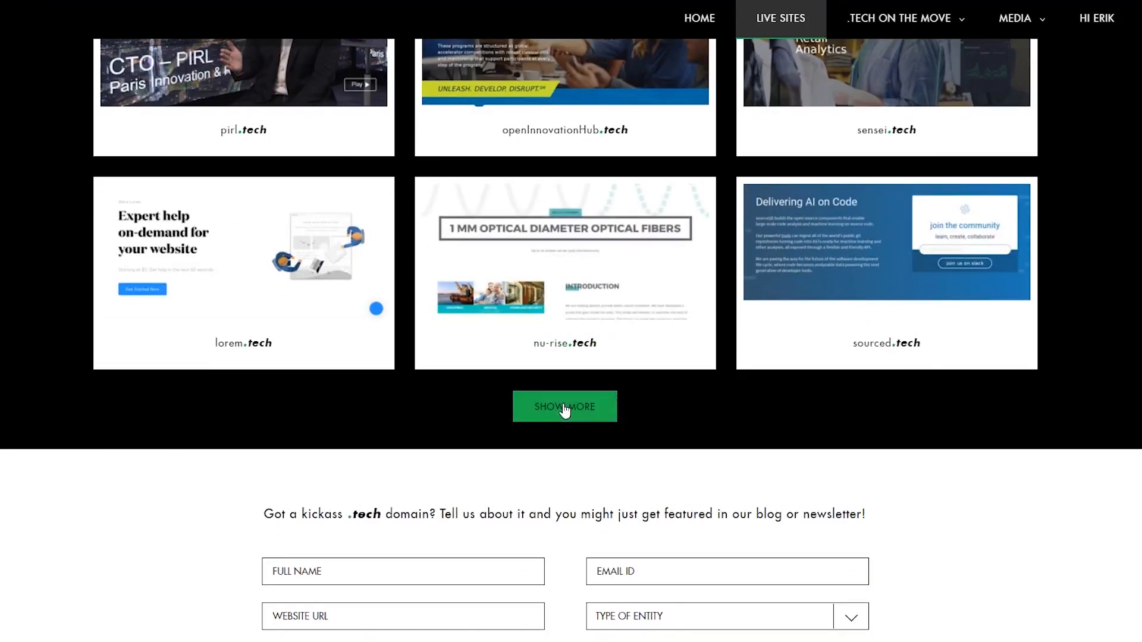
pyautogui.click(564, 407)
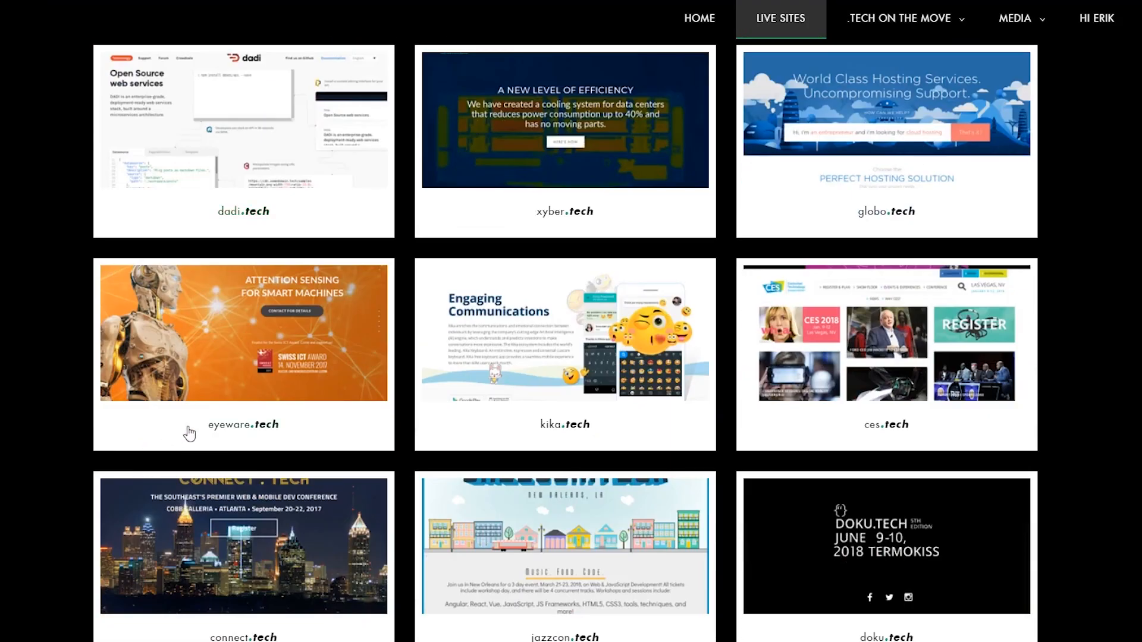
pyautogui.scroll(-3)
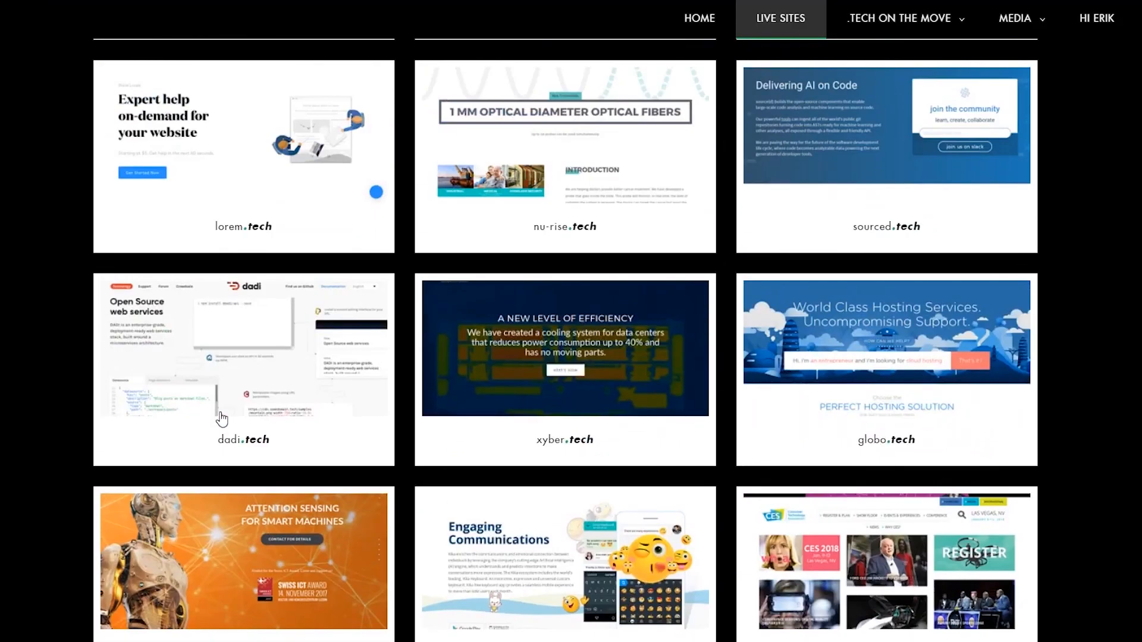
pyautogui.click(901, 18)
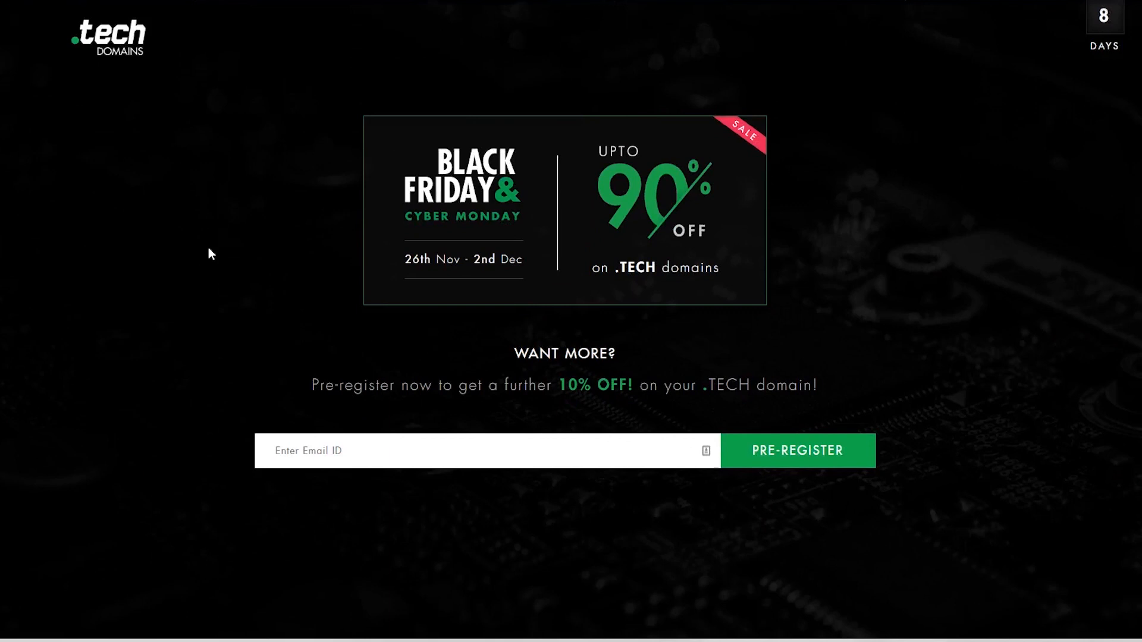
pyautogui.scroll(-3)
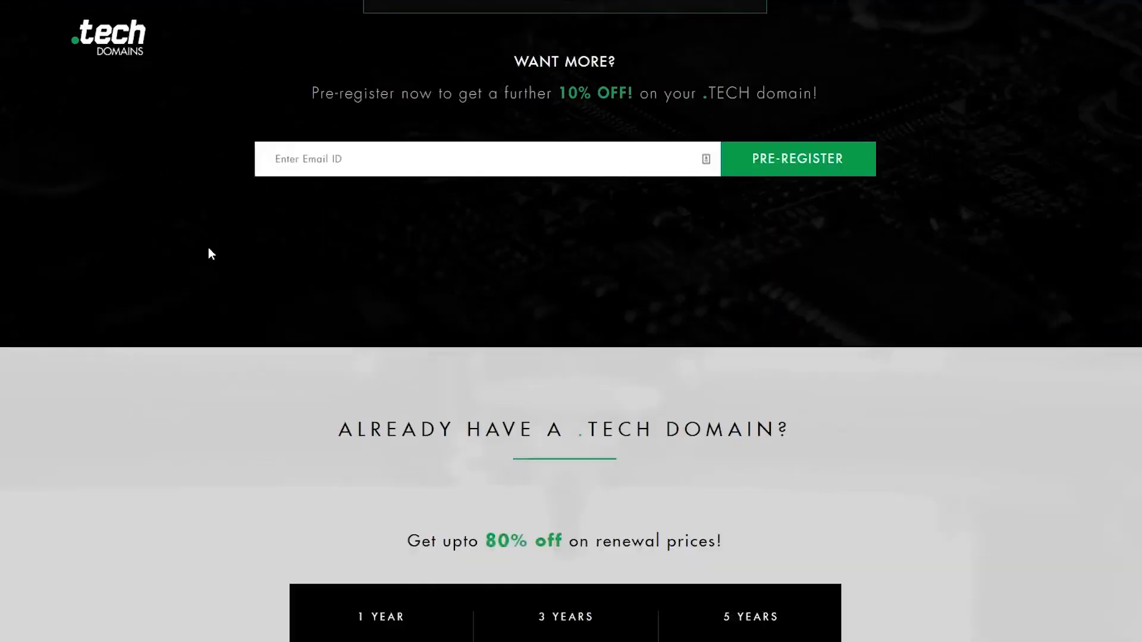
pyautogui.scroll(-3)
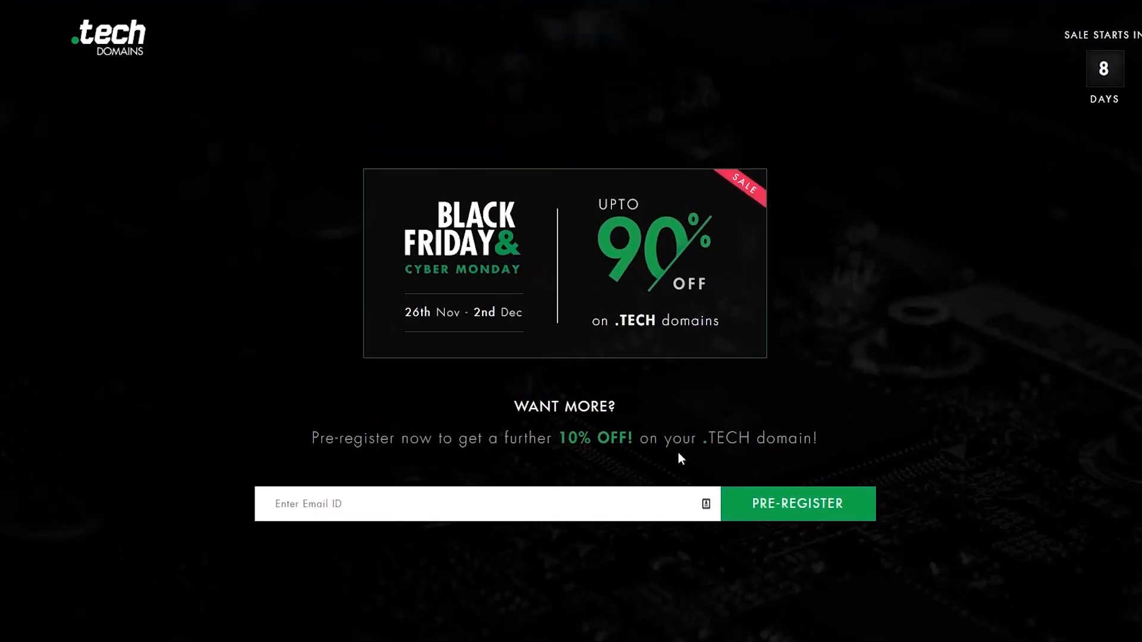
pyautogui.moveTo(1053, 259)
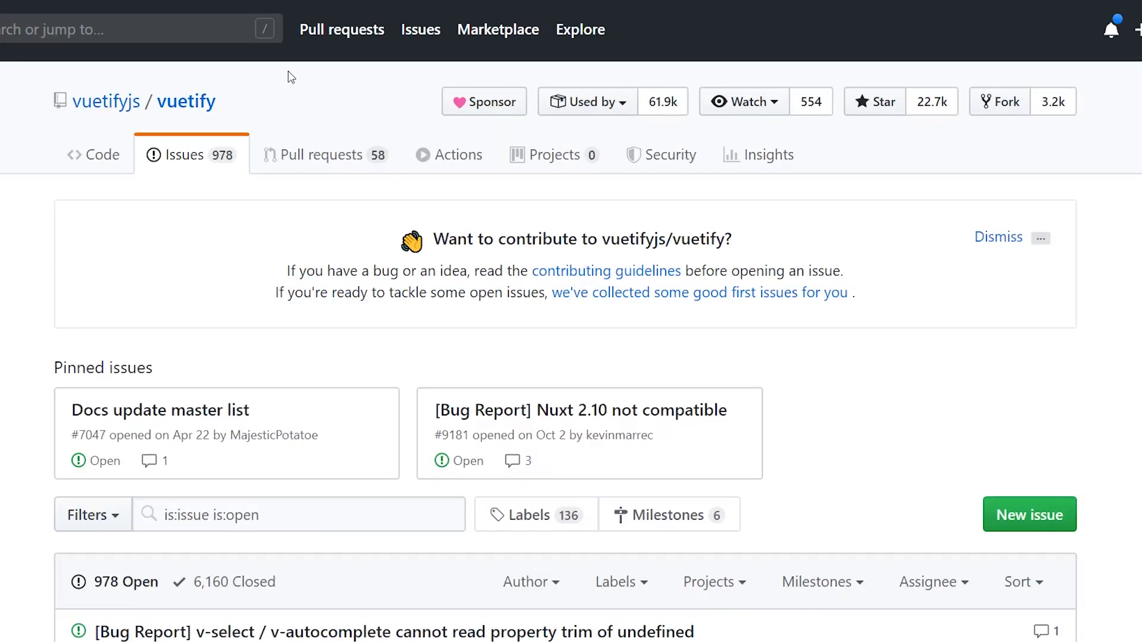
pyautogui.moveTo(341, 29)
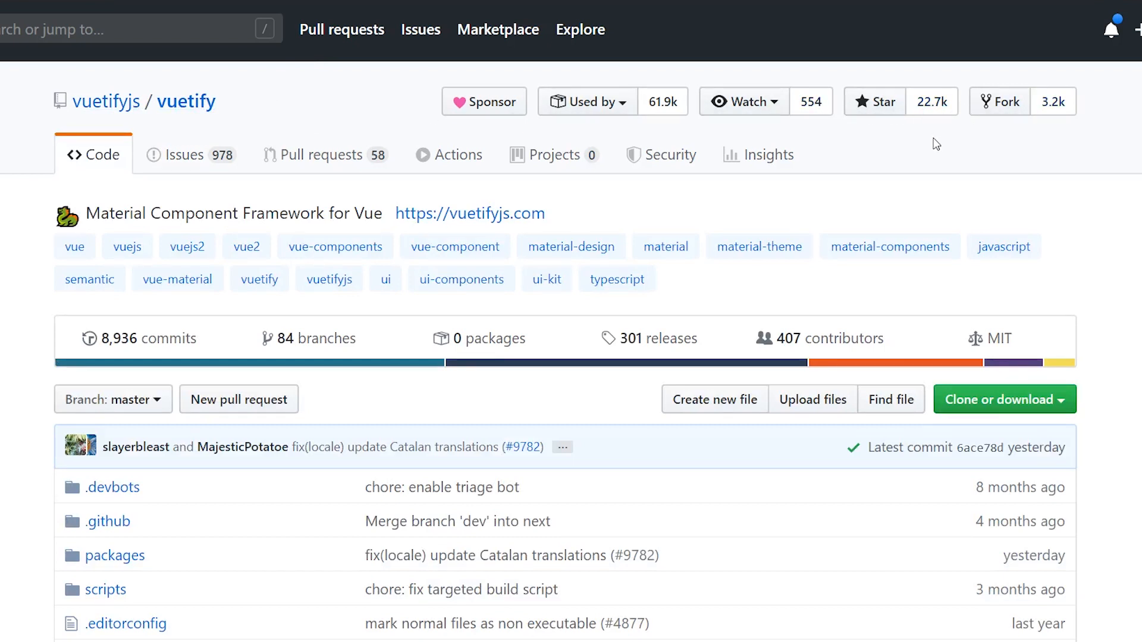
# Look through the vuetifyjs/vuetify repository file list and return to the top
pyautogui.scroll(-3)
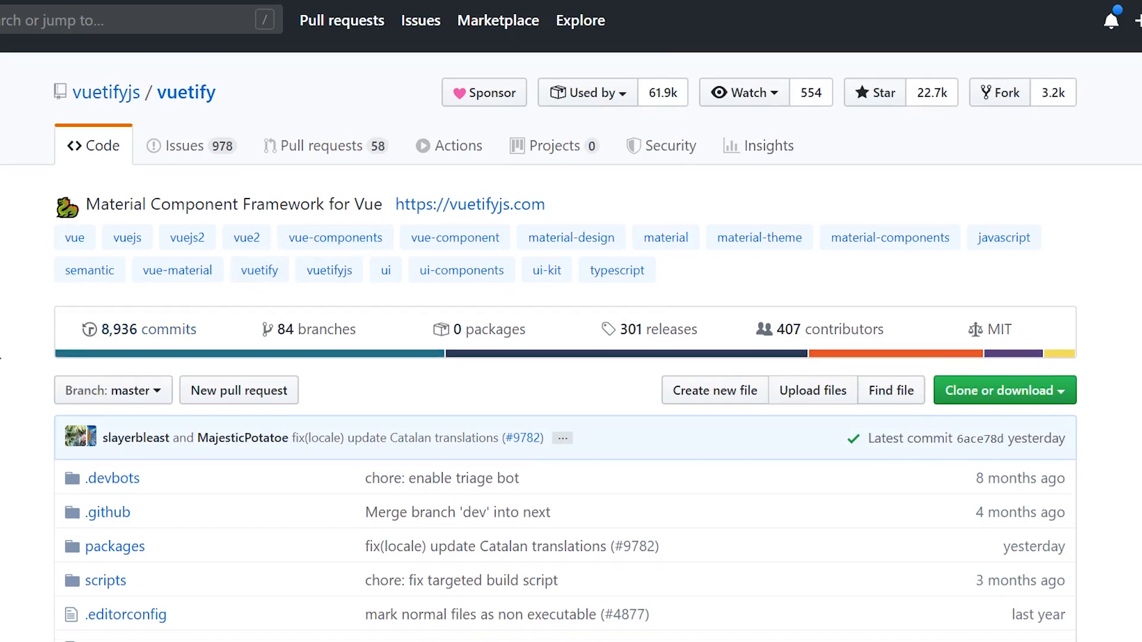
pyautogui.scroll(-3)
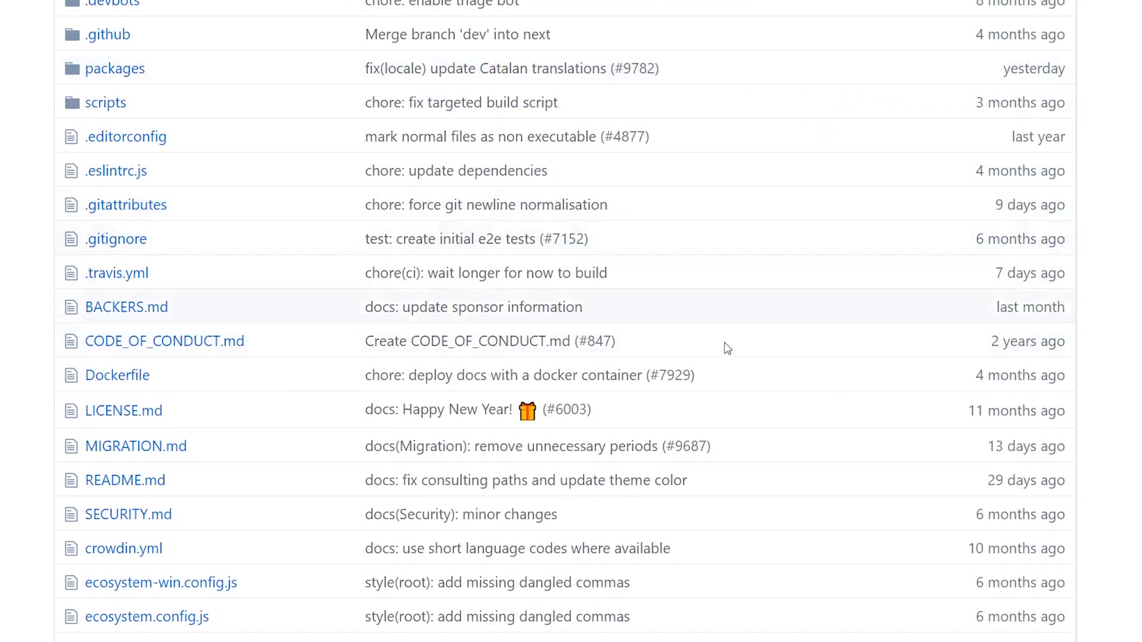
pyautogui.scroll(3)
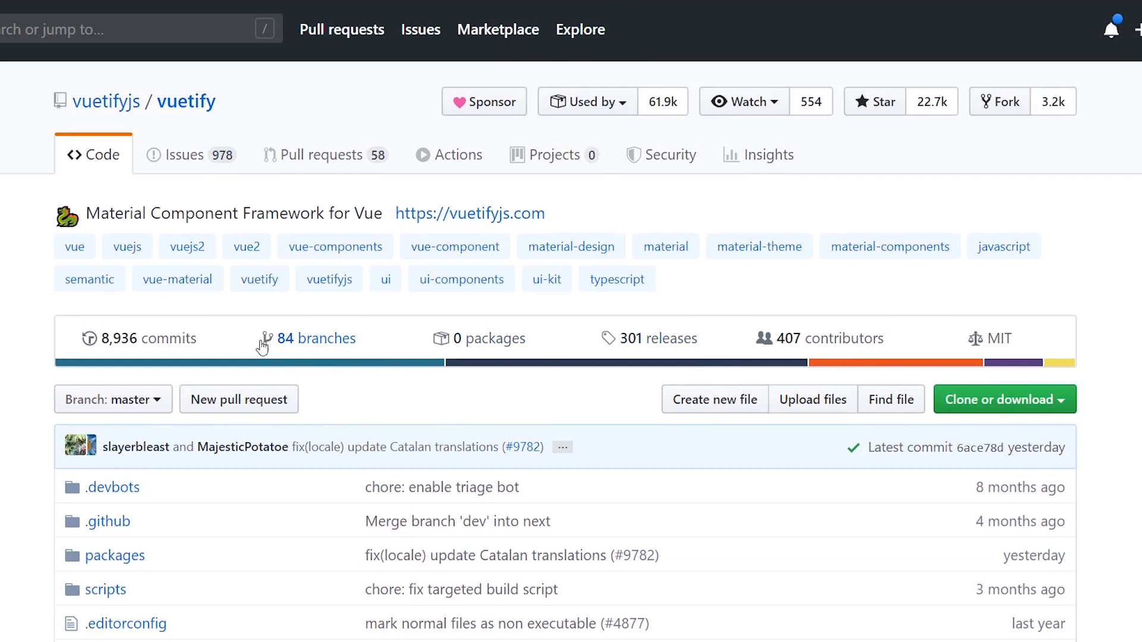
pyautogui.moveTo(352, 161)
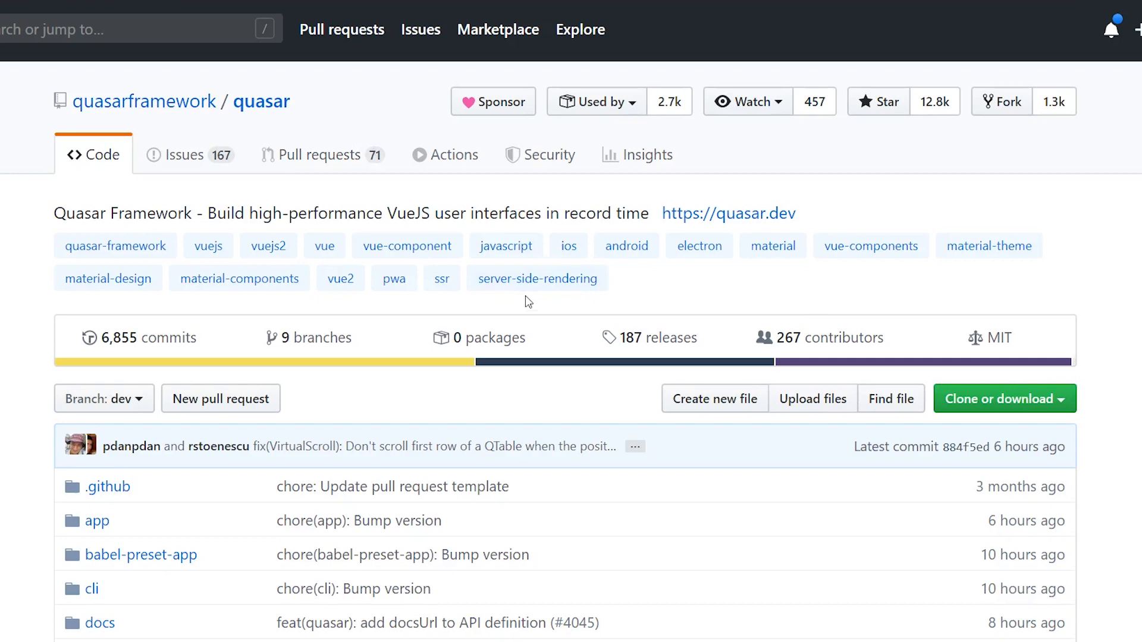
pyautogui.scroll(-3)
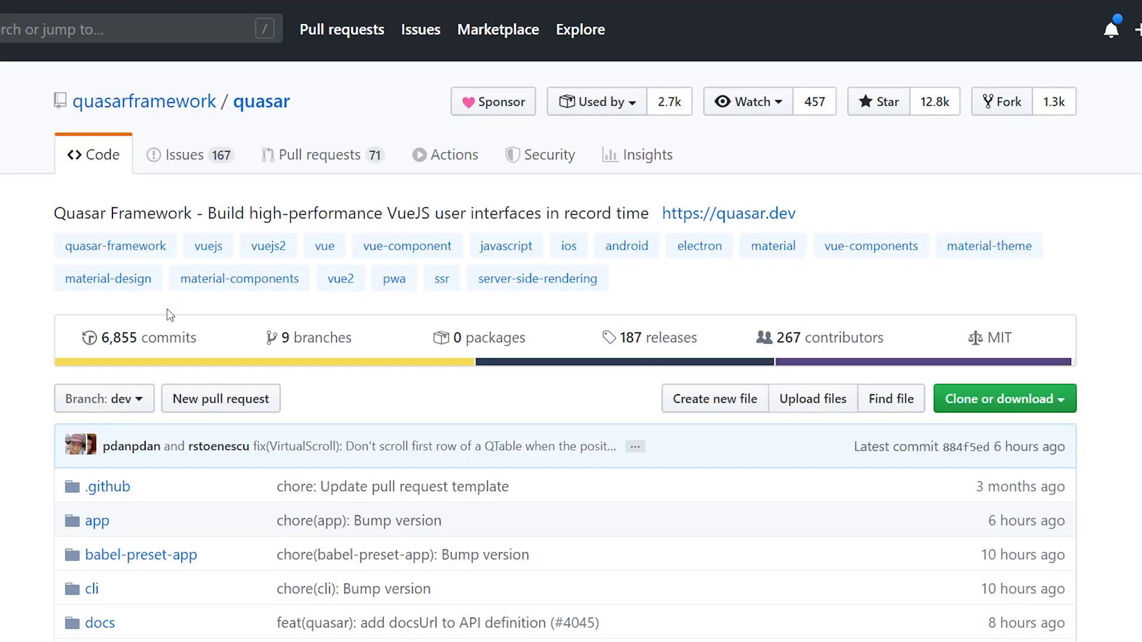
pyautogui.moveTo(216, 159)
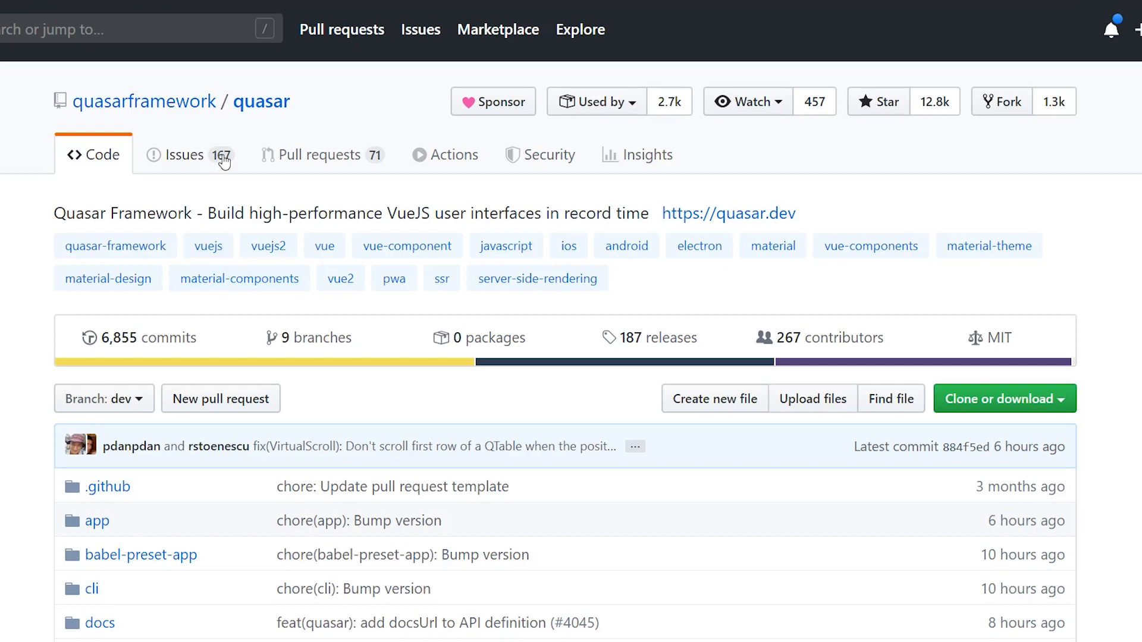
pyautogui.moveTo(408, 336)
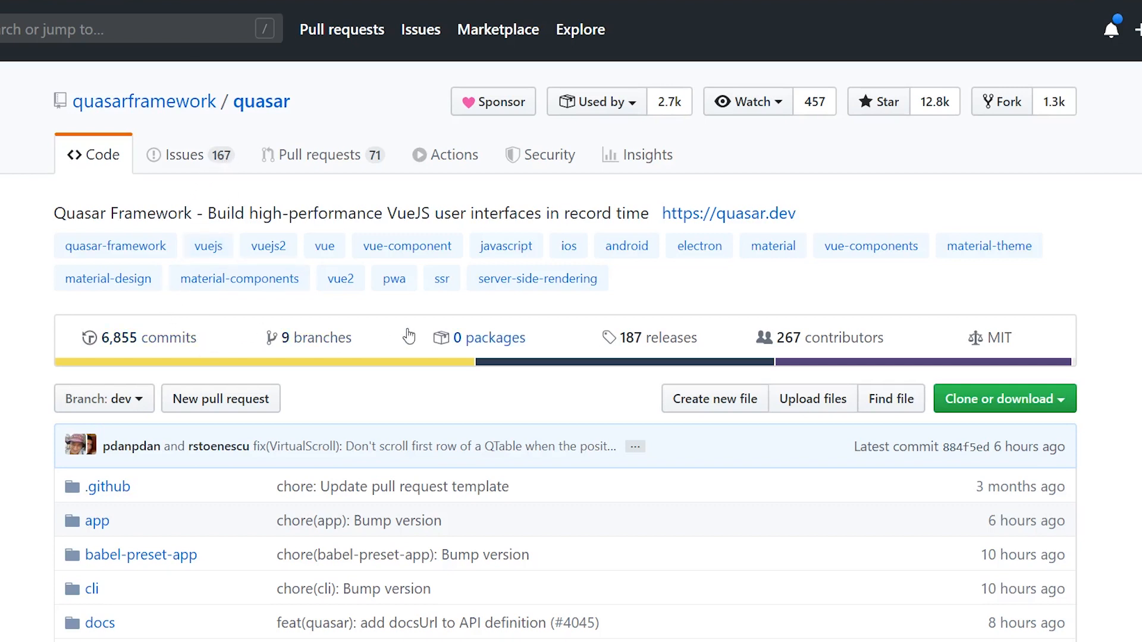
pyautogui.moveTo(343, 174)
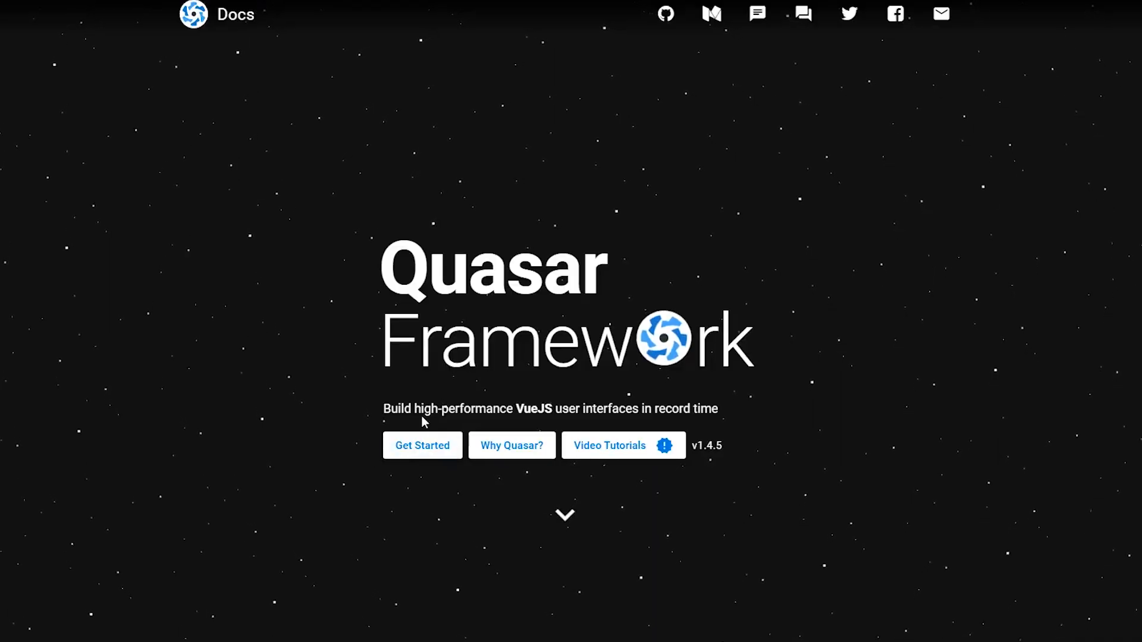
# Reach the Why Quasar introduction page and its 'Also because' list of reasons
pyautogui.moveTo(424, 408); pyautogui.dragTo(718, 408)
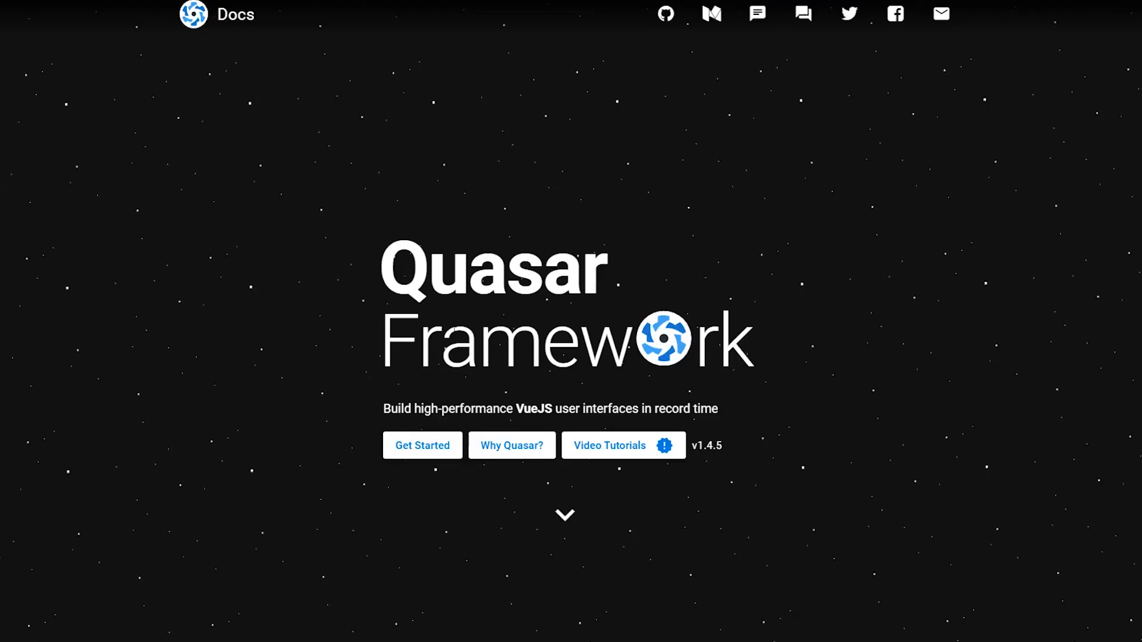
pyautogui.click(511, 445)
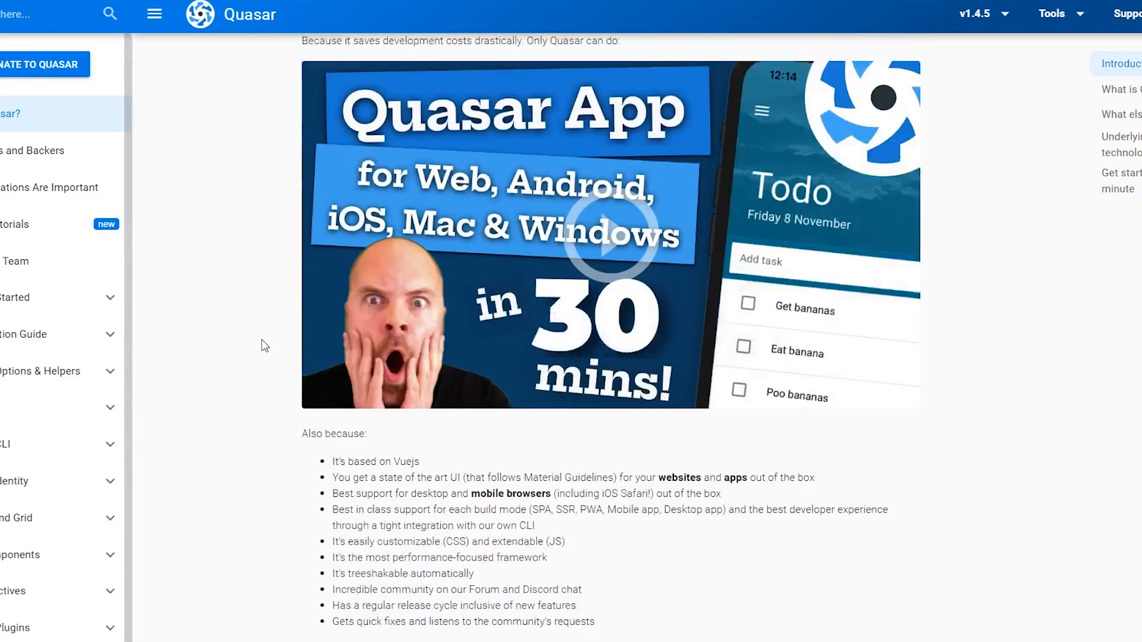
pyautogui.scroll(-3)
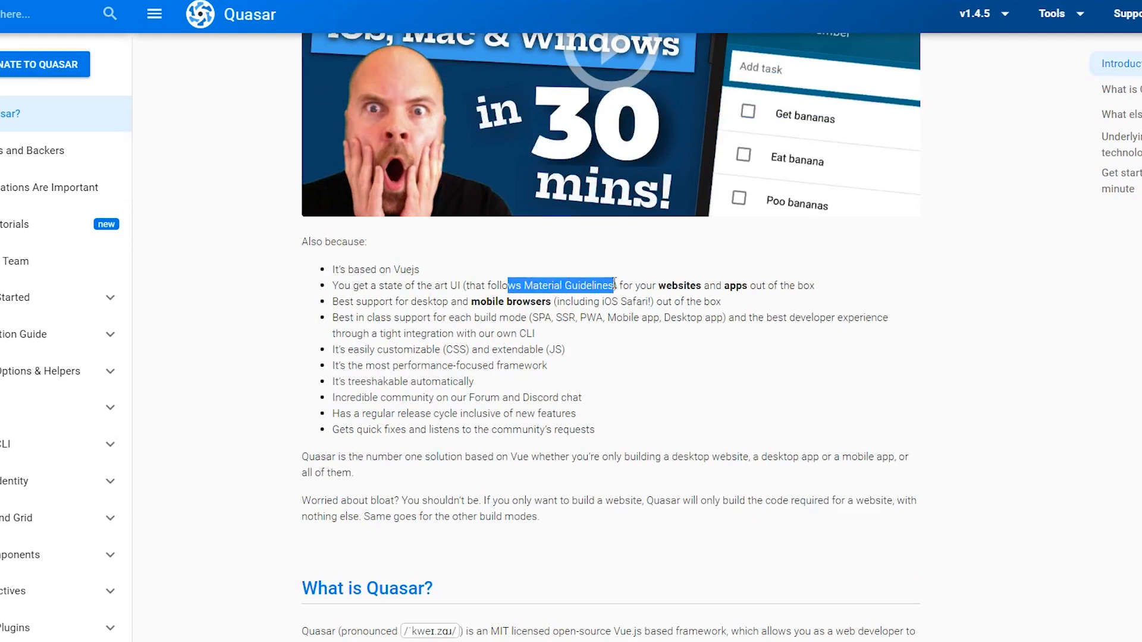
# Highlight part of the build-mode line about mobile and desktop apps
pyautogui.click(478, 284)
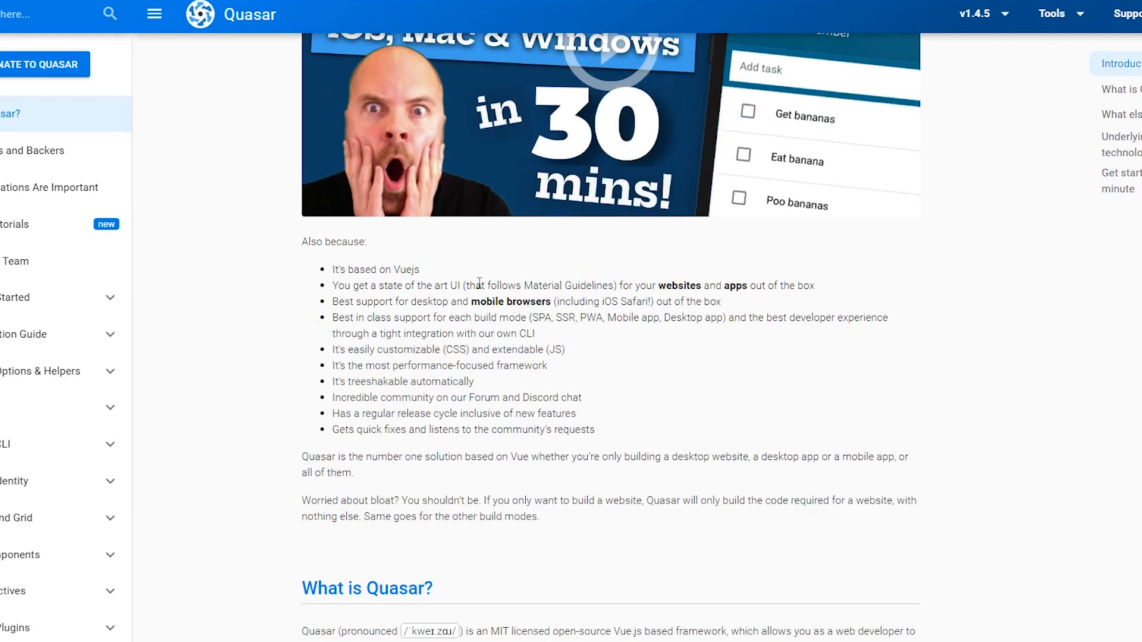
pyautogui.moveTo(467, 284); pyautogui.dragTo(614, 284)
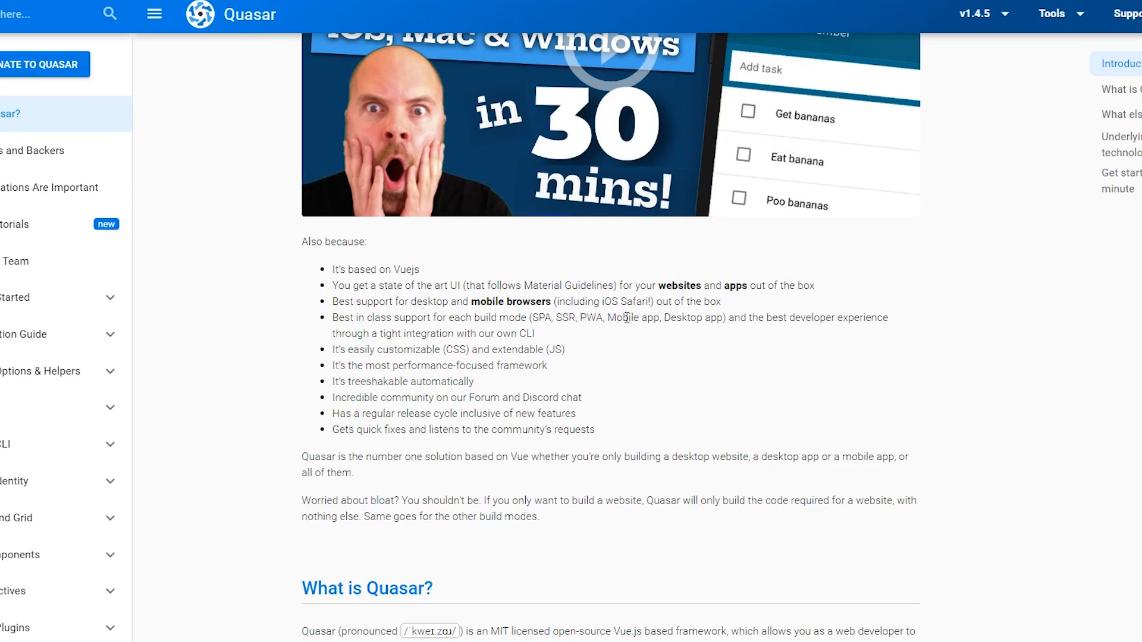
pyautogui.moveTo(615, 318); pyautogui.dragTo(673, 318)
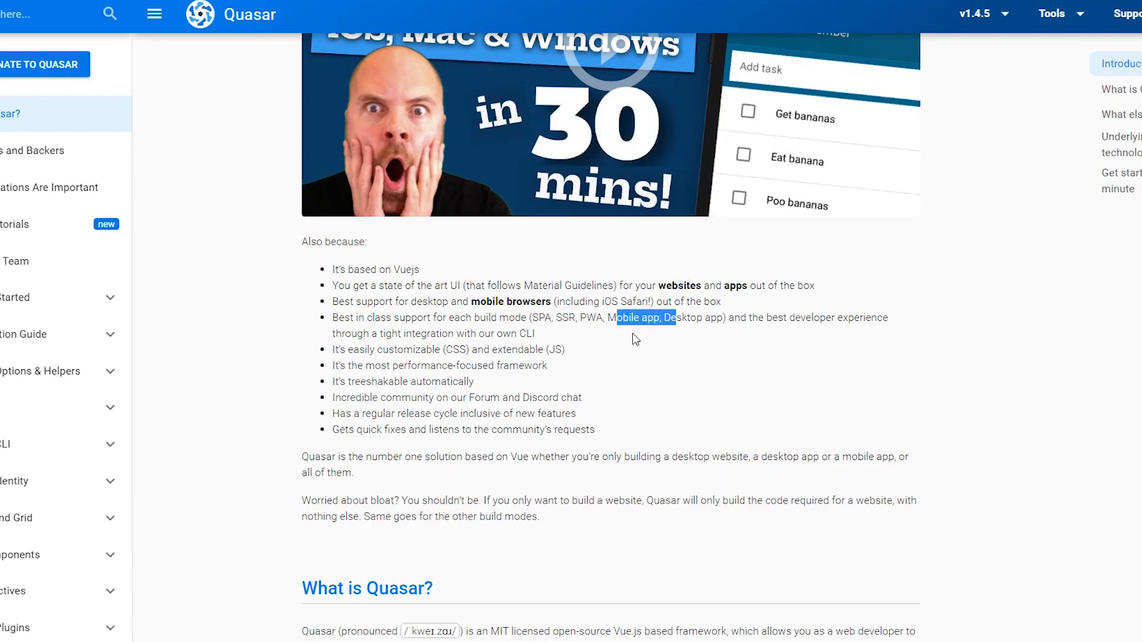
pyautogui.moveTo(48, 375)
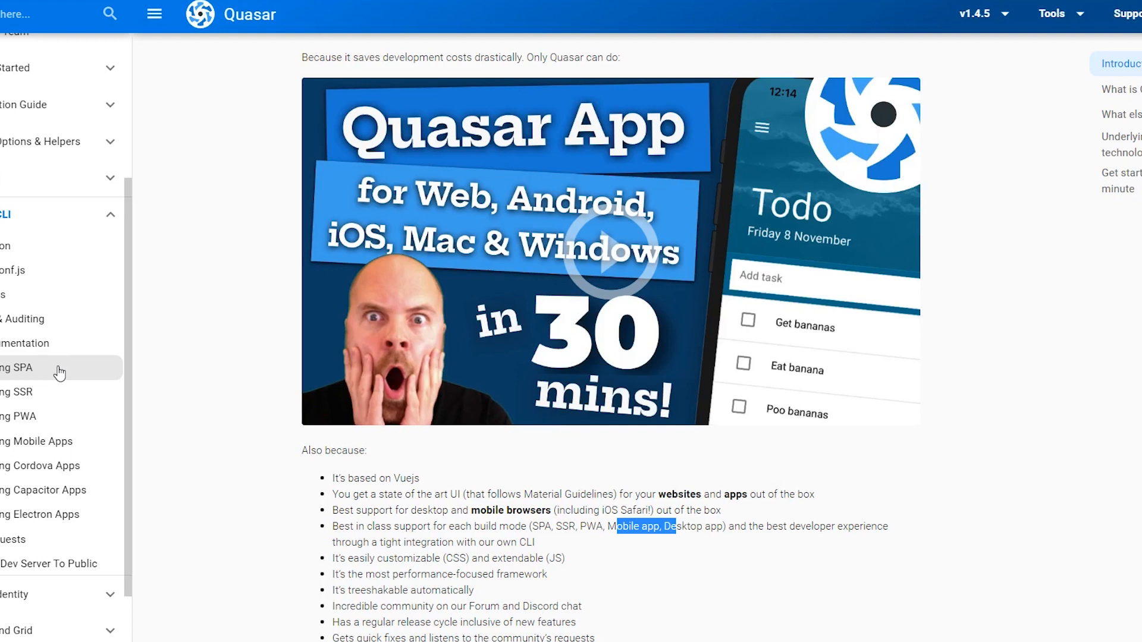
pyautogui.moveTo(48, 482)
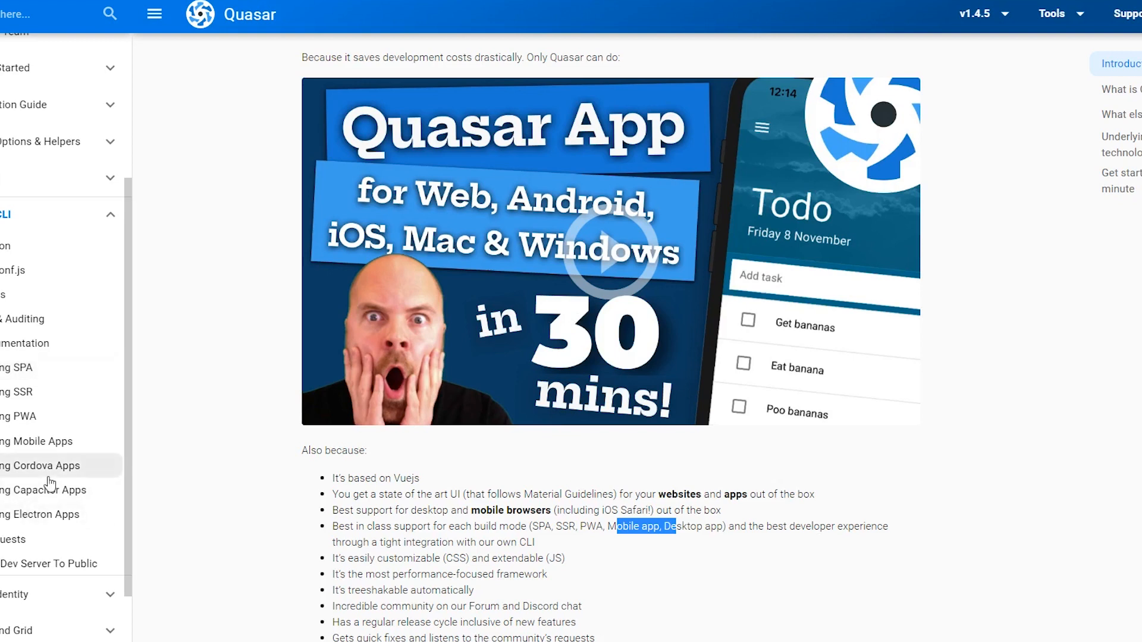
pyautogui.moveTo(69, 472)
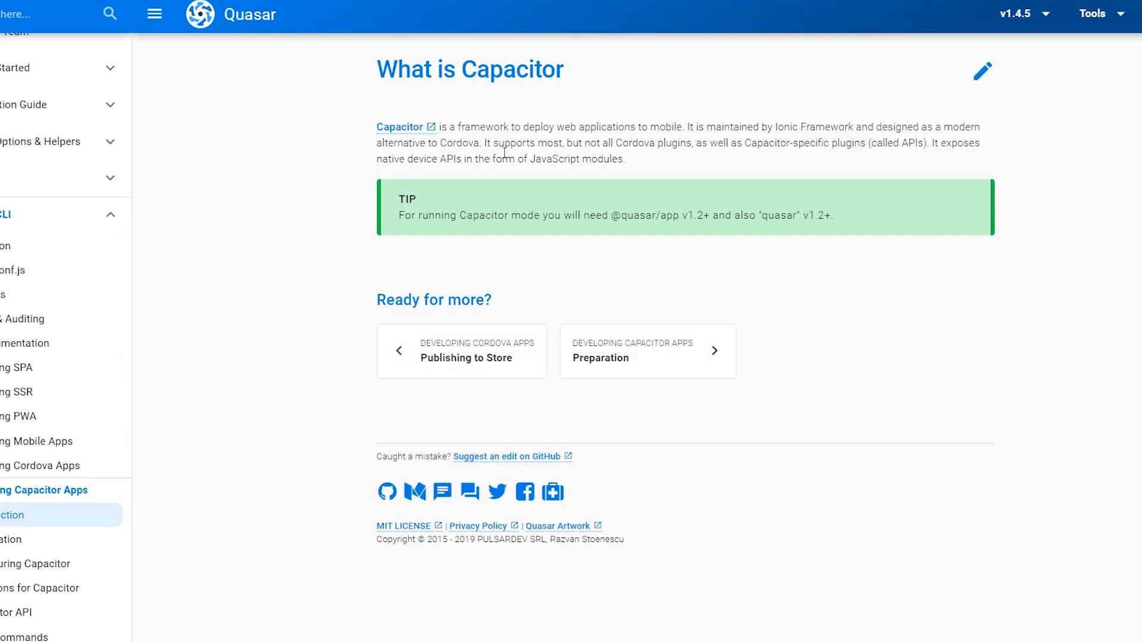
pyautogui.moveTo(599, 122)
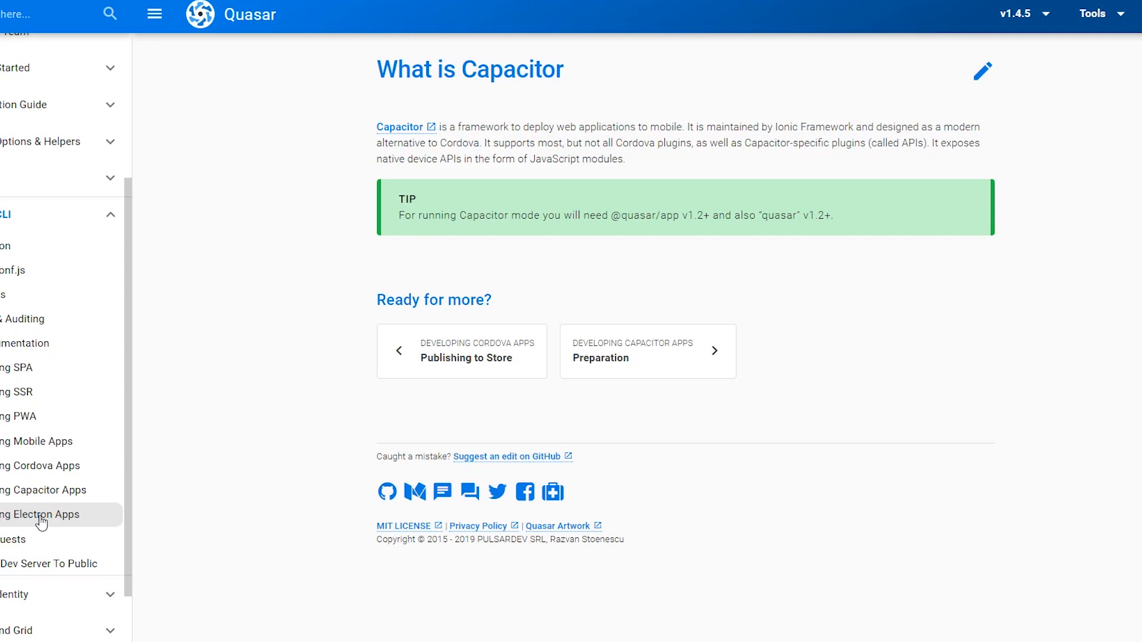
pyautogui.moveTo(86, 400)
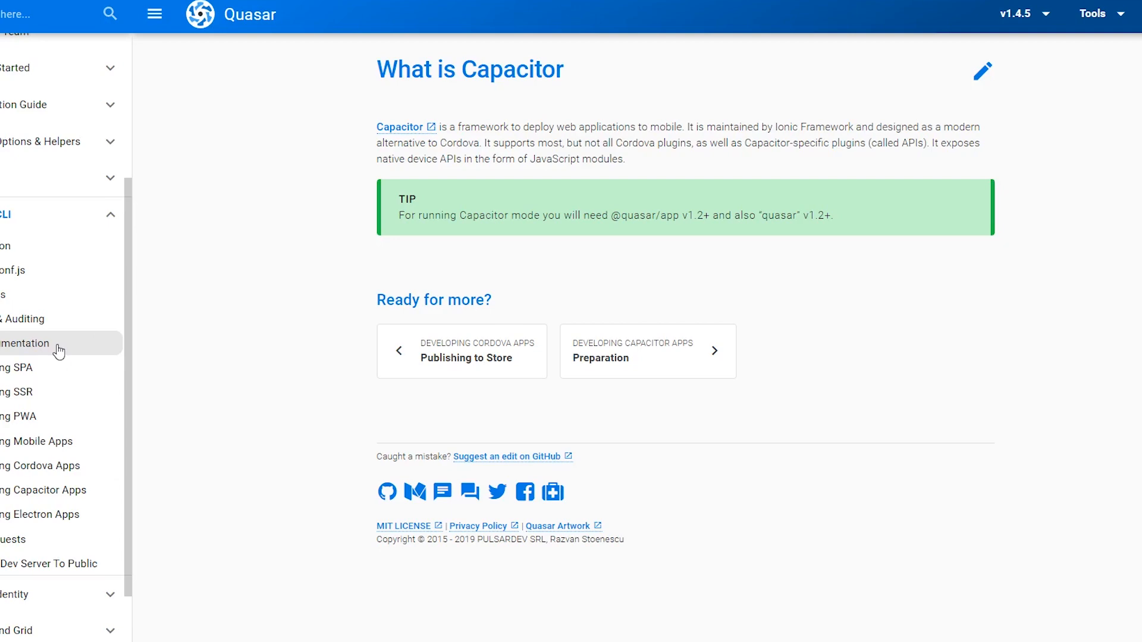
# Browse the Directory Structure and Build Commands pages, selecting the quasar dev command
pyautogui.click(29, 367)
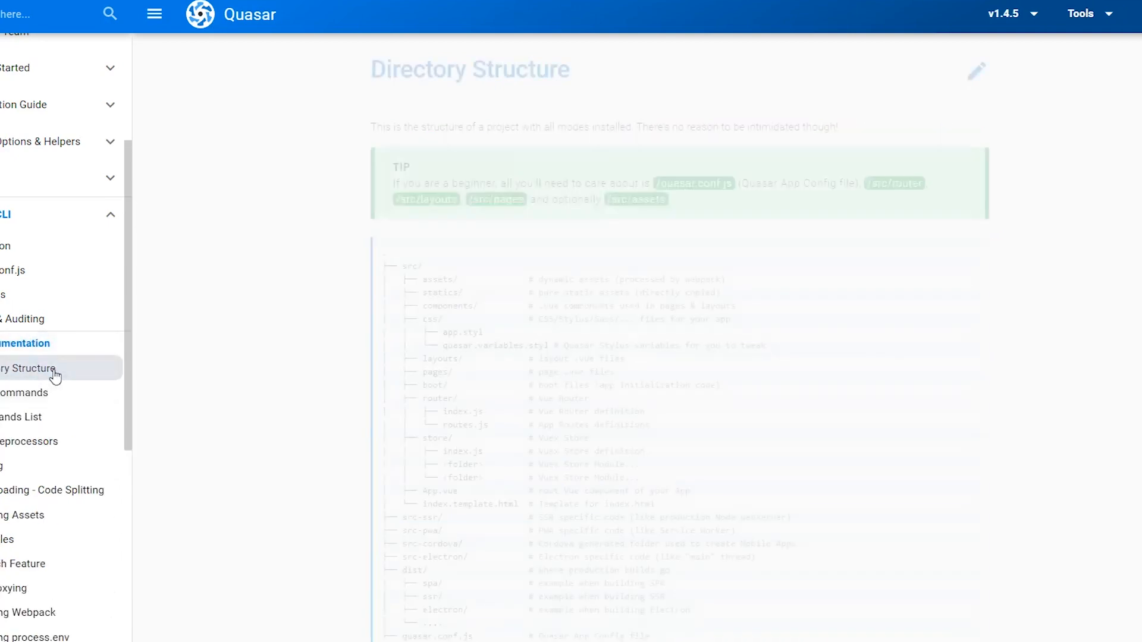
pyautogui.scroll(-3)
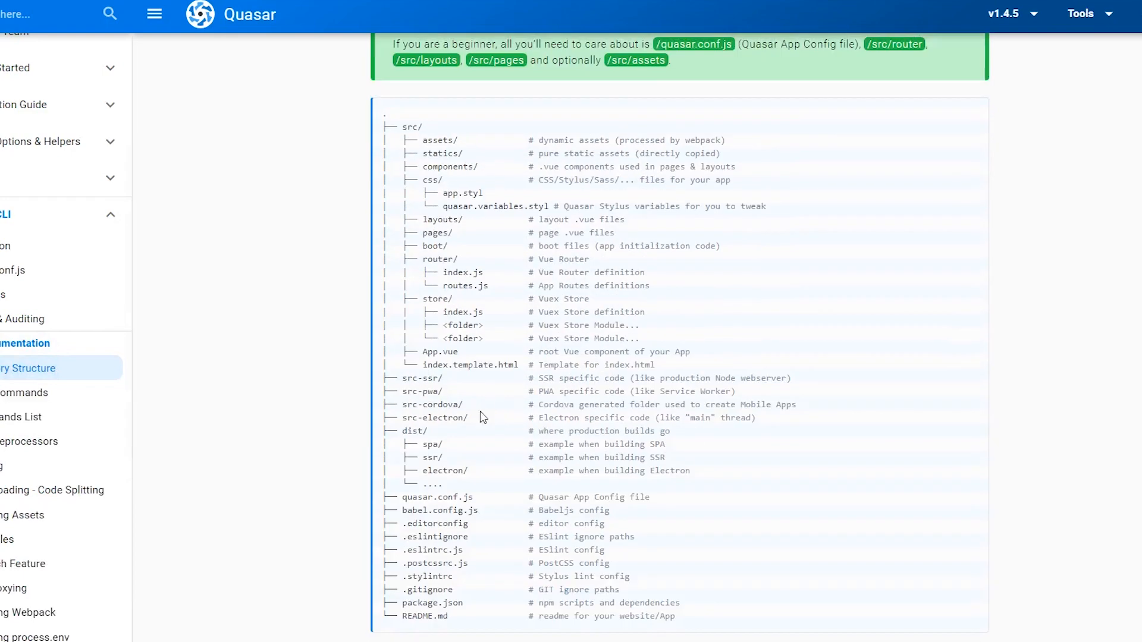
pyautogui.click(28, 394)
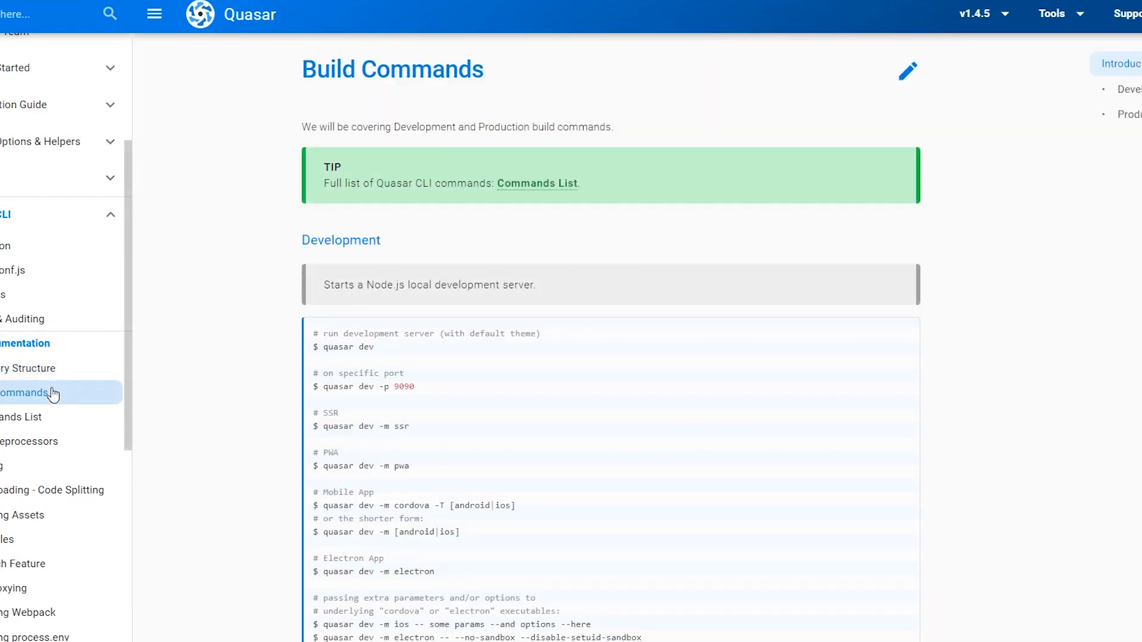
pyautogui.scroll(-3)
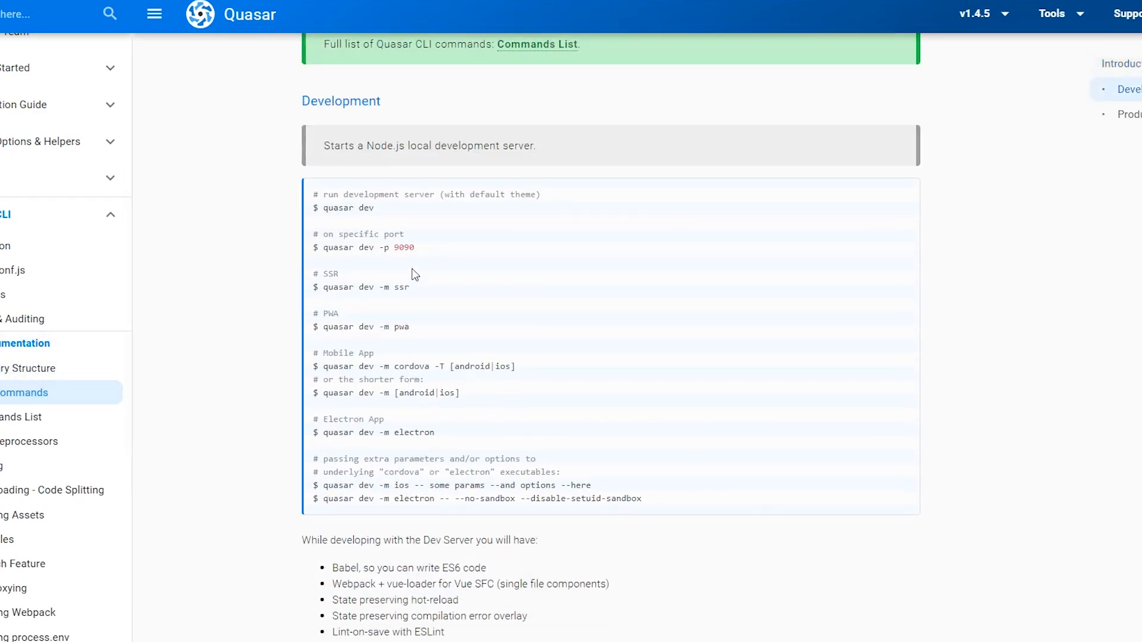
pyautogui.doubleClick(349, 207)
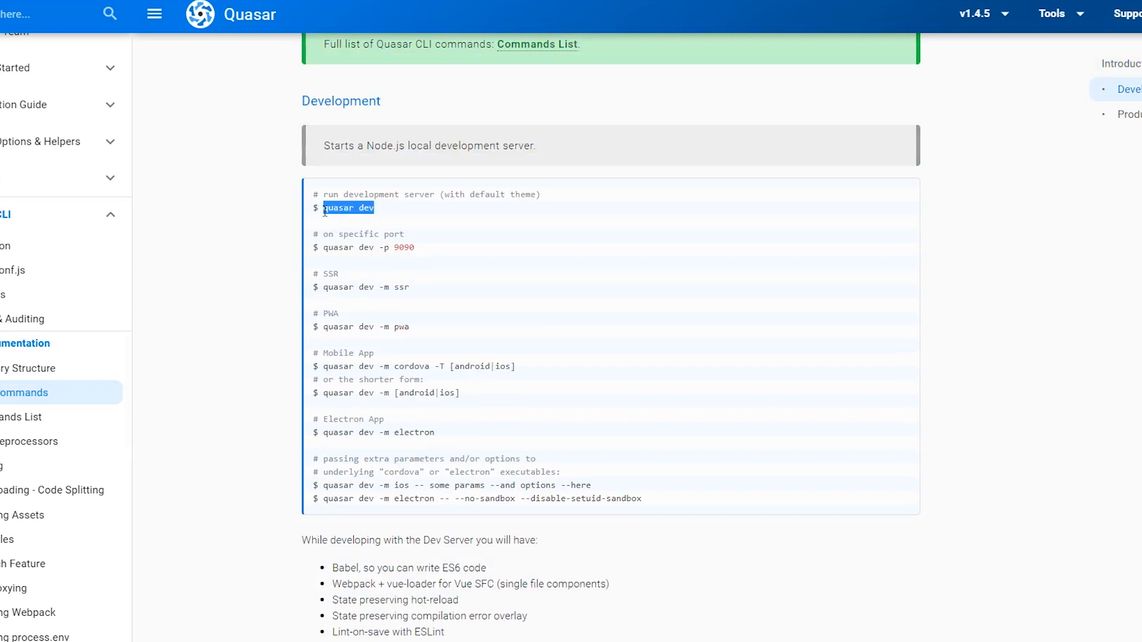
pyautogui.scroll(-3)
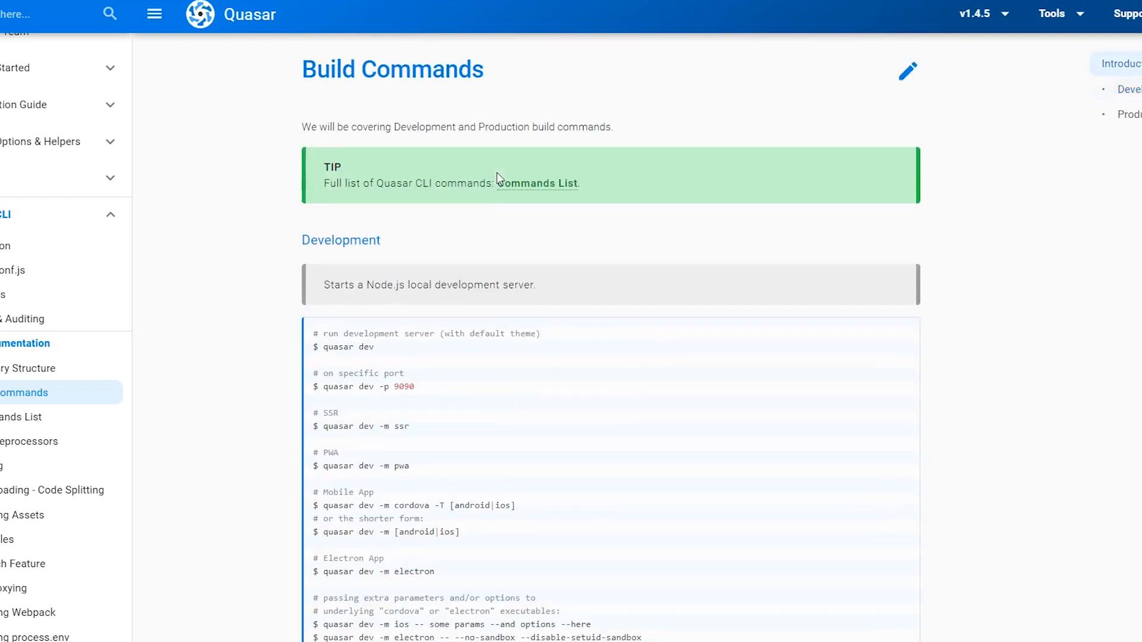
# Read the quasar.conf.js guide, then reach the Pick Quasar Flavour comparison table via Getting Started
pyautogui.click(14, 270)
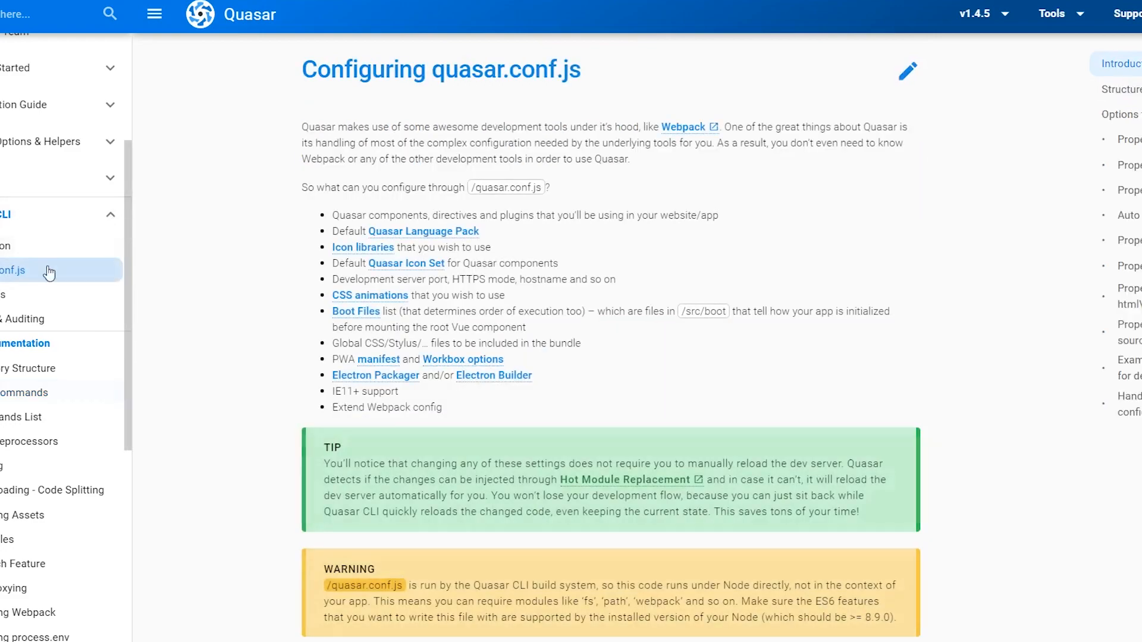
pyautogui.scroll(-3)
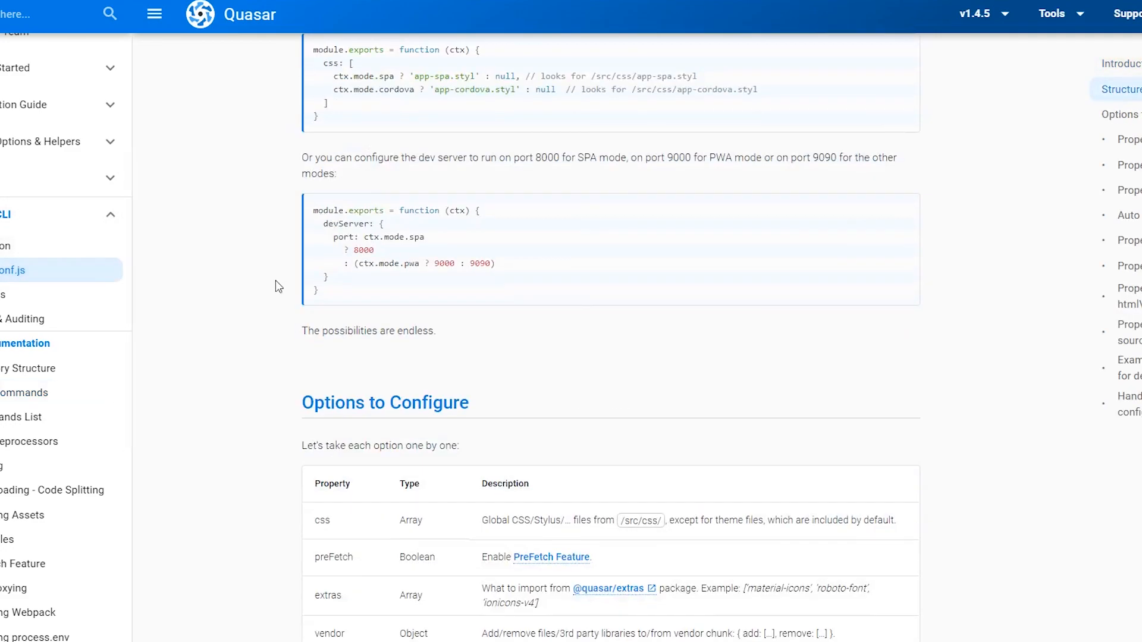
pyautogui.scroll(-3)
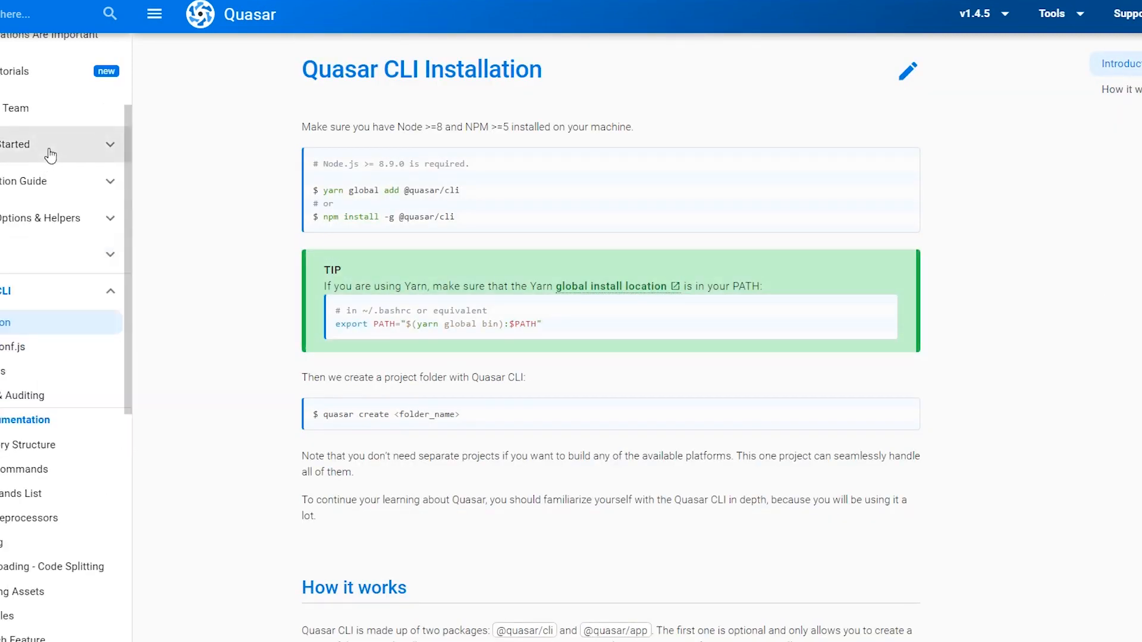
pyautogui.click(52, 144)
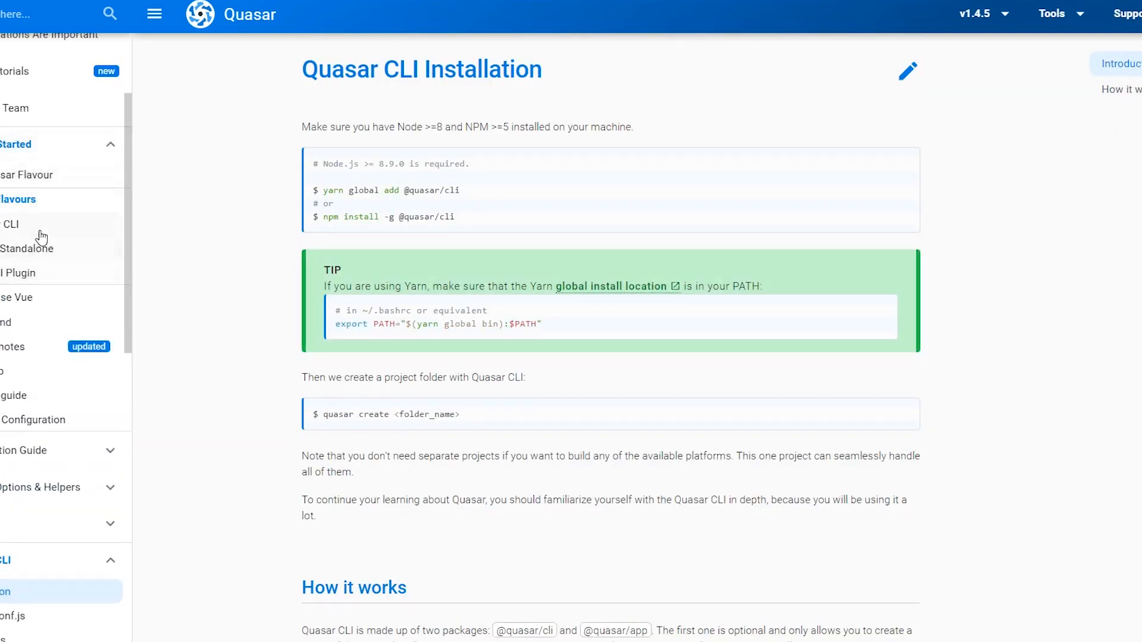
pyautogui.click(25, 175)
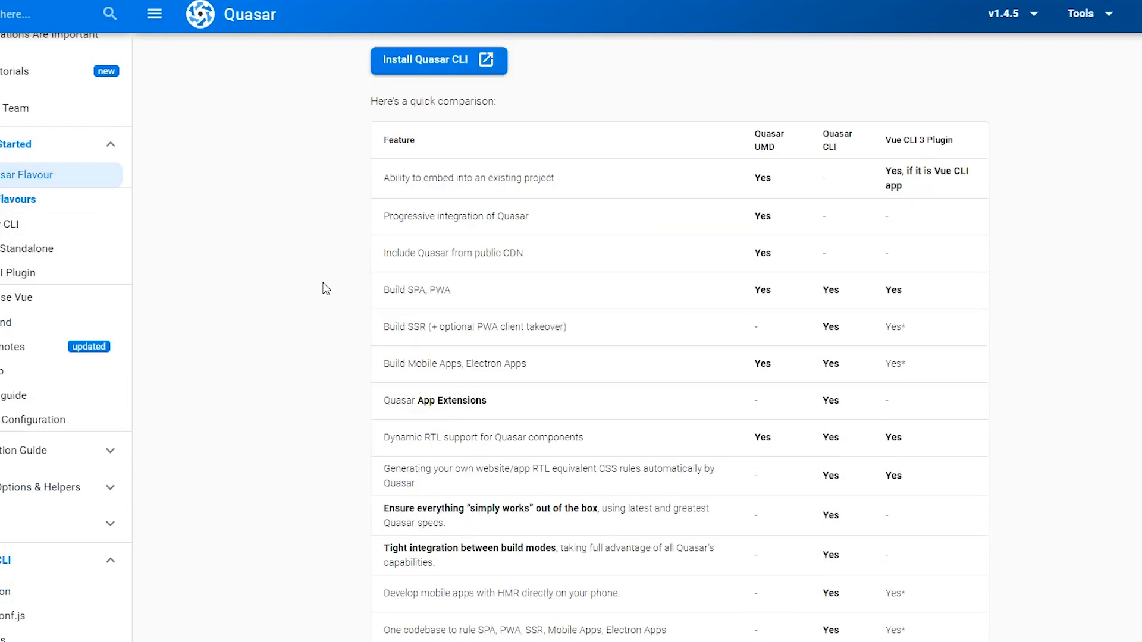
pyautogui.moveTo(1066, 154)
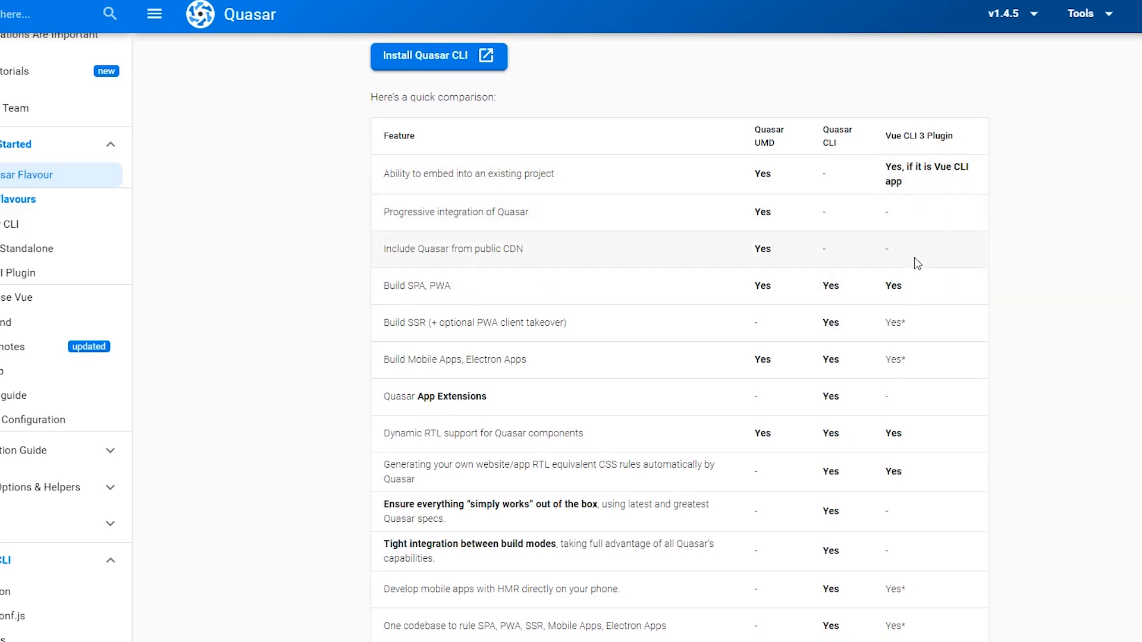
pyautogui.scroll(-3)
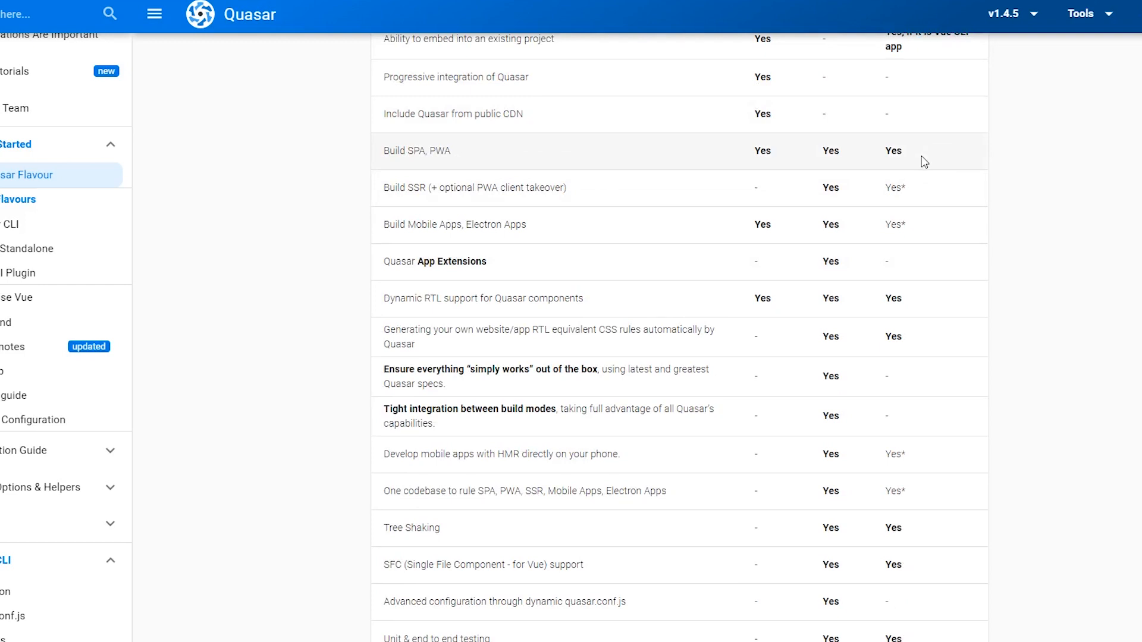
pyautogui.moveTo(923, 189)
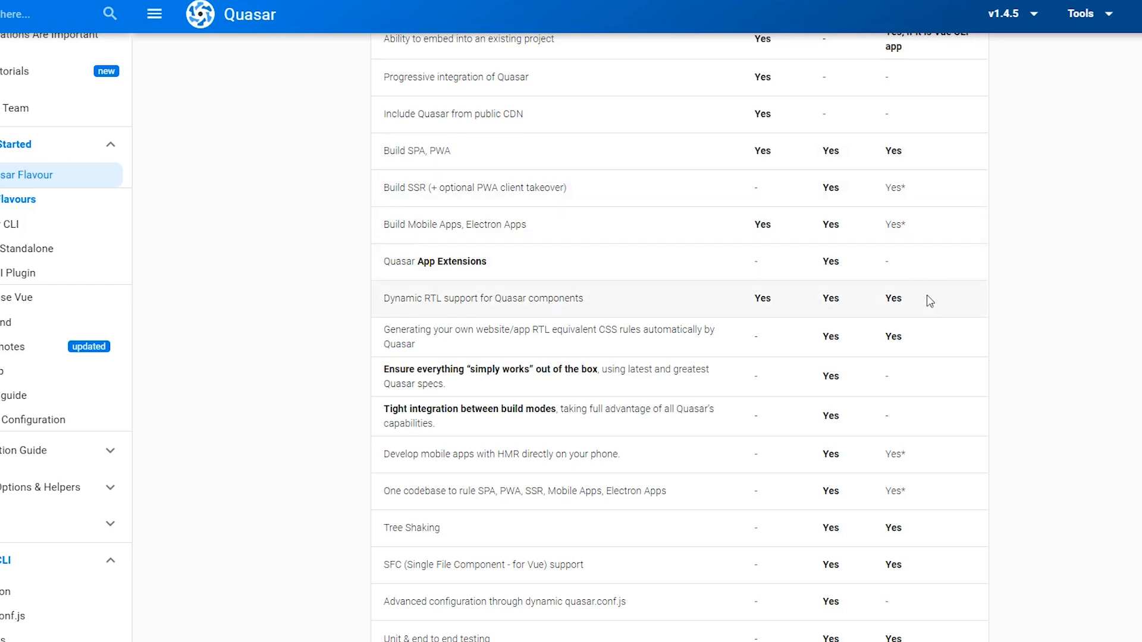
pyautogui.moveTo(662, 274)
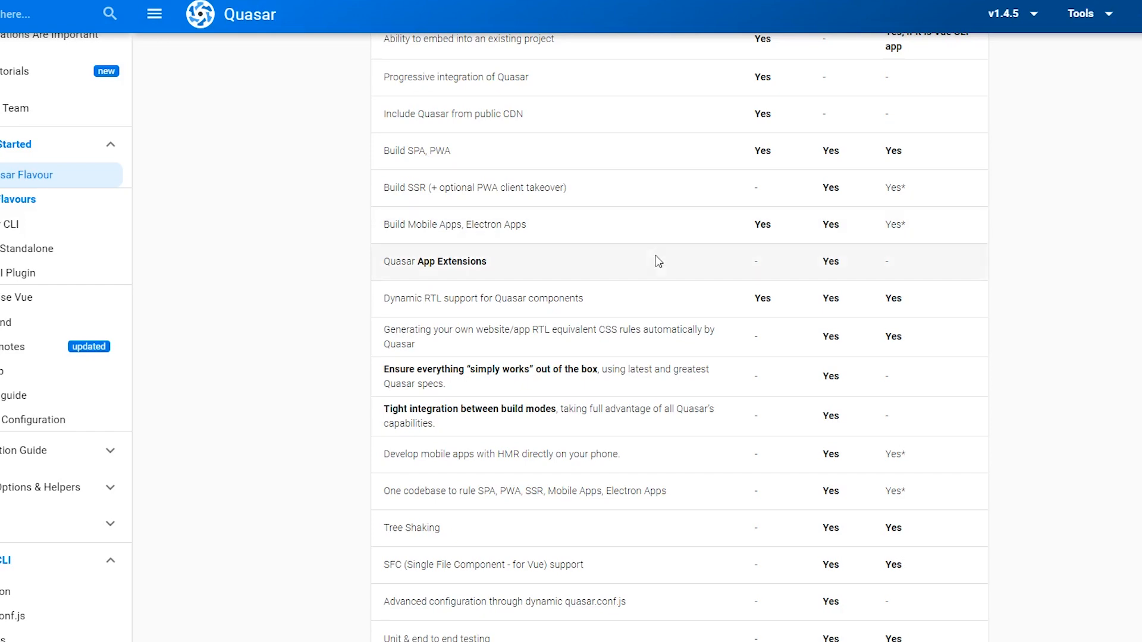
pyautogui.moveTo(696, 263)
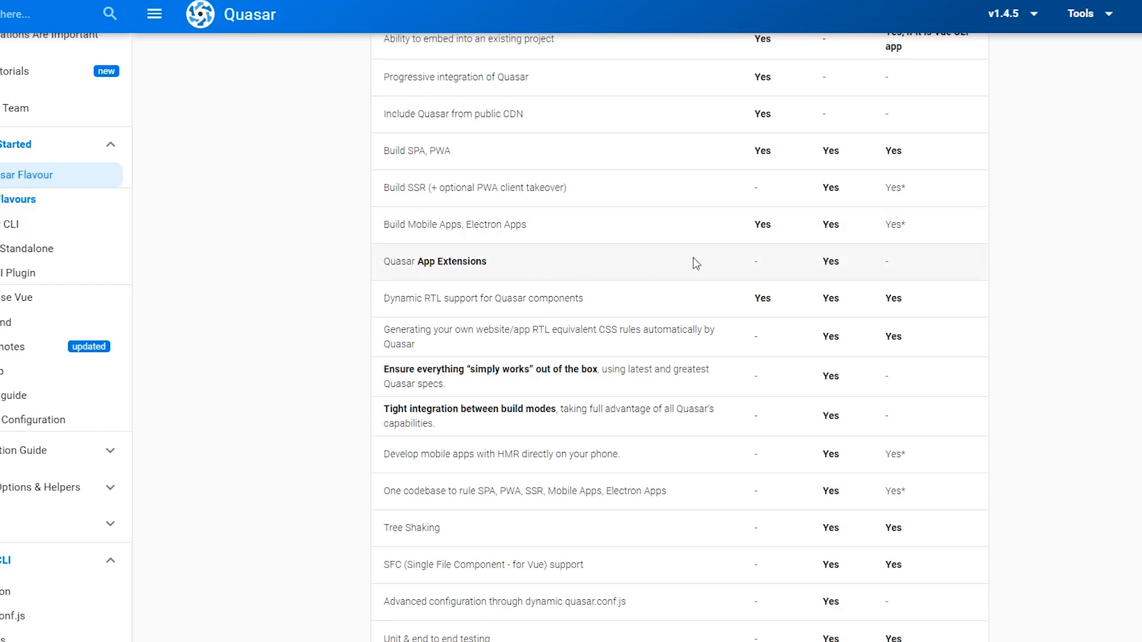
pyautogui.scroll(3)
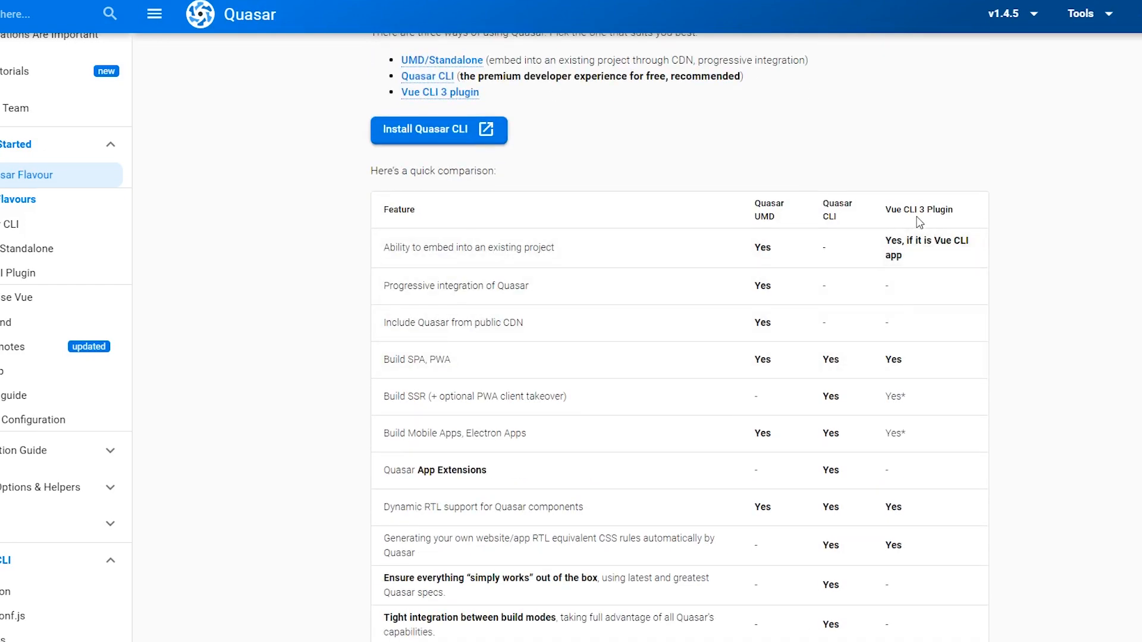
pyautogui.scroll(-3)
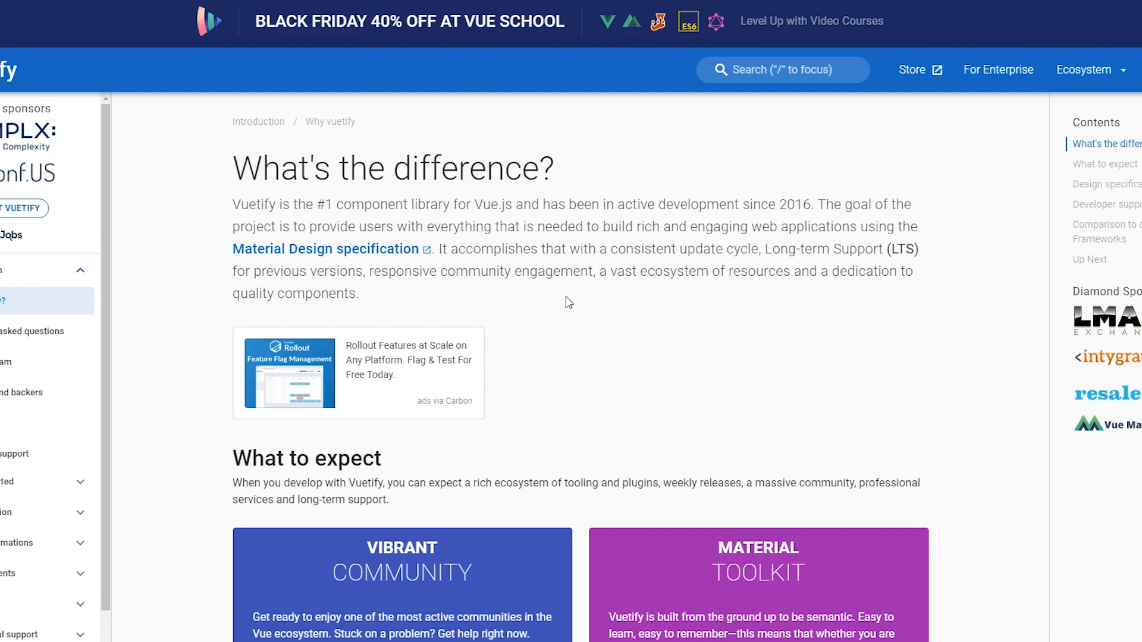
# Move down the 'What's the difference?' page toward the What to expect cards, selecting some text
pyautogui.scroll(-3)
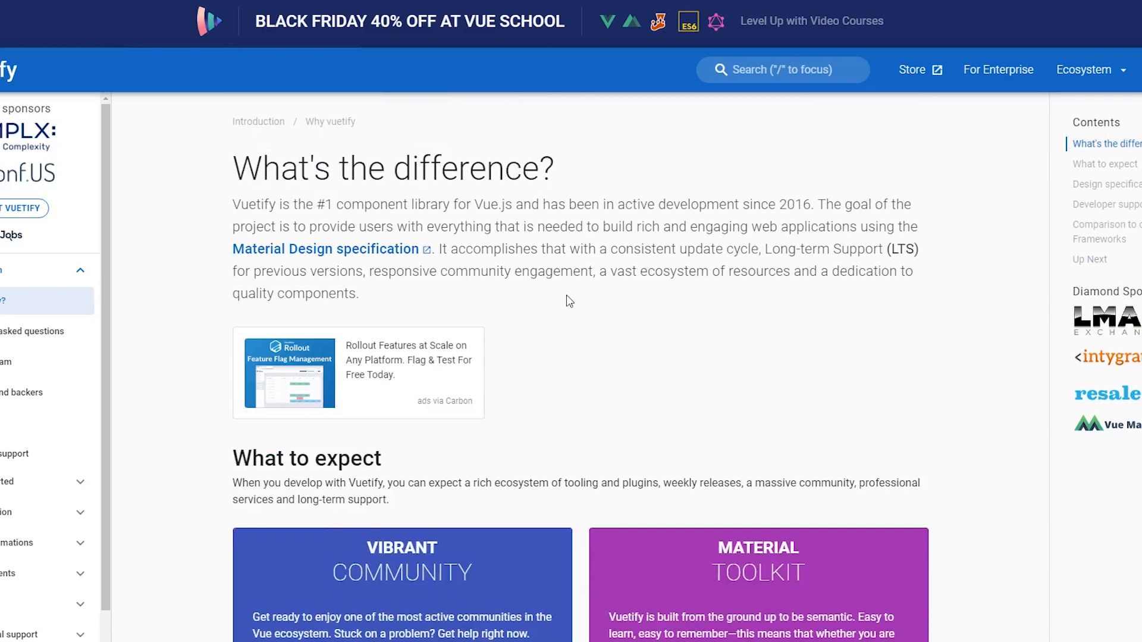
pyautogui.moveTo(628, 226); pyautogui.dragTo(786, 226)
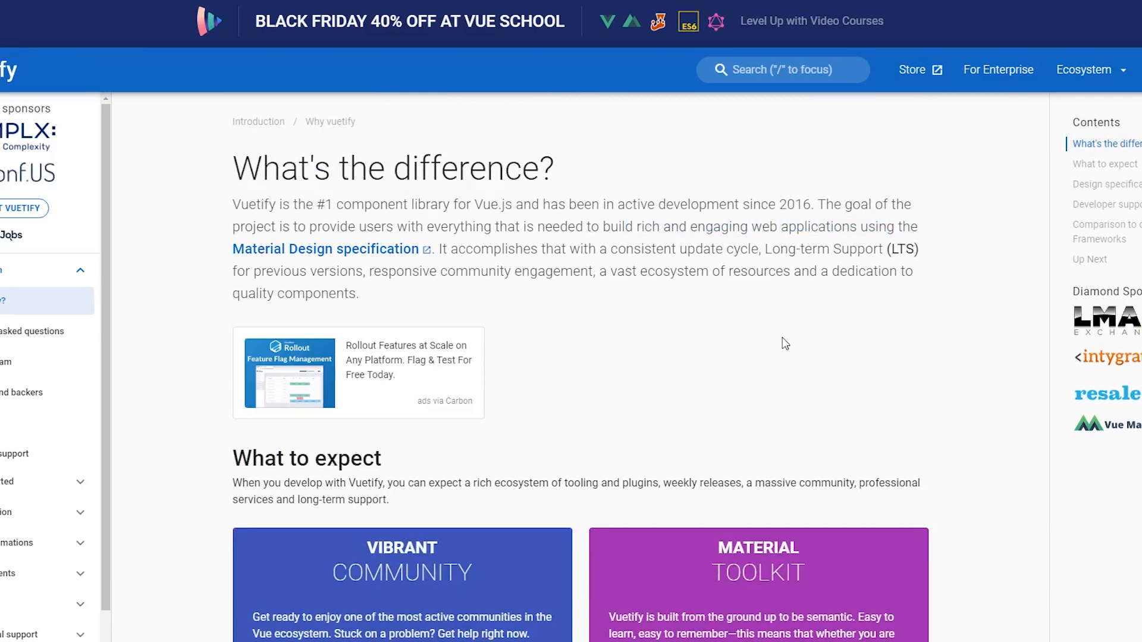
pyautogui.scroll(-3)
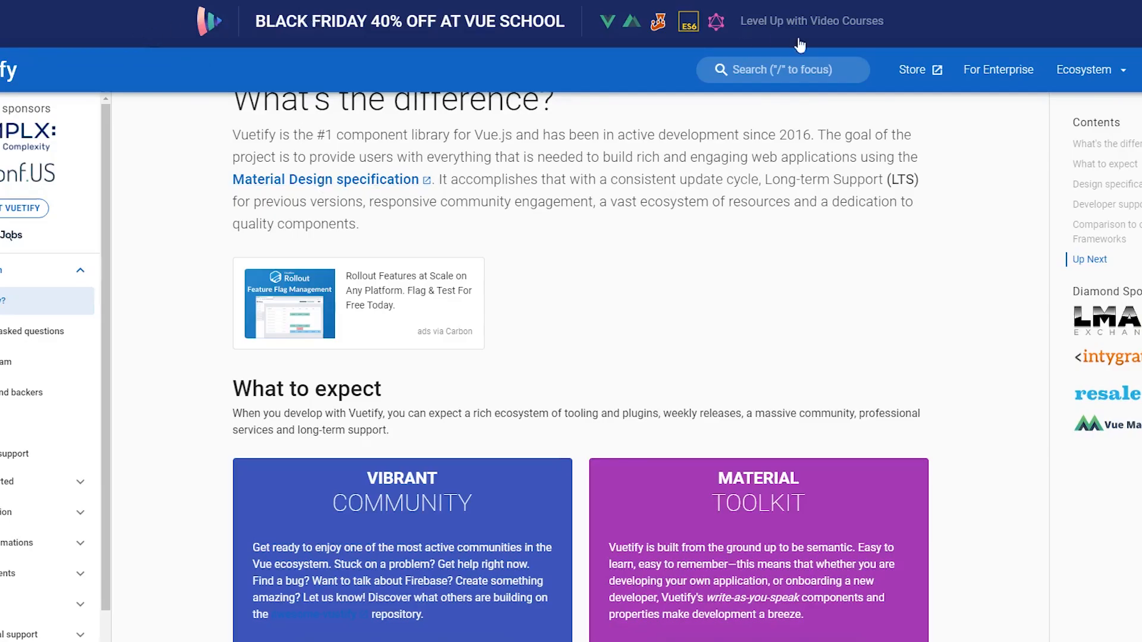
pyautogui.moveTo(831, 241)
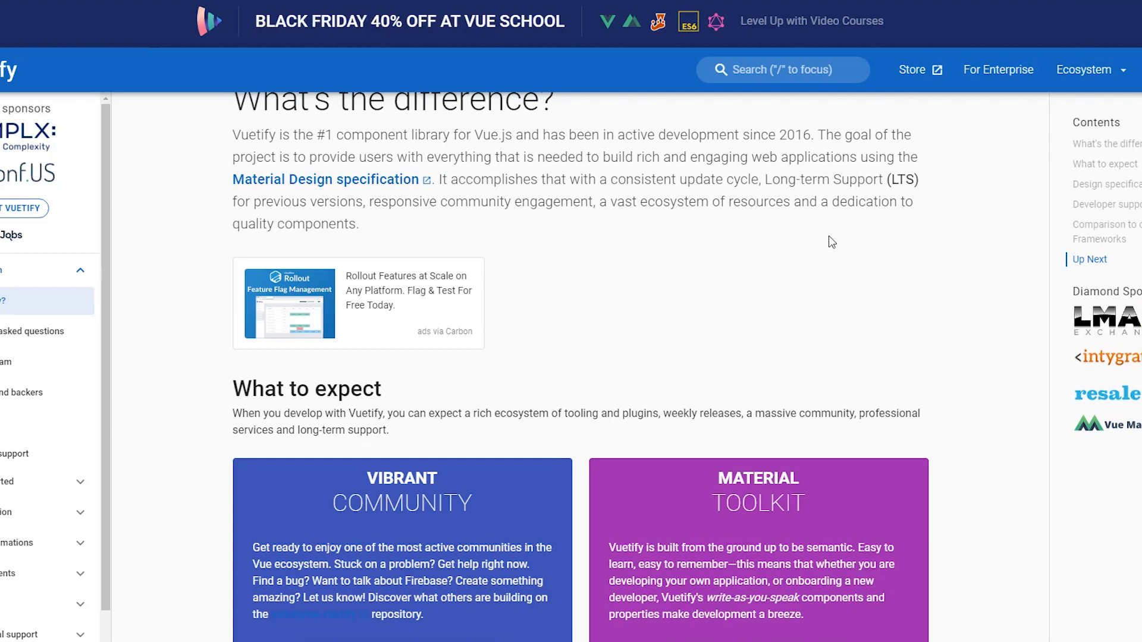
# Mark the Material Toolkit card's sentence about Vuetify being semantic
pyautogui.scroll(-3)
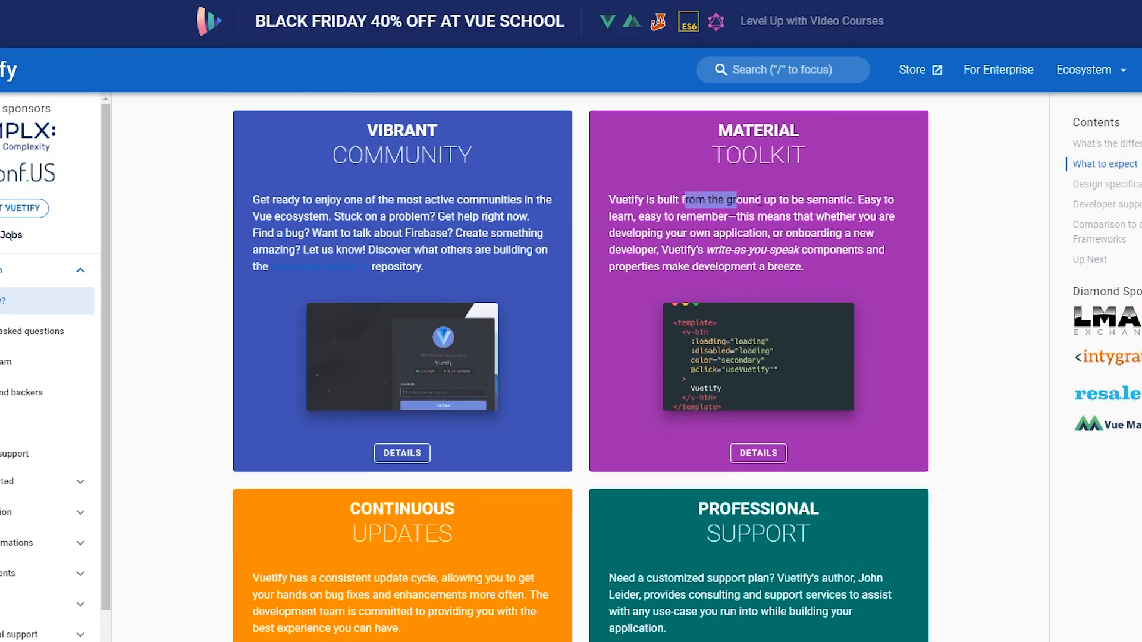
pyautogui.moveTo(685, 200); pyautogui.dragTo(896, 216)
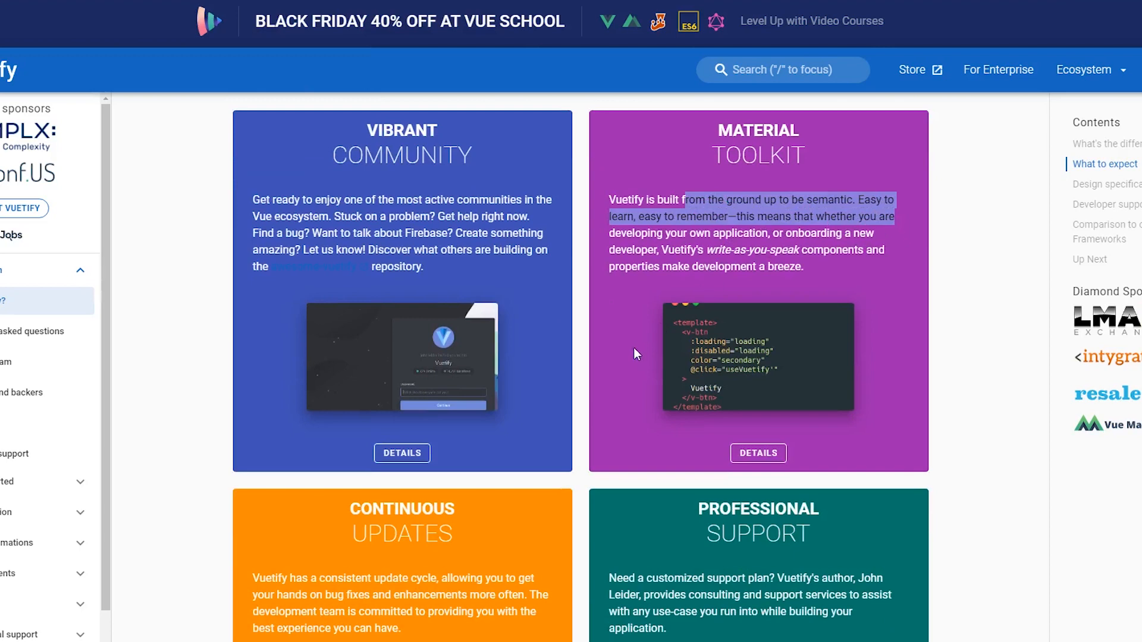
pyautogui.scroll(-3)
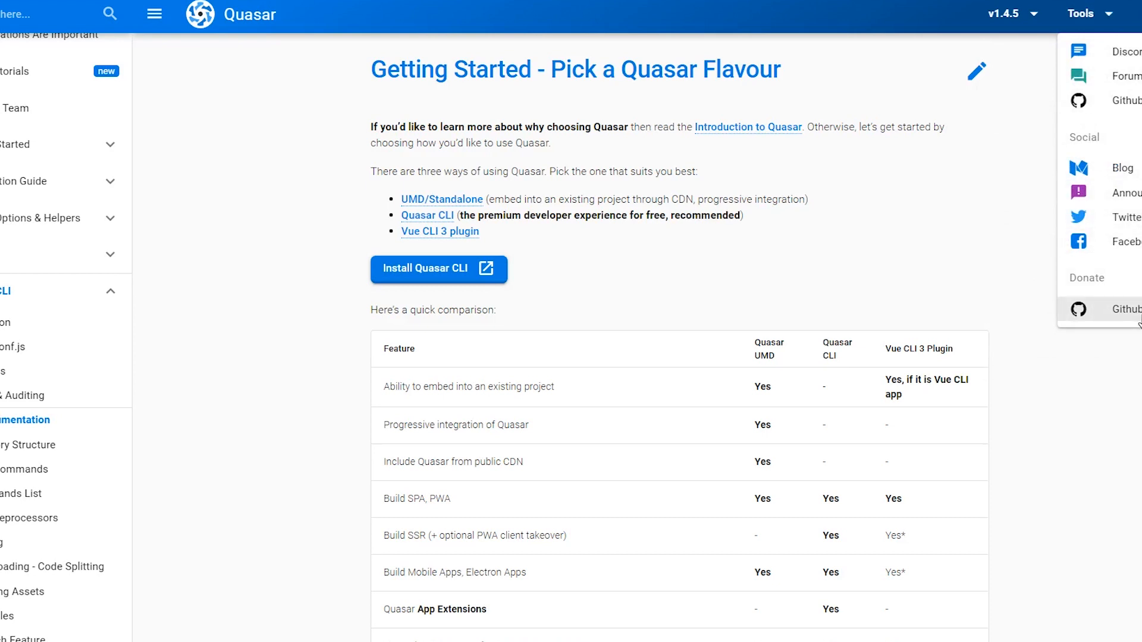
pyautogui.scroll(-3)
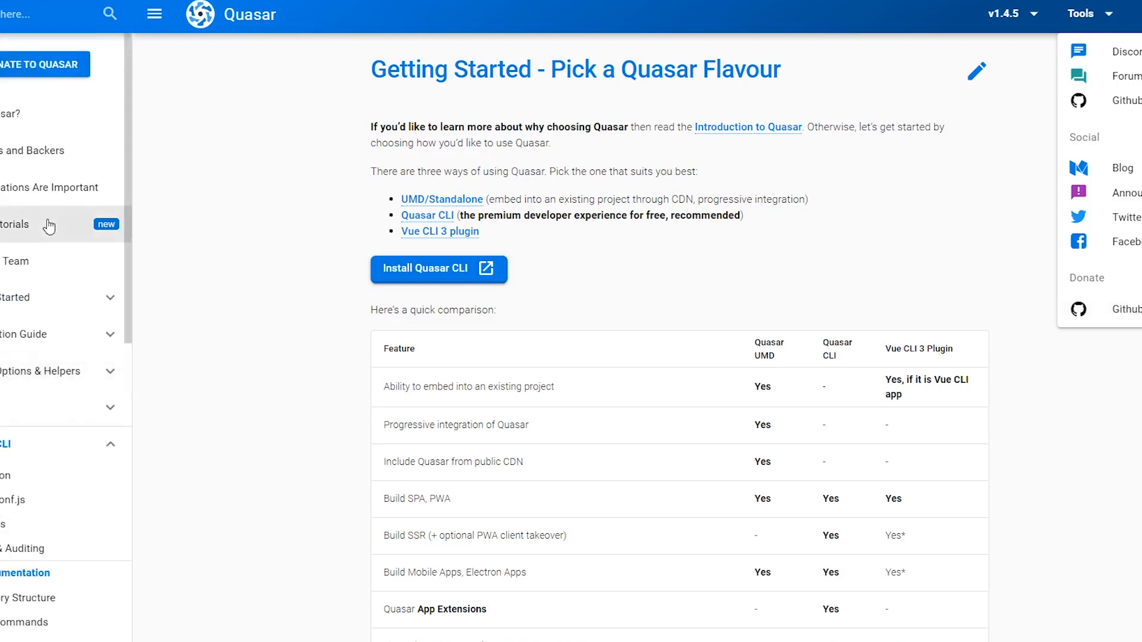
pyautogui.moveTo(714, 212)
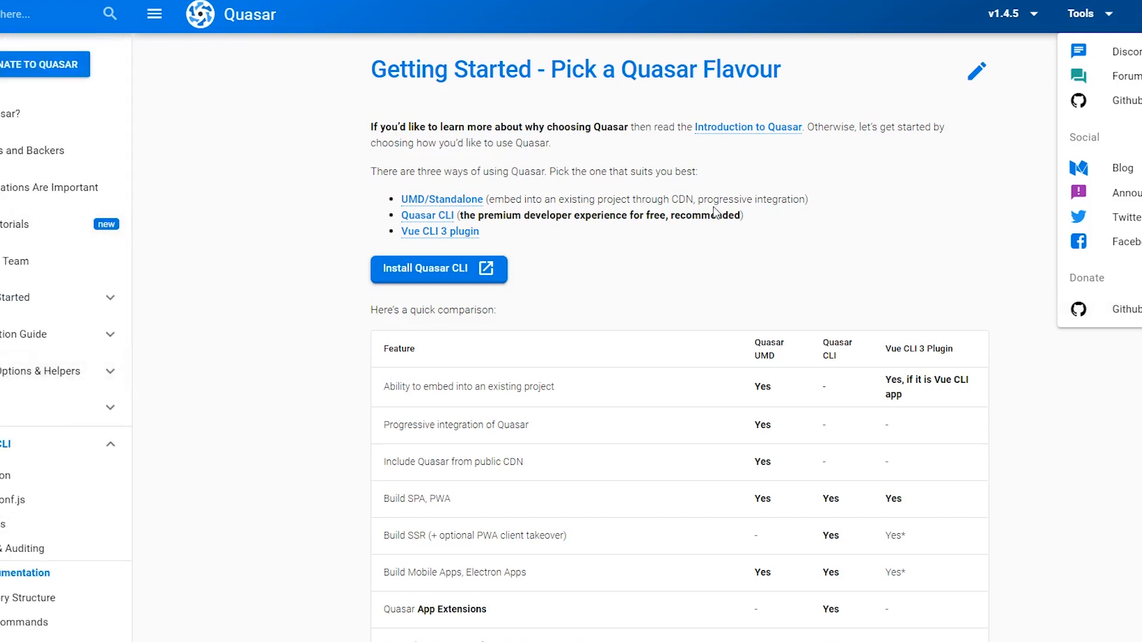
pyautogui.moveTo(721, 212)
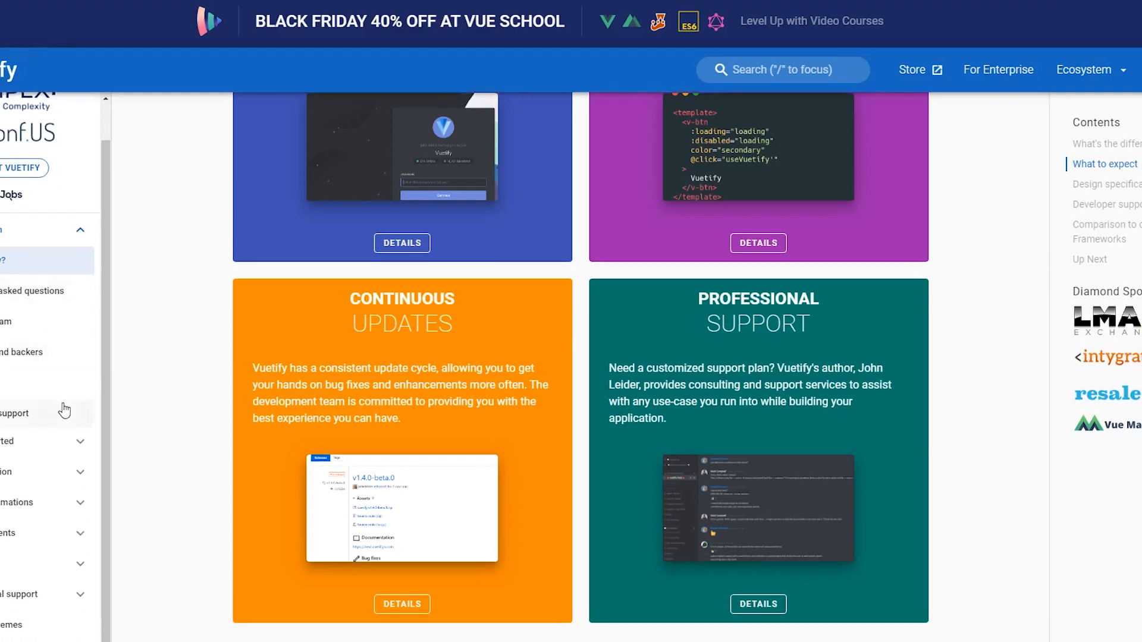
# Browse past the introduction cards to the text alignment and wrapping examples
pyautogui.scroll(-3)
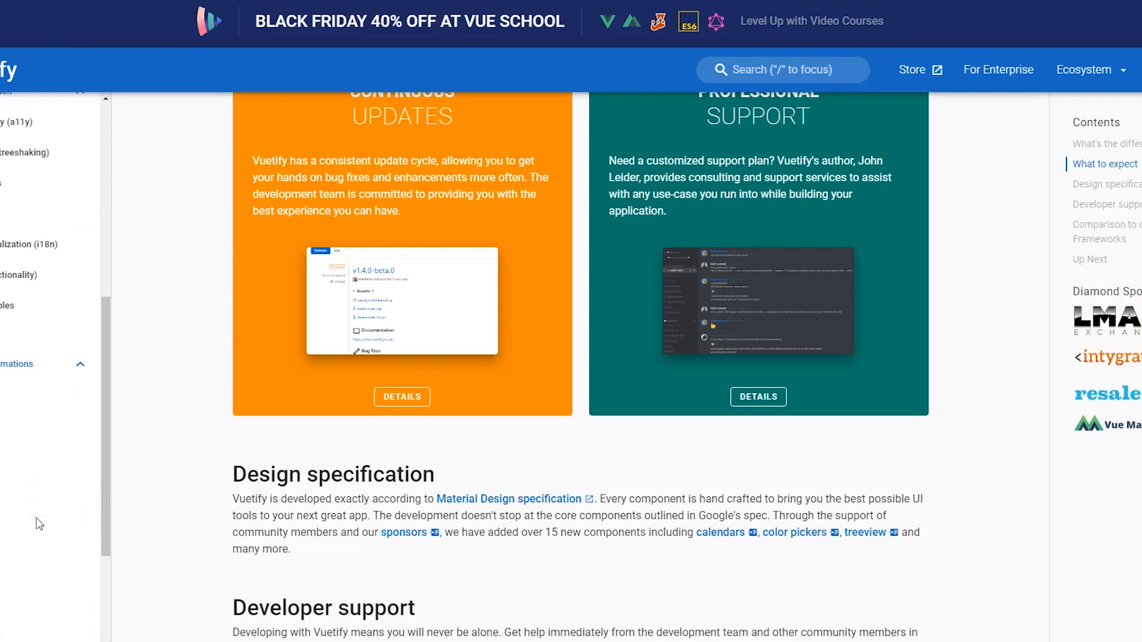
pyautogui.scroll(-3)
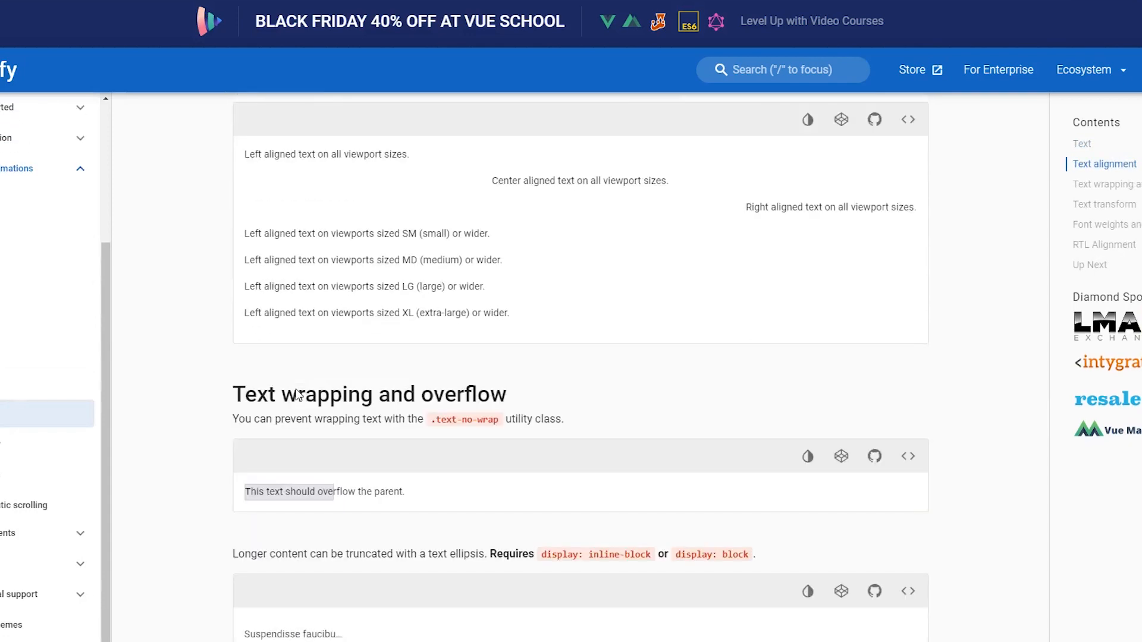
pyautogui.scroll(-3)
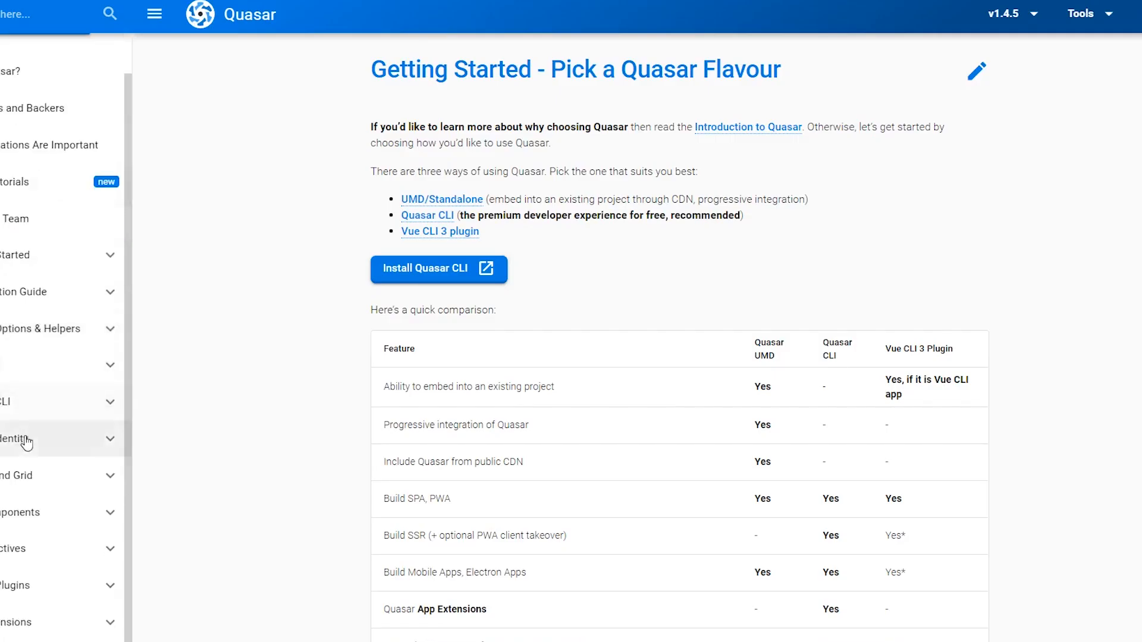
# Browse the Color Palette and Typography pages under Style & Identity
pyautogui.click(21, 439)
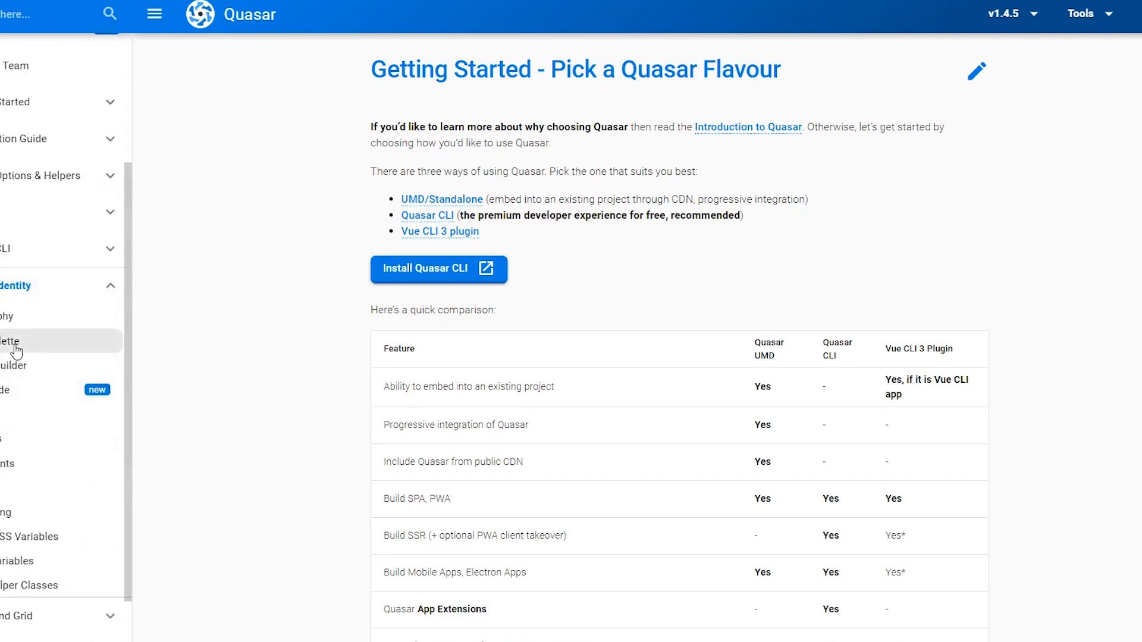
pyautogui.click(10, 342)
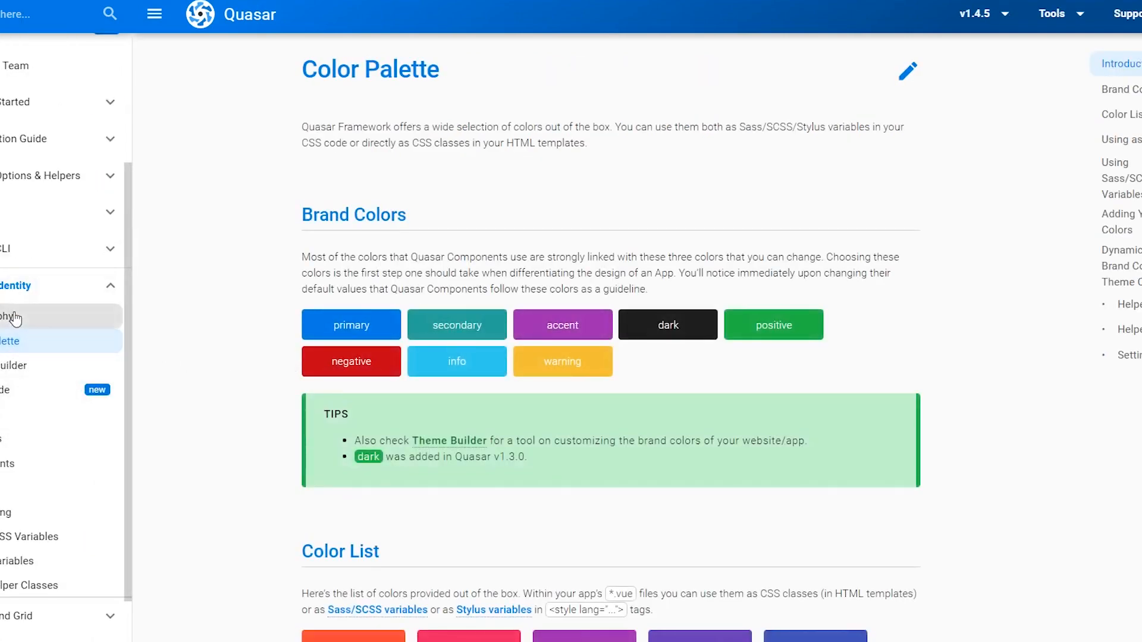
pyautogui.click(10, 316)
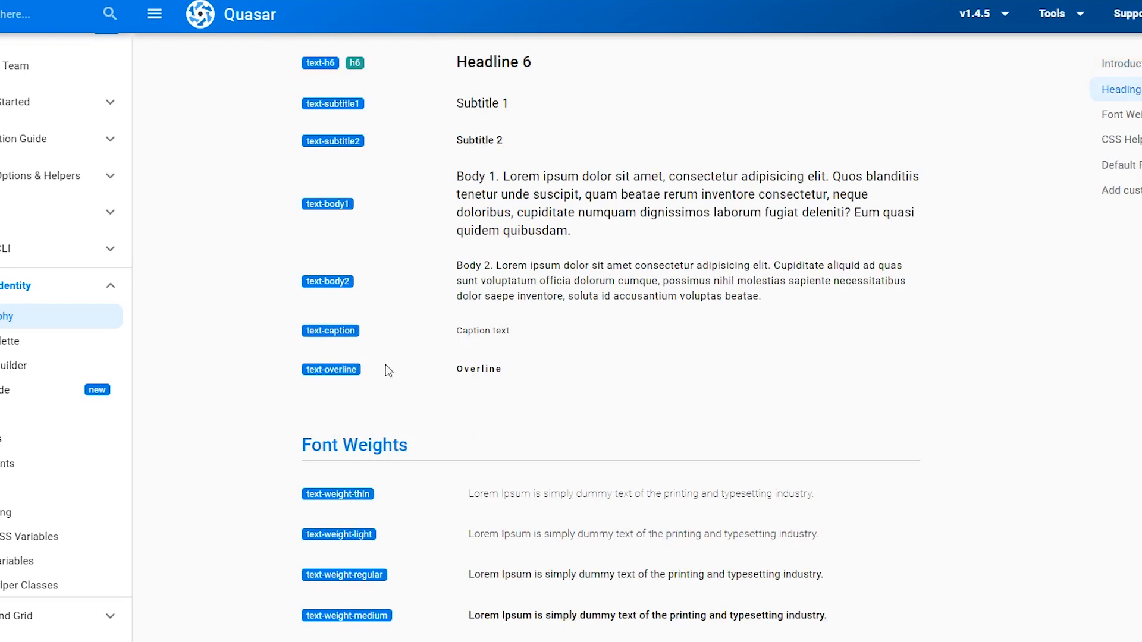
pyautogui.scroll(3)
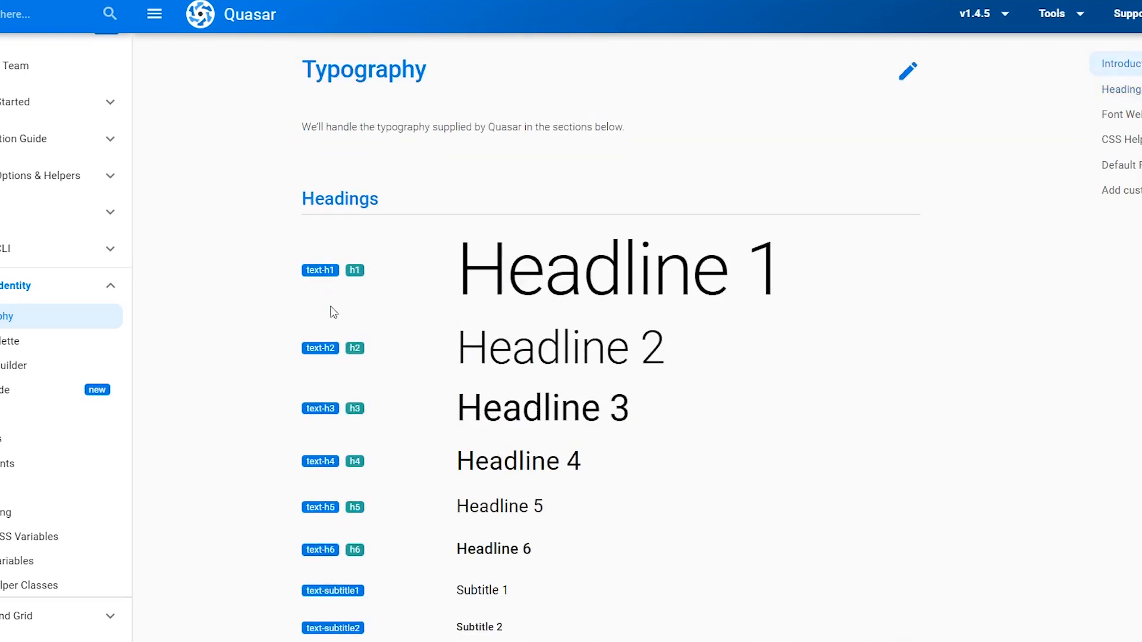
pyautogui.scroll(-3)
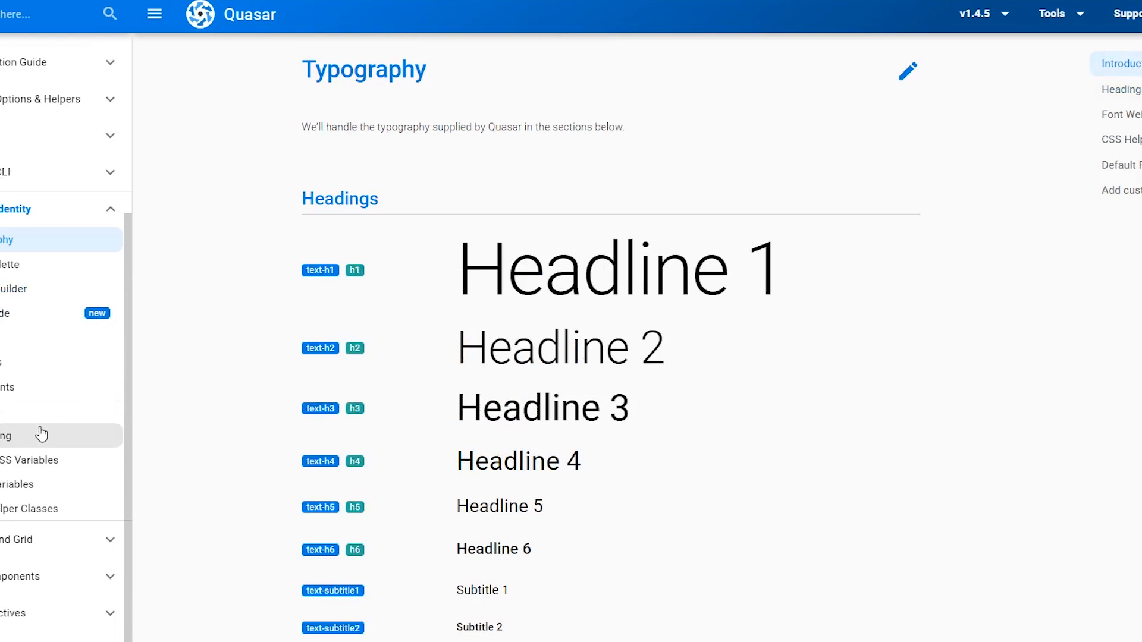
pyautogui.moveTo(40, 364)
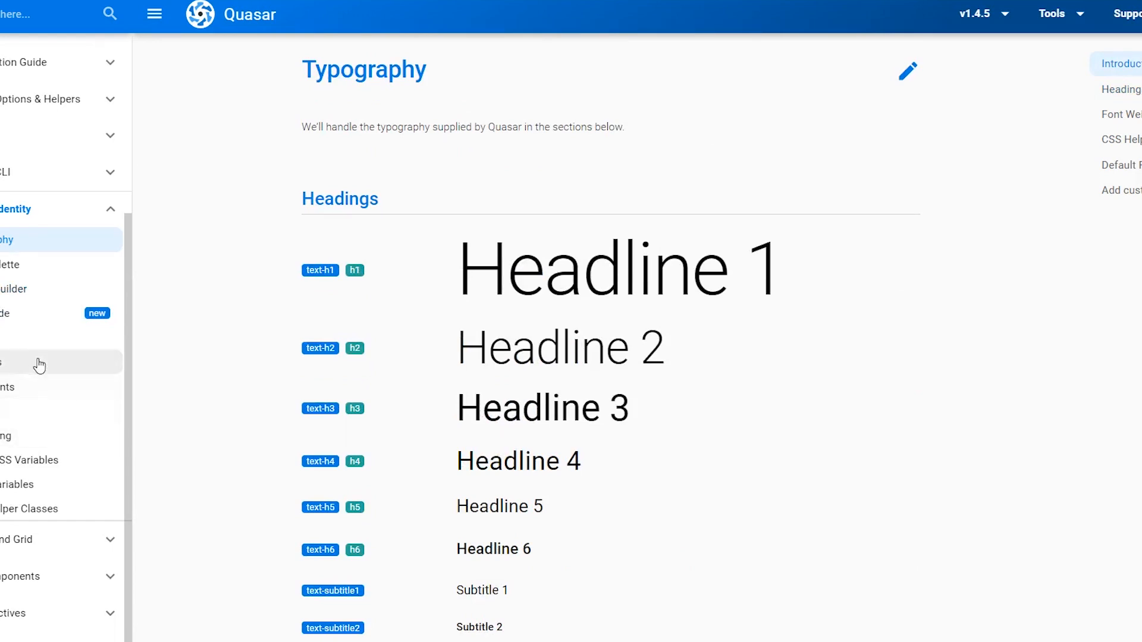
pyautogui.moveTo(34, 313)
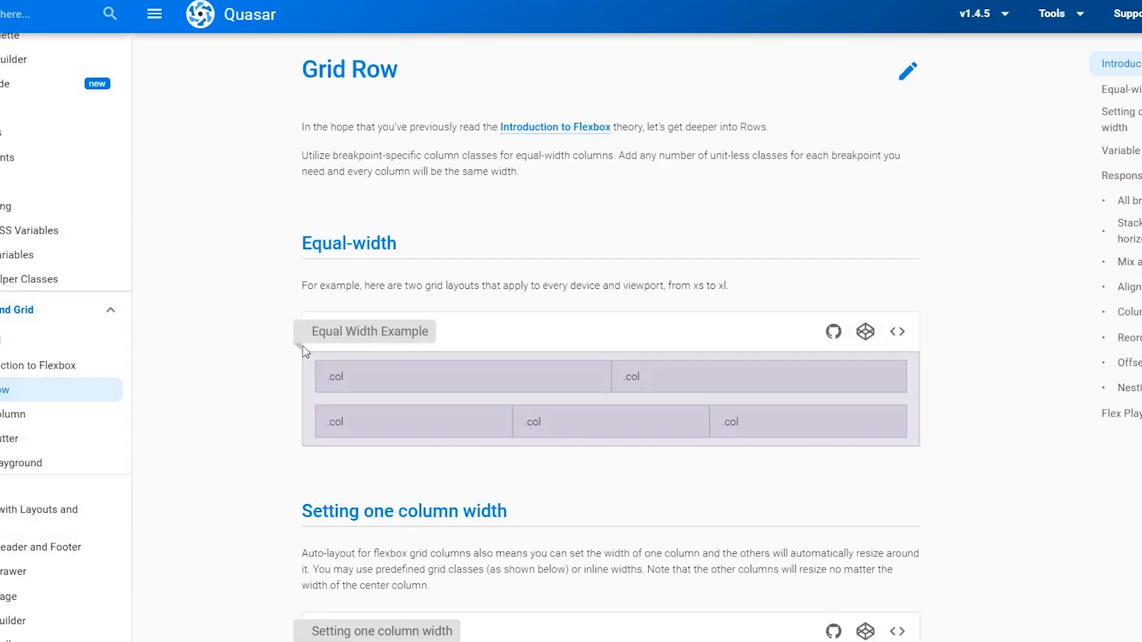
# Continue down through the Grid Row and Layout pages to the QLayout installation section
pyautogui.scroll(-3)
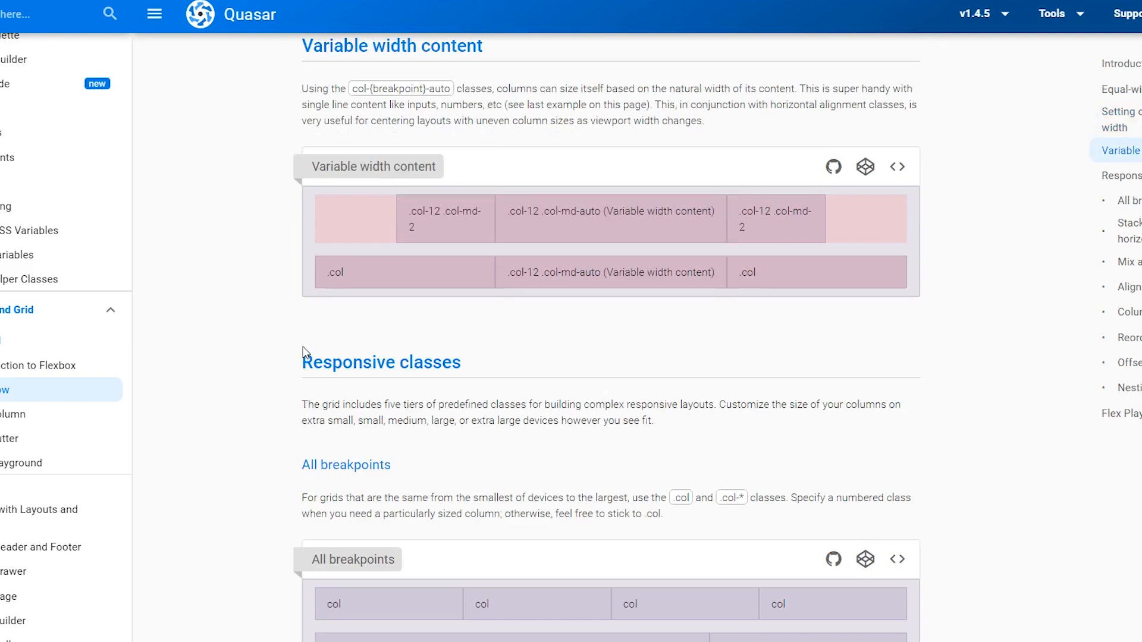
pyautogui.scroll(-3)
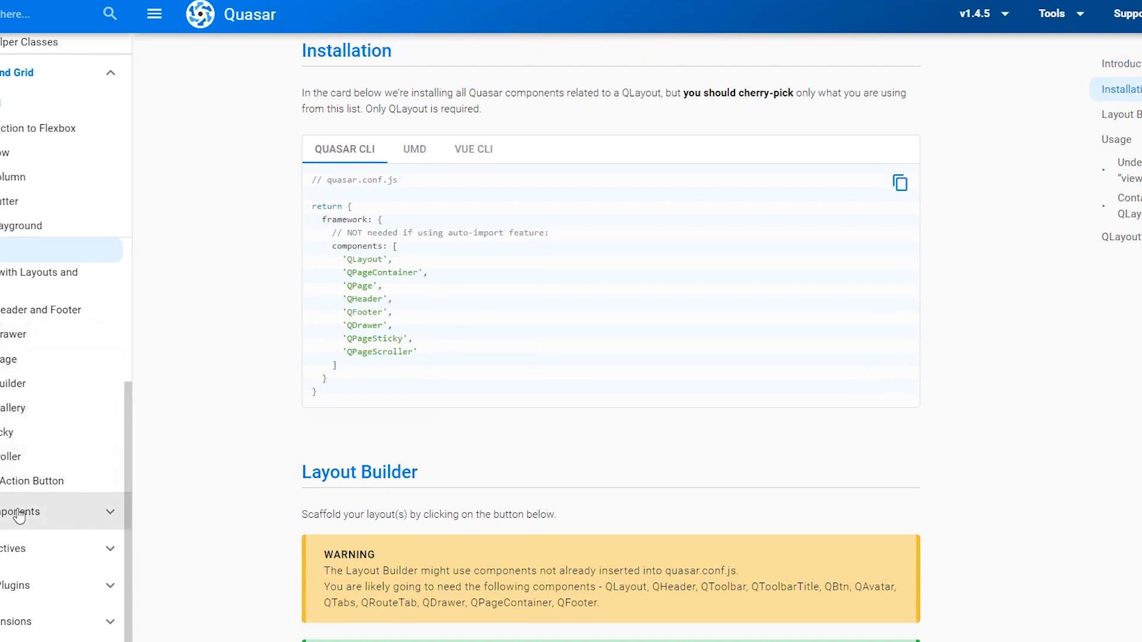
# View the Button component under Vue Components, then the Vue CLI 3 Quasar Plugin guide
pyautogui.click(20, 512)
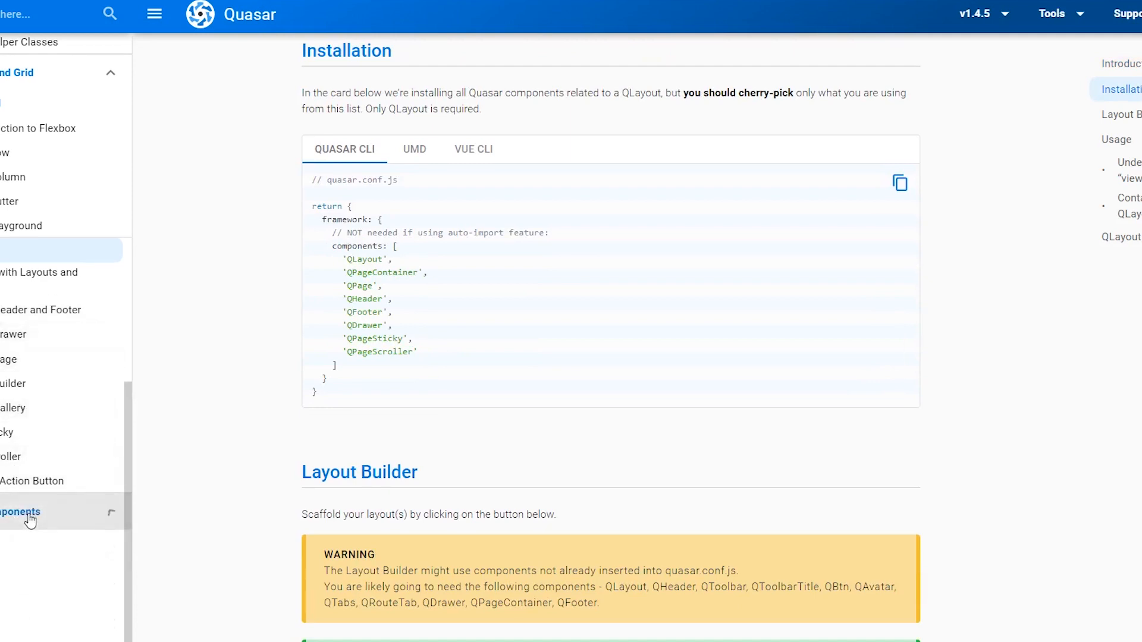
pyautogui.scroll(-3)
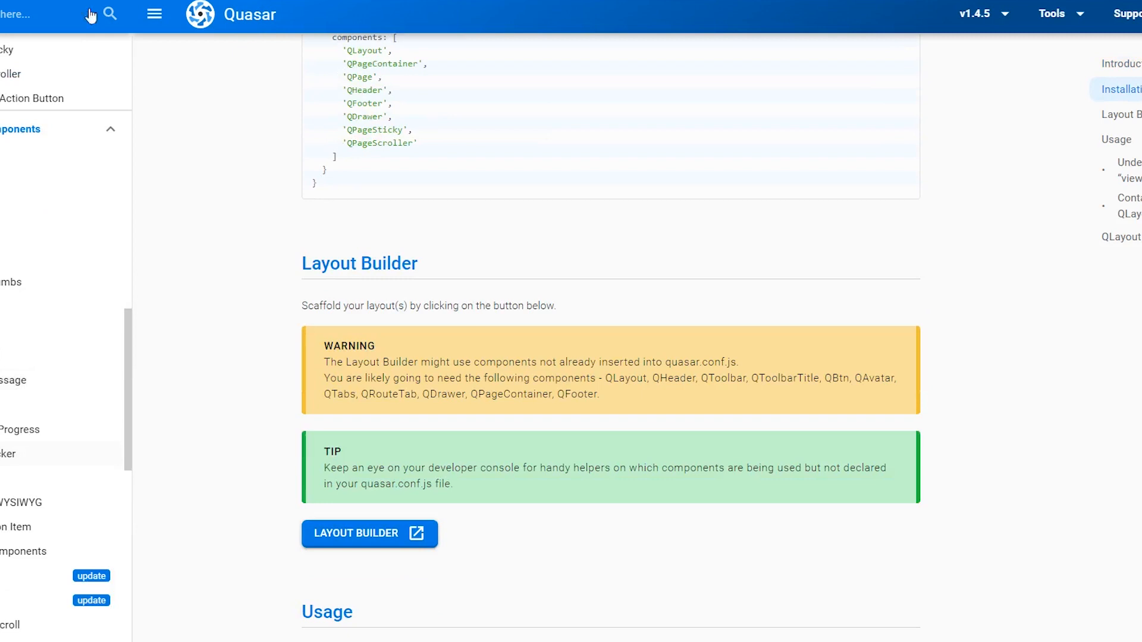
pyautogui.moveTo(33, 233)
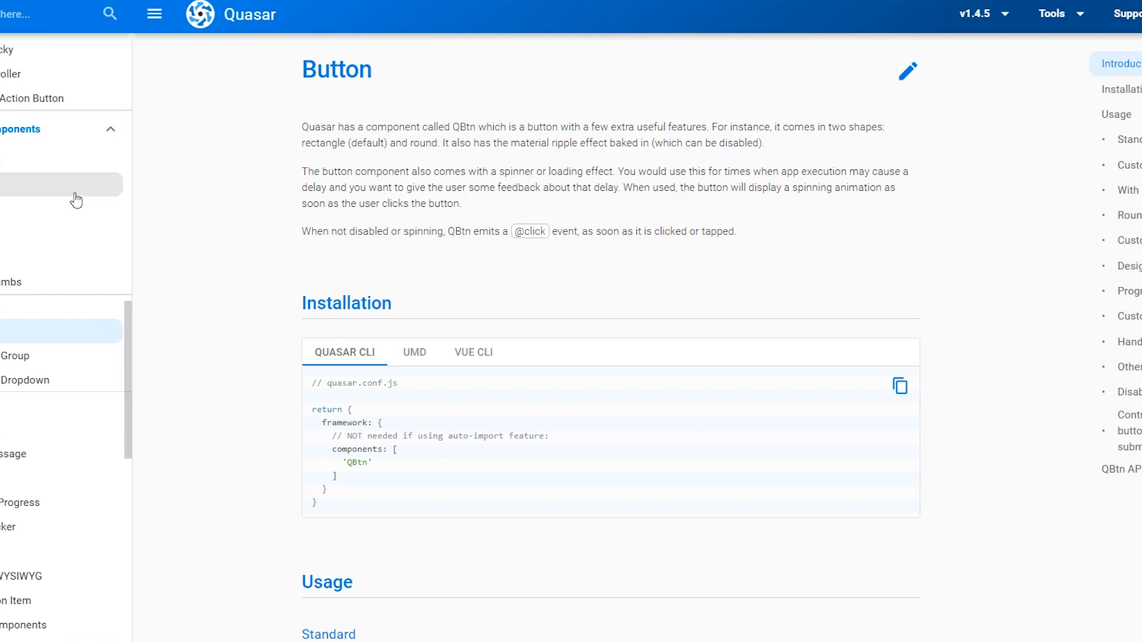
pyautogui.scroll(-3)
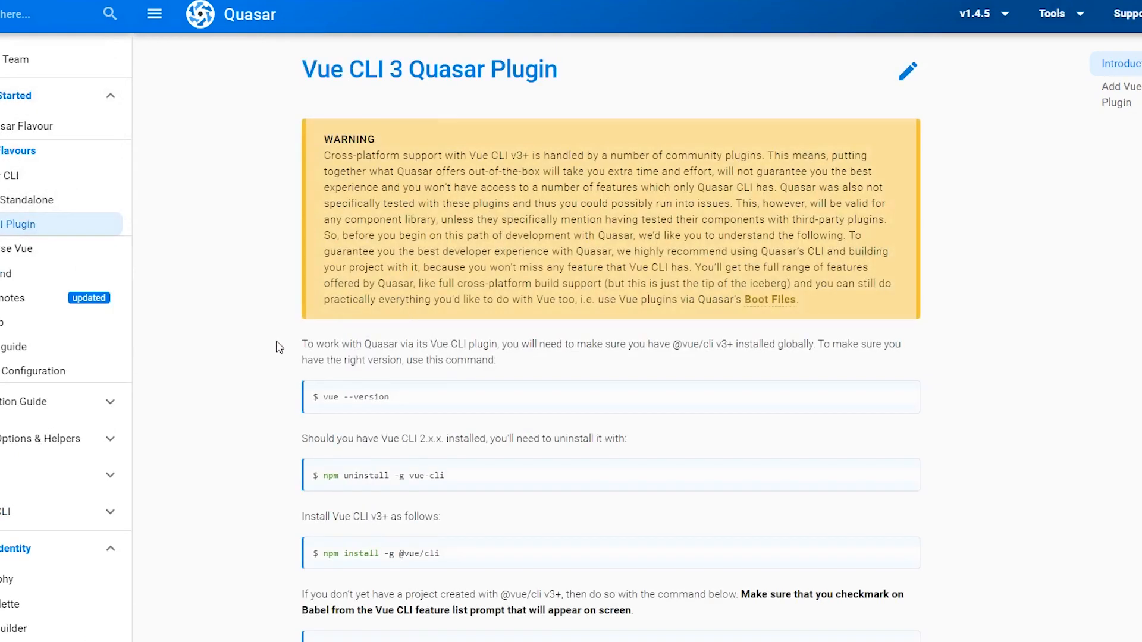
# Read the Vue CLI plugin install steps, then the Quasar CLI What's Included section, marking quasar.conf.js
pyautogui.scroll(-3)
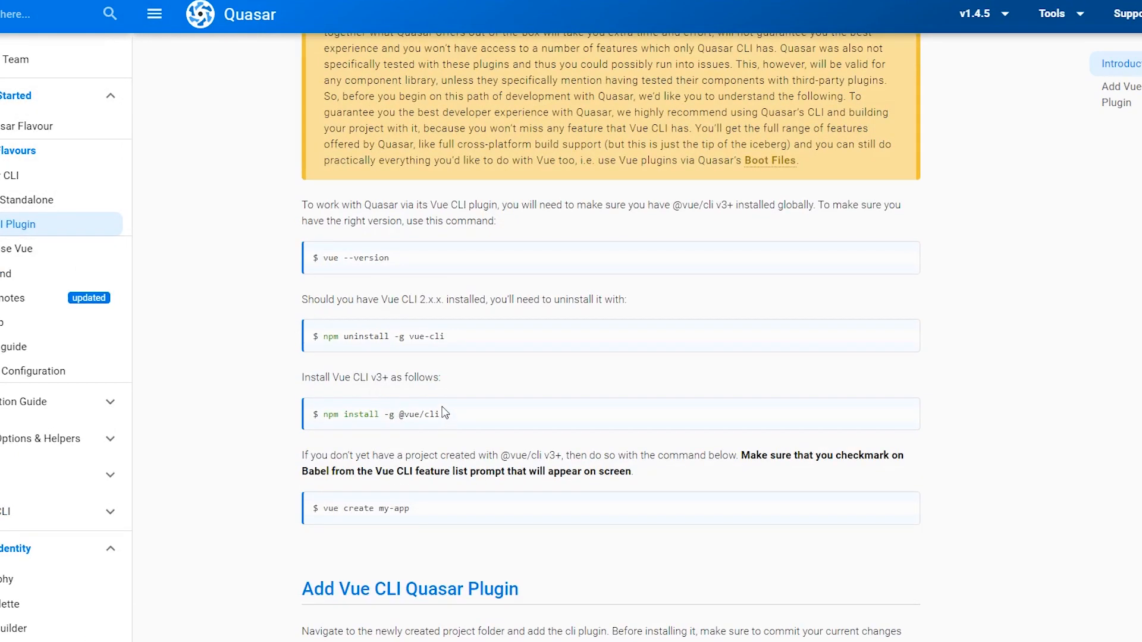
pyautogui.scroll(-3)
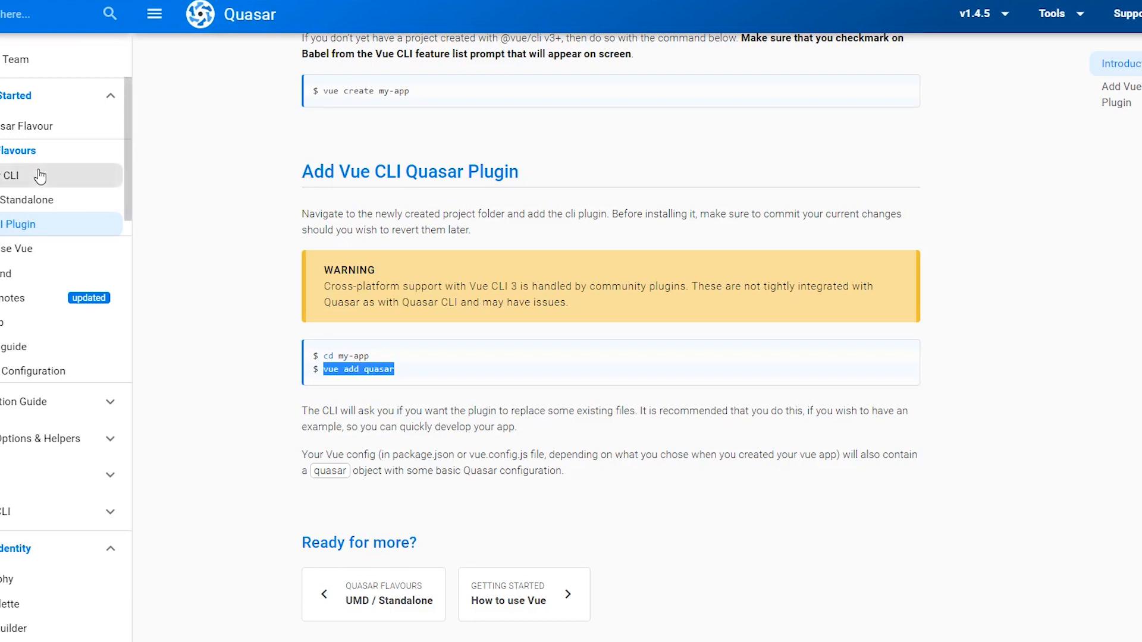
pyautogui.click(10, 176)
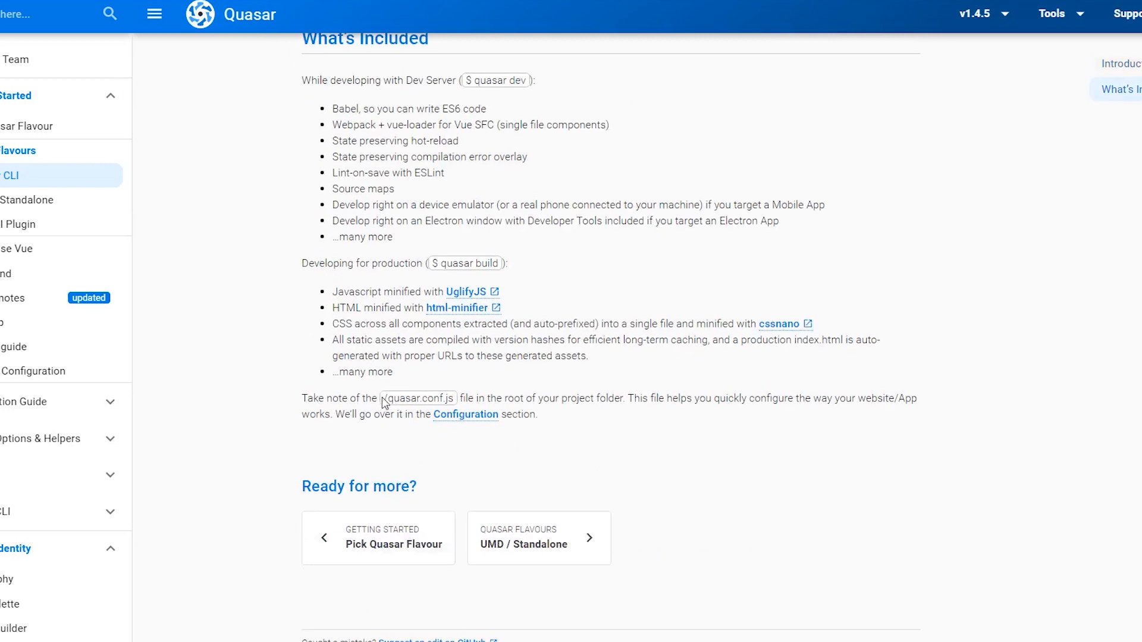
pyautogui.doubleClick(415, 399)
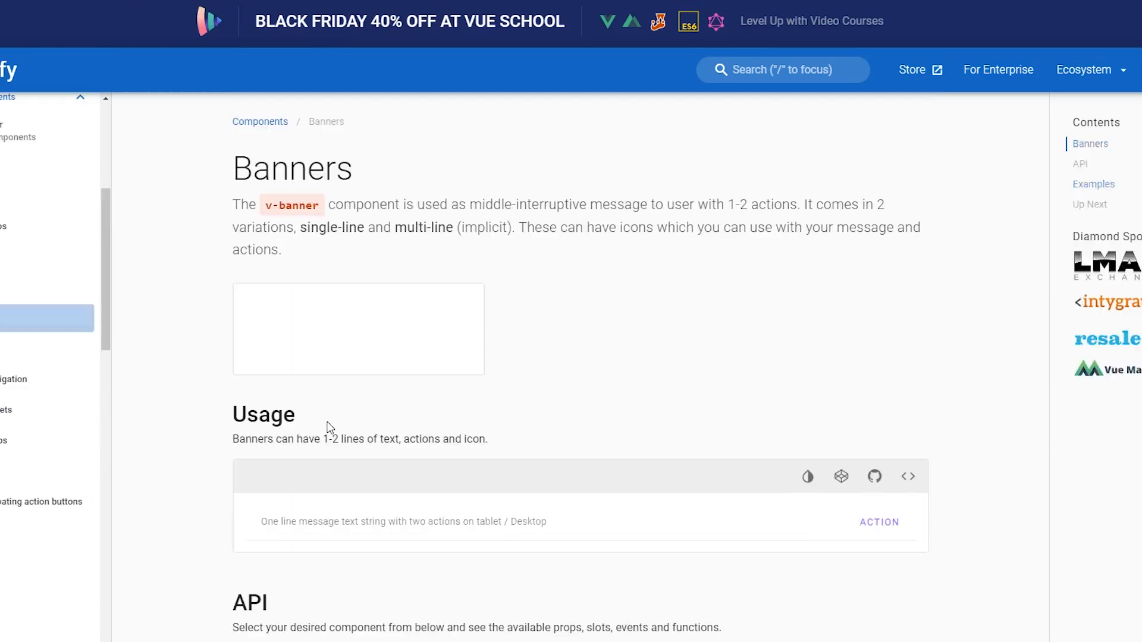
# Review the Vuetify Banners API and playground before returning to Quasar's What's Included
pyautogui.scroll(-3)
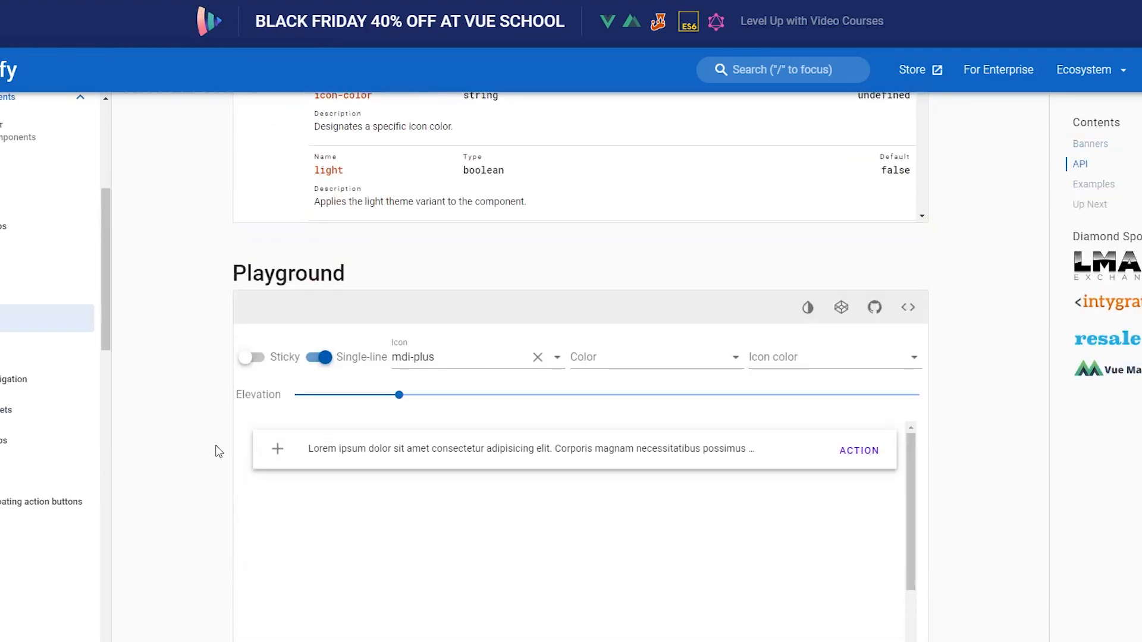
pyautogui.scroll(-3)
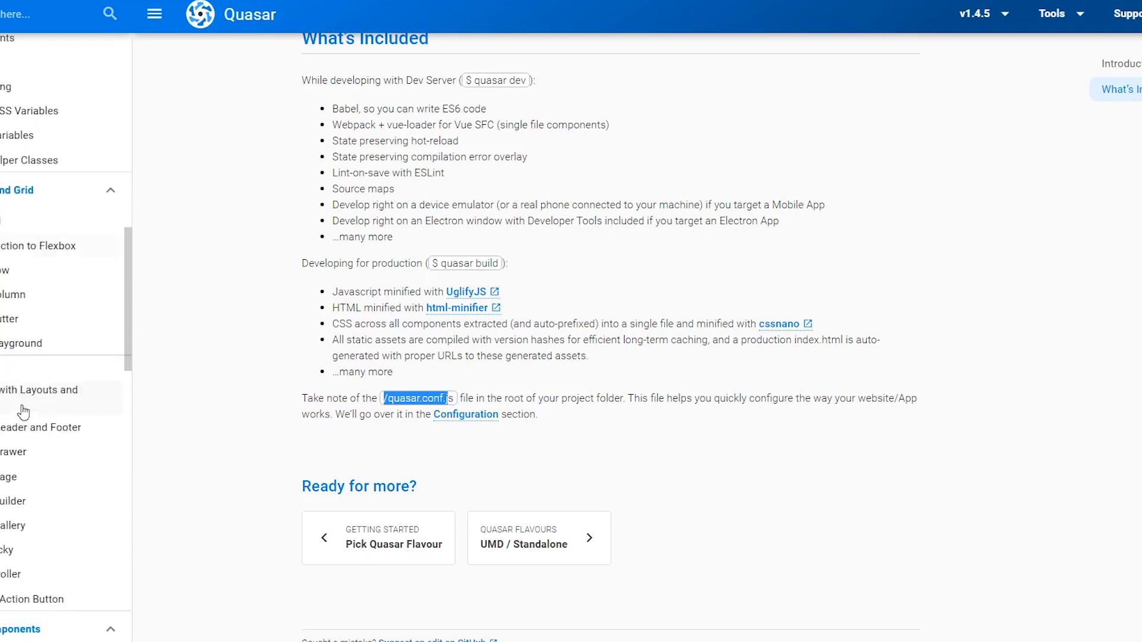
# Show the QBtn Vue CLI installation code and highlight the Quasar plugin setup
pyautogui.scroll(-3)
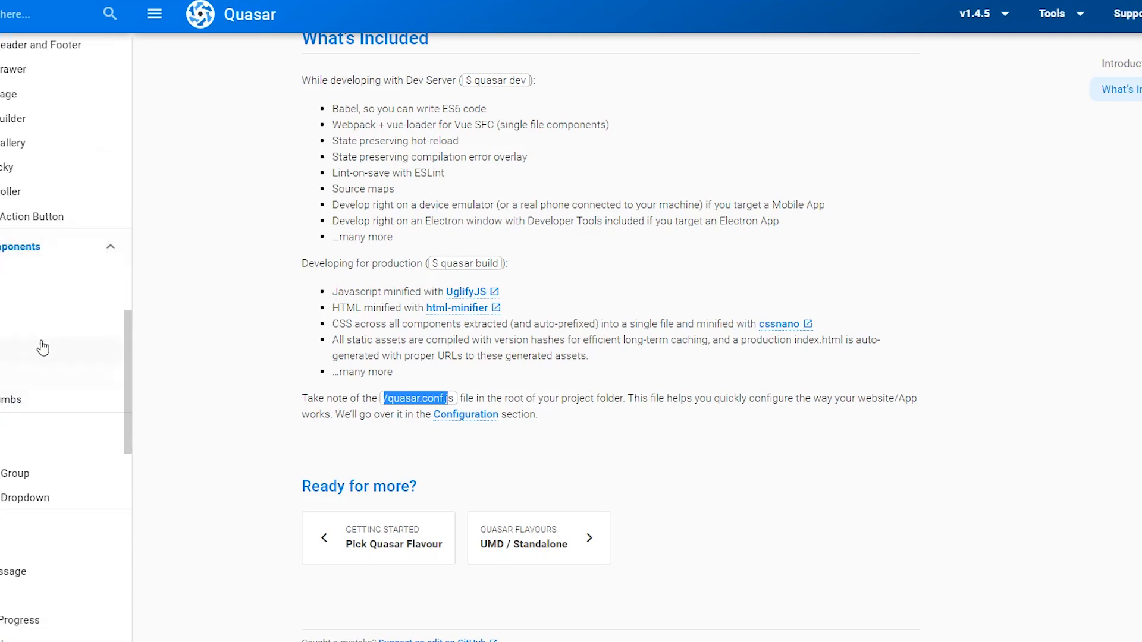
pyautogui.moveTo(18, 433)
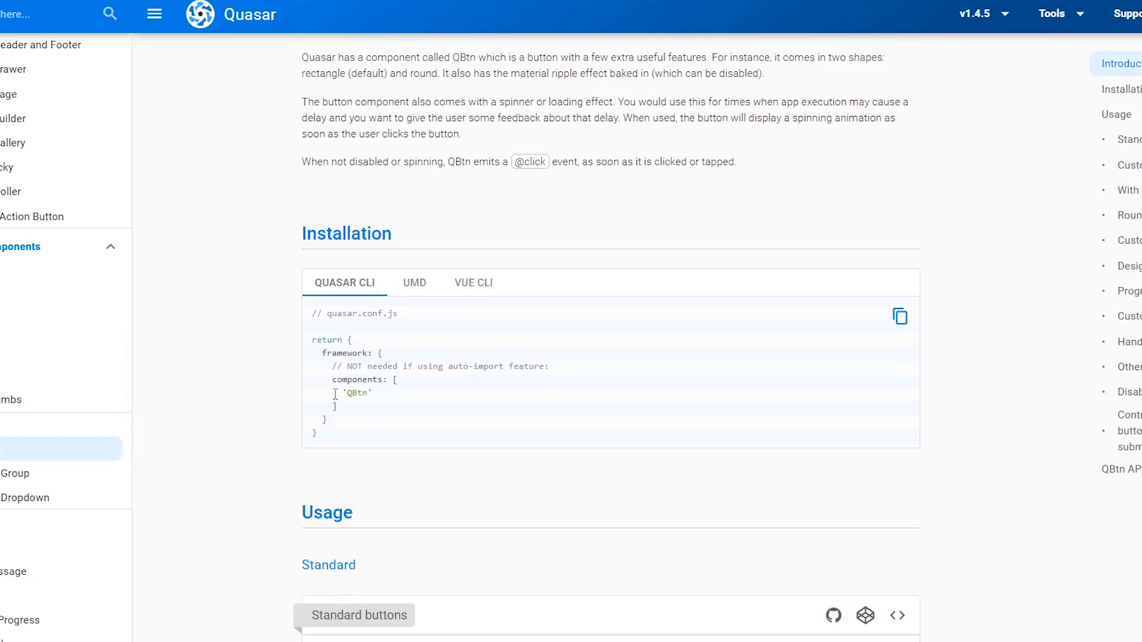
pyautogui.click(472, 283)
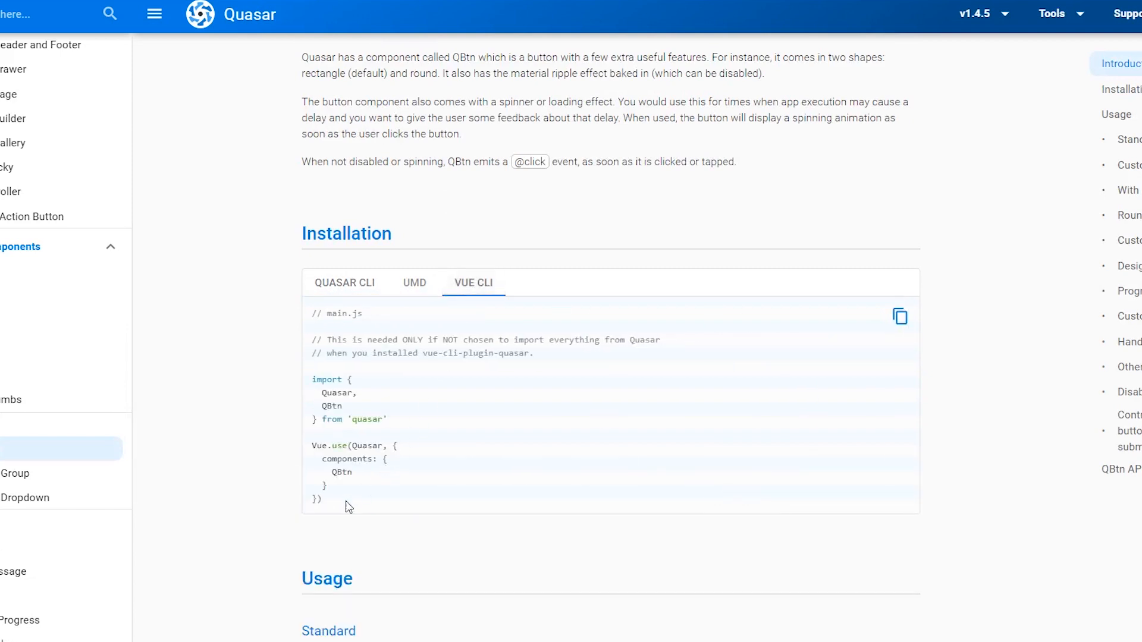
pyautogui.doubleClick(335, 459)
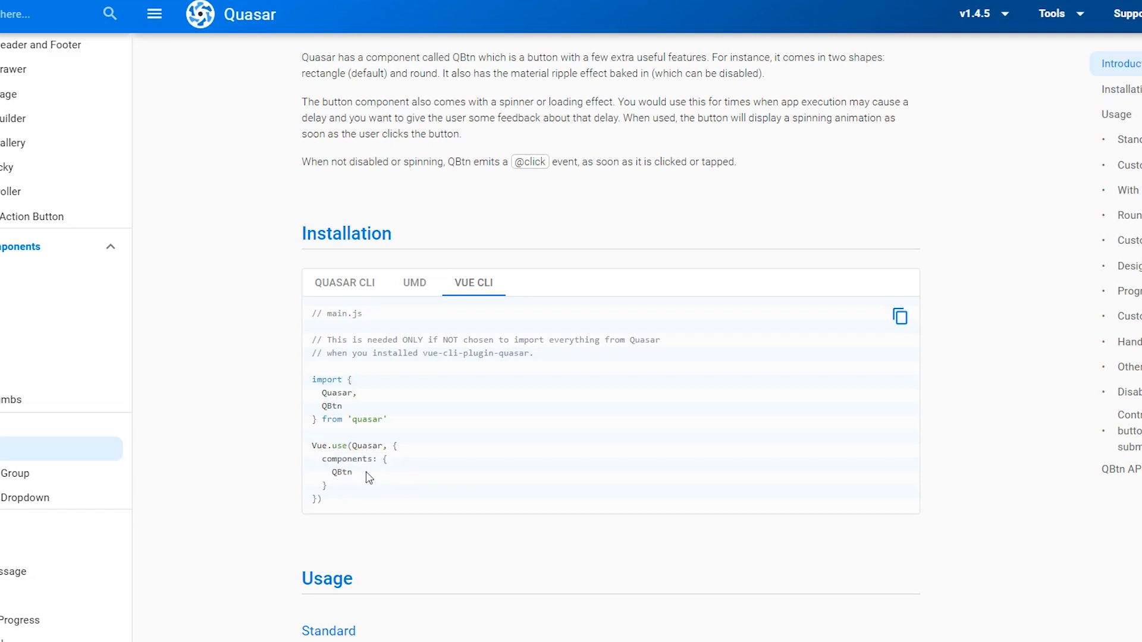
pyautogui.doubleClick(370, 446)
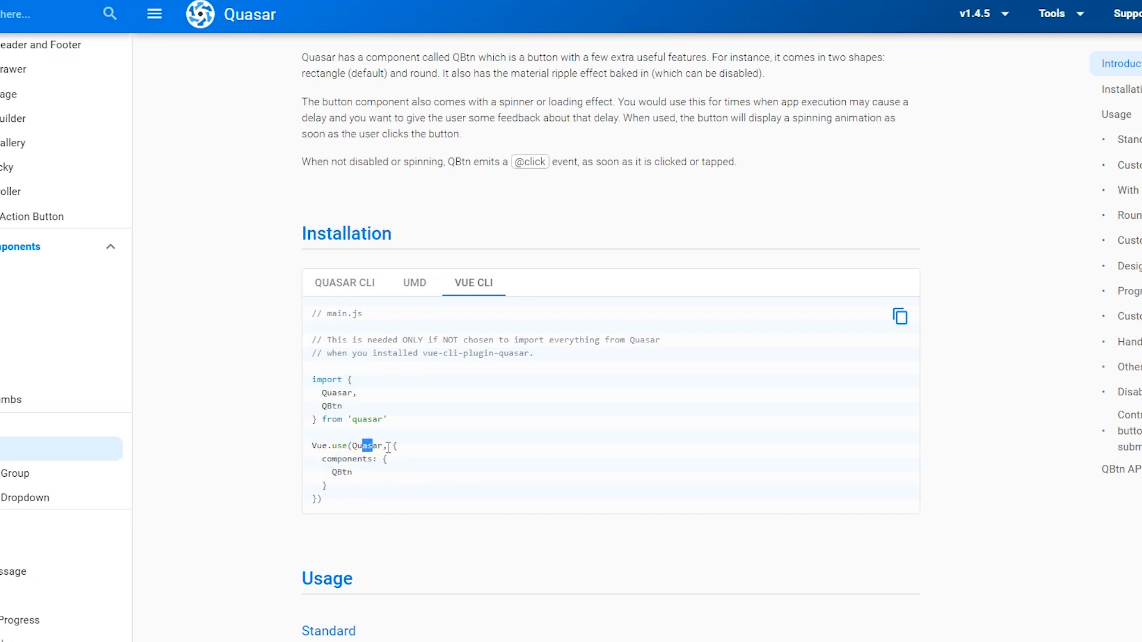
pyautogui.scroll(-3)
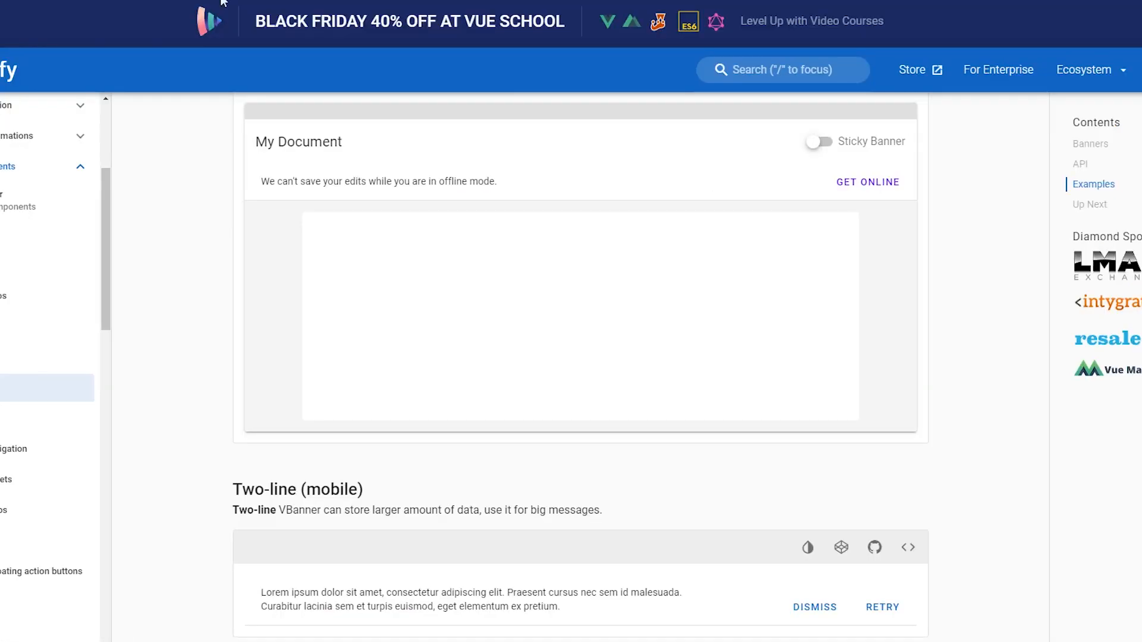
# Reach the Buttons usage playground and switch the demo to the depressed style
pyautogui.scroll(-3)
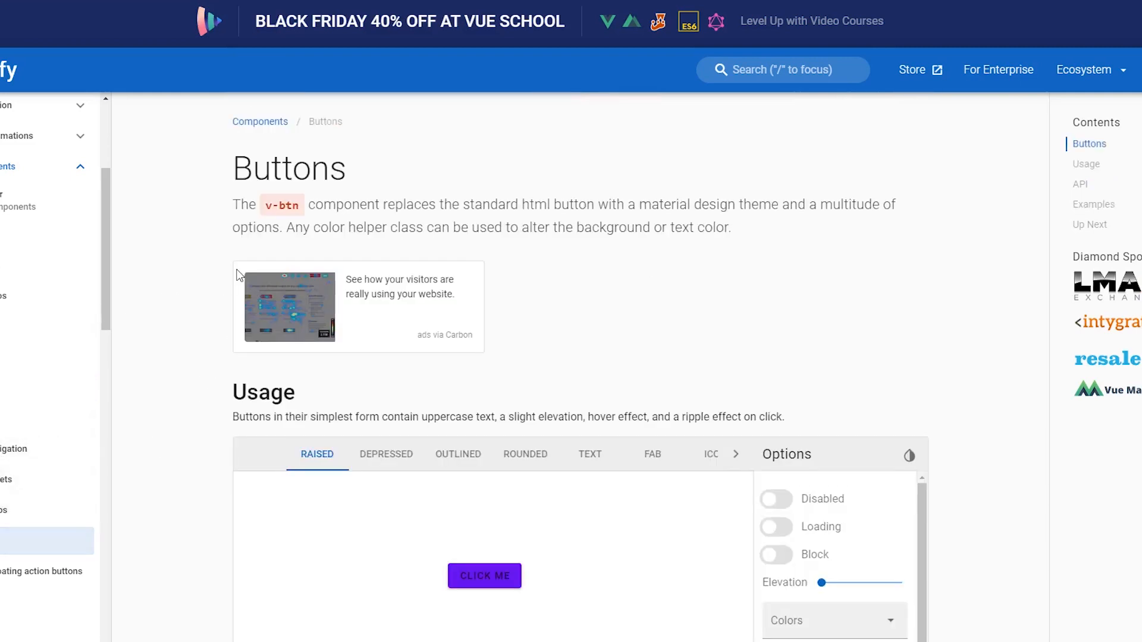
pyautogui.scroll(-3)
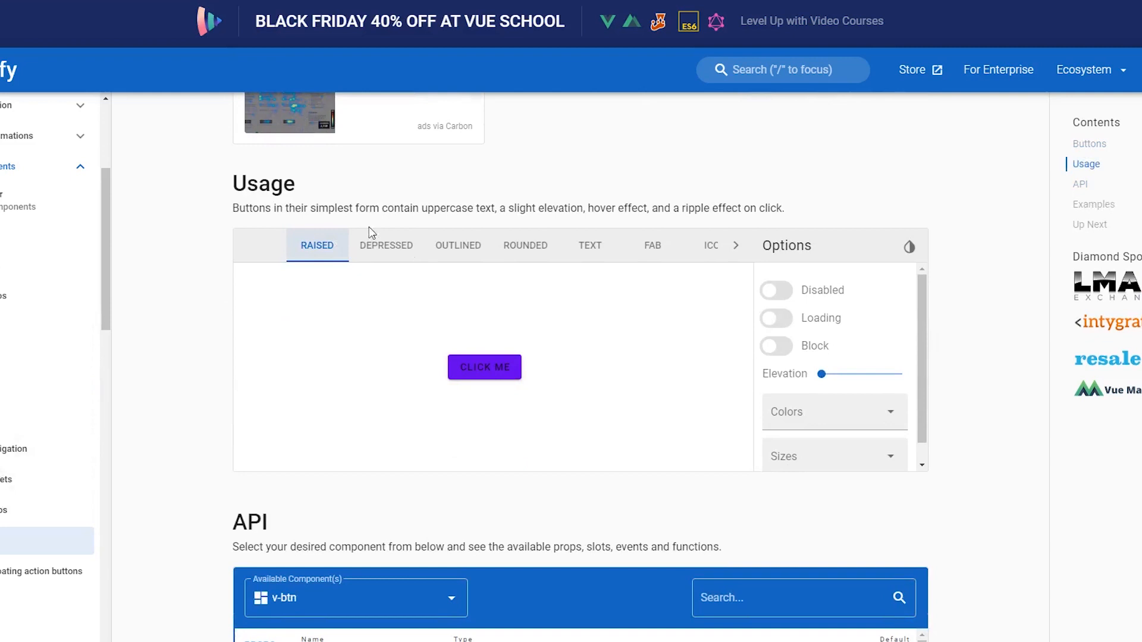
pyautogui.moveTo(467, 271)
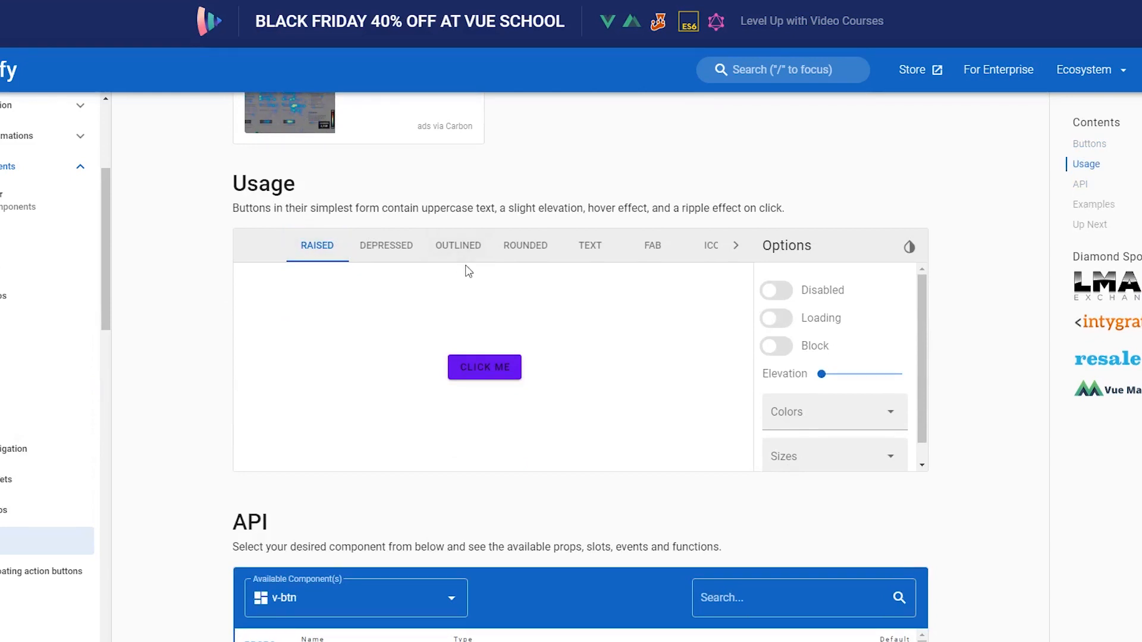
pyautogui.click(386, 245)
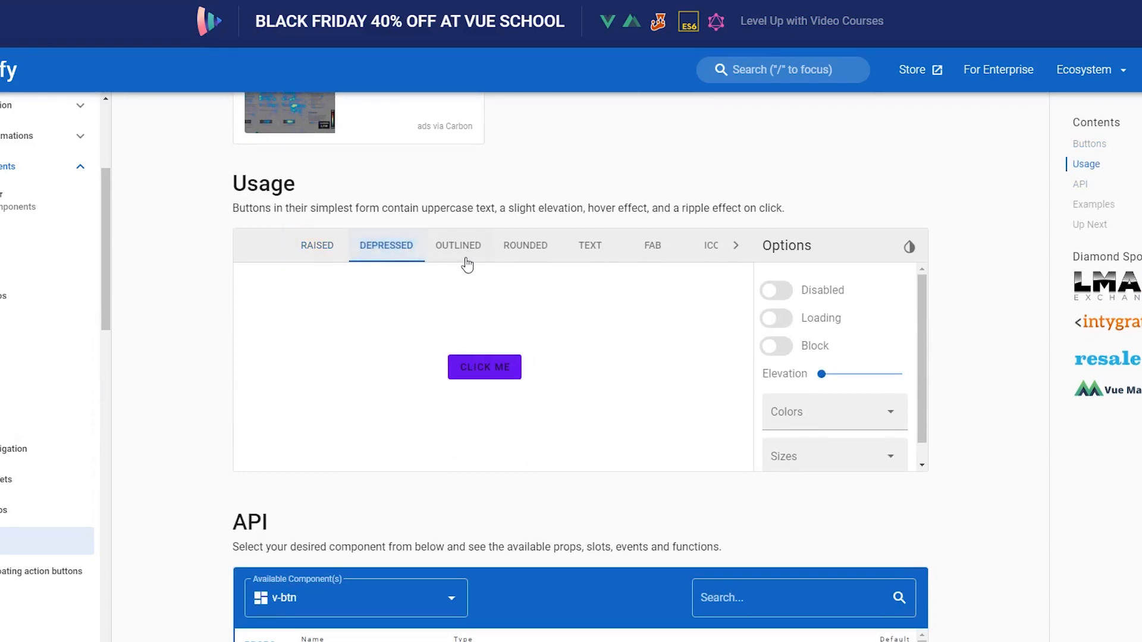
# Browse the Flat, Depressed, Floating and Sizing button examples
pyautogui.scroll(-3)
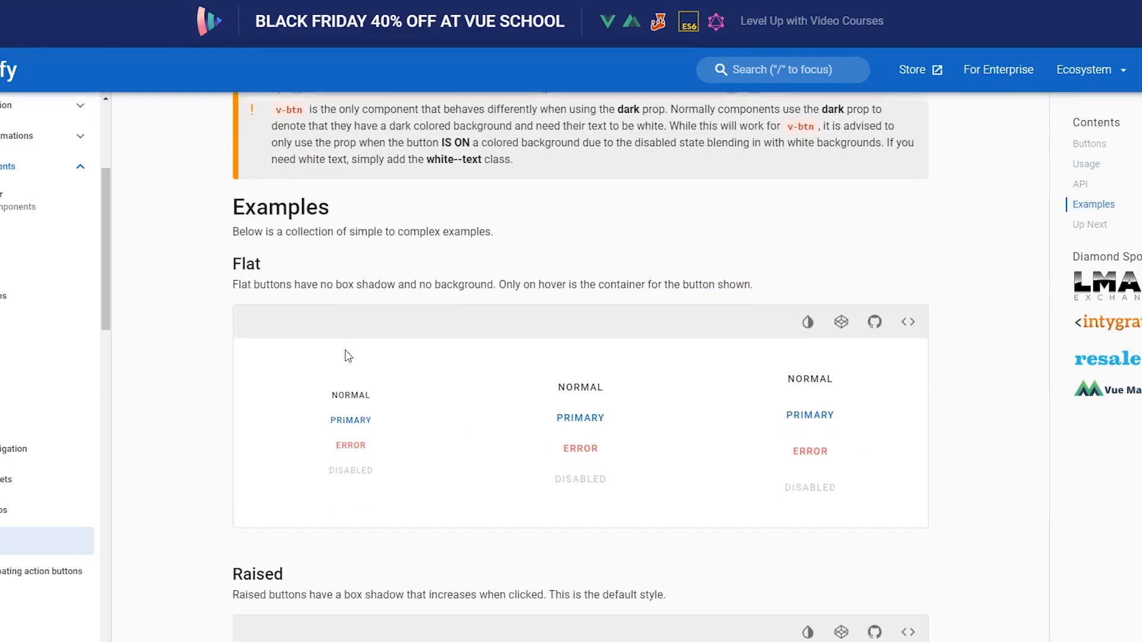
pyautogui.scroll(-3)
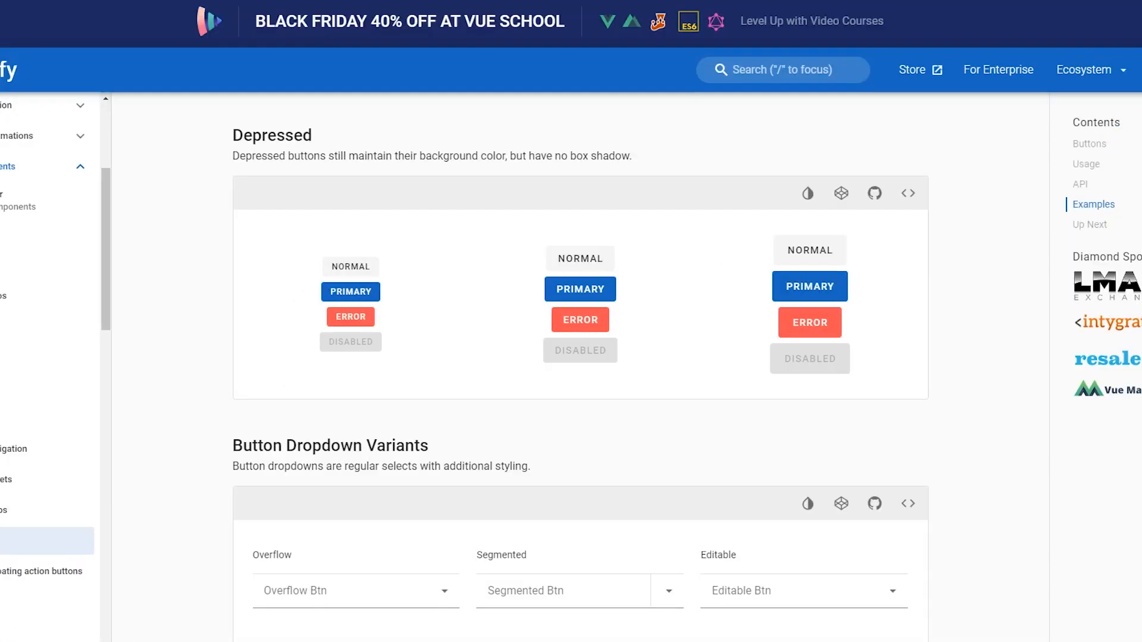
pyautogui.scroll(-3)
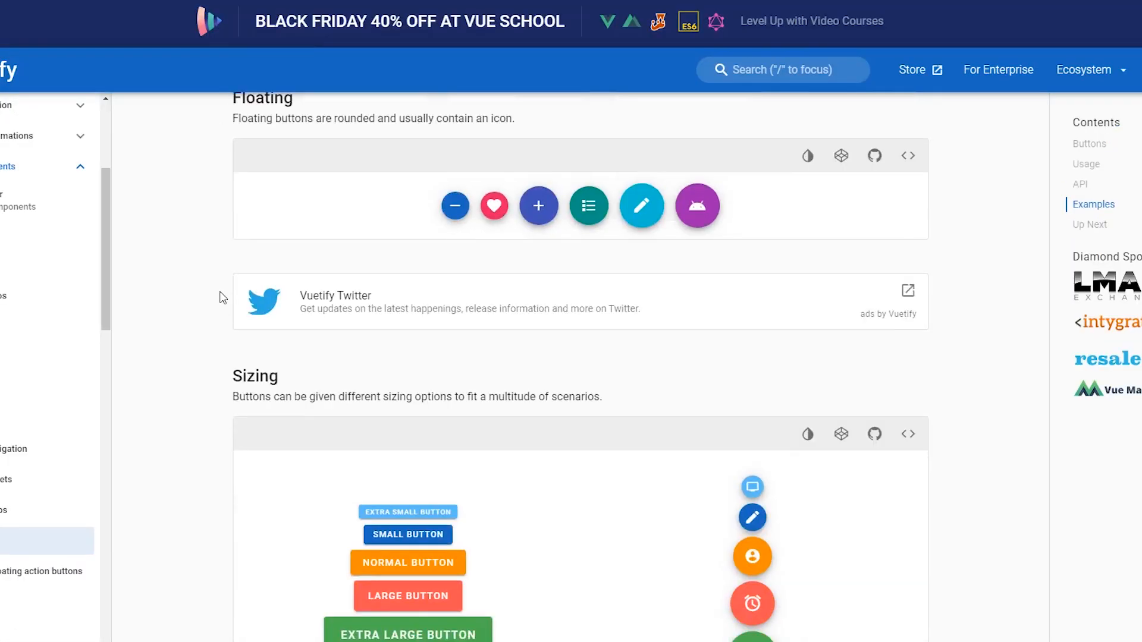
pyautogui.scroll(-3)
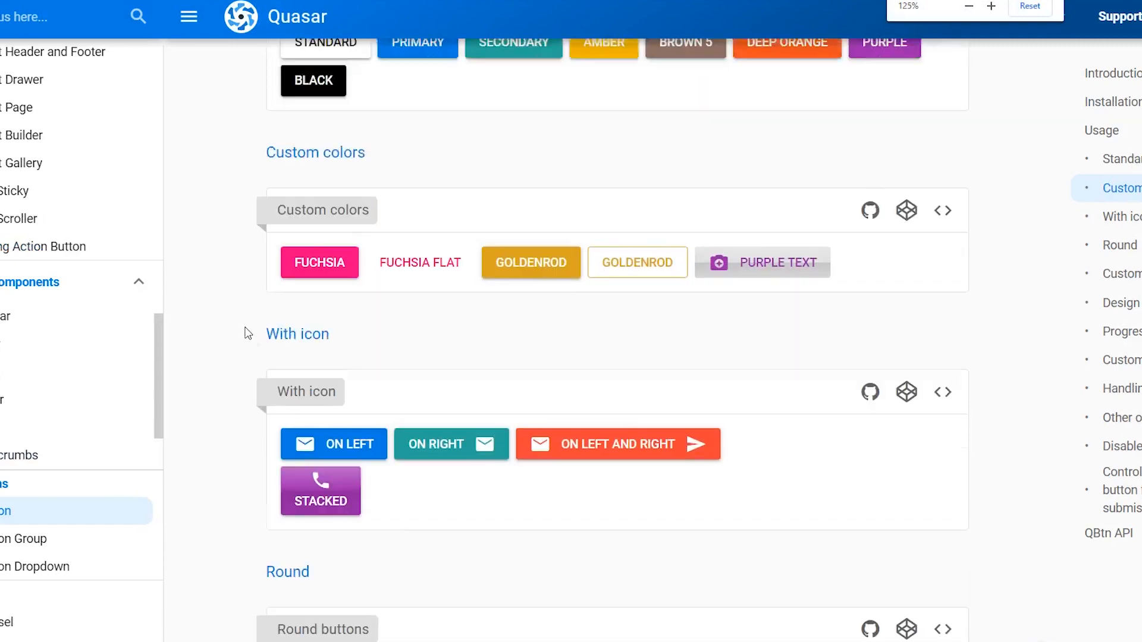
# Reveal and inspect the template source of Quasar's Round buttons example
pyautogui.scroll(-3)
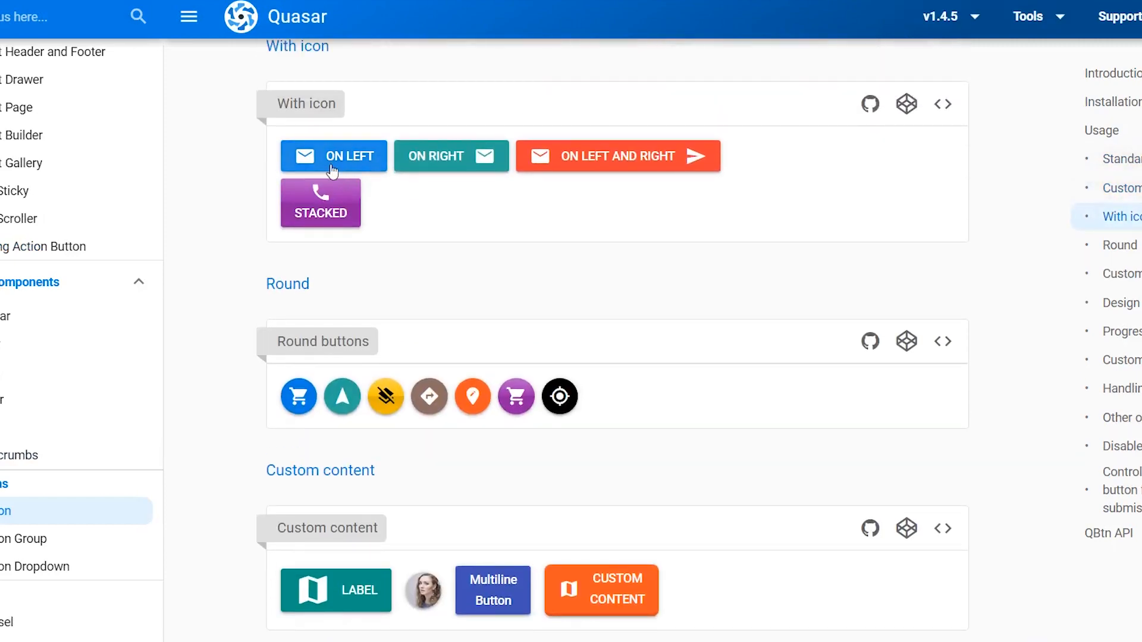
pyautogui.moveTo(453, 323)
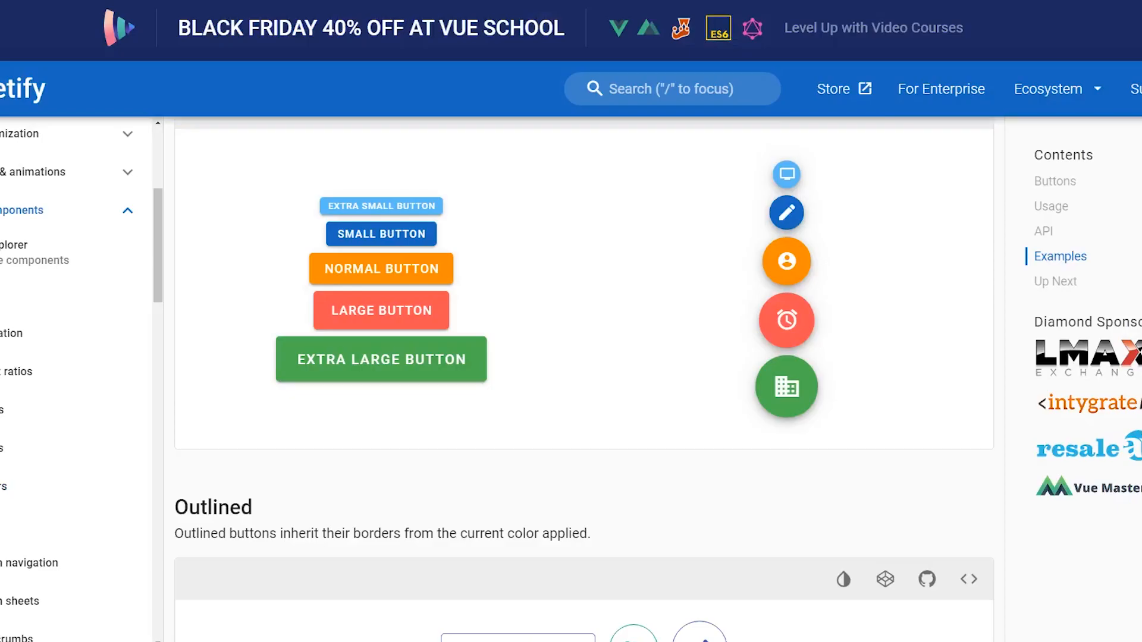
pyautogui.scroll(-3)
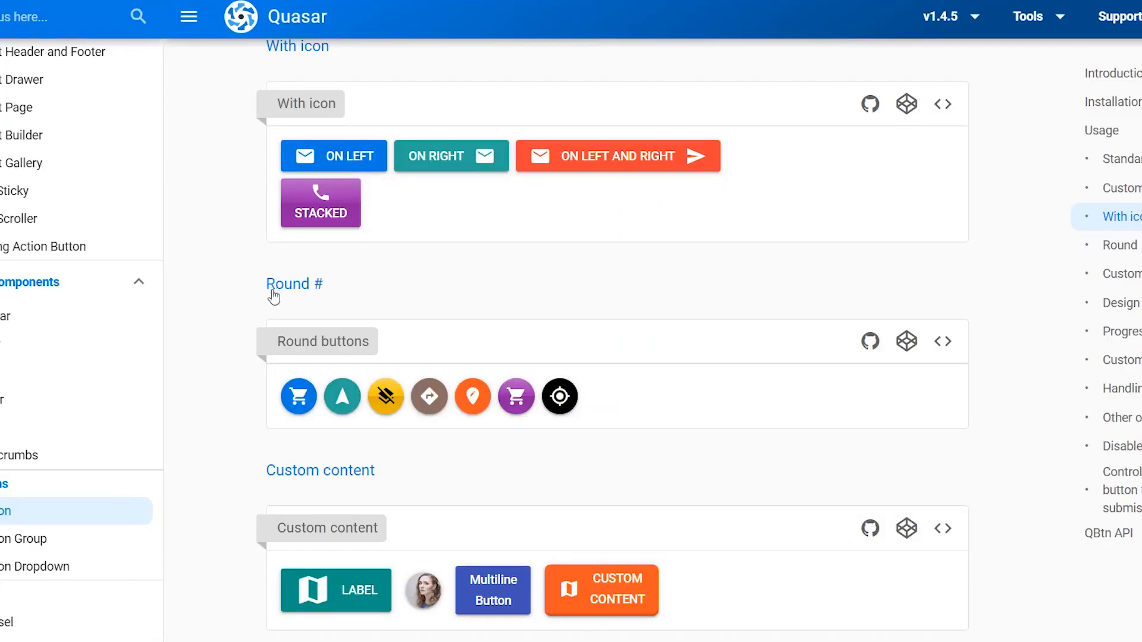
pyautogui.scroll(-3)
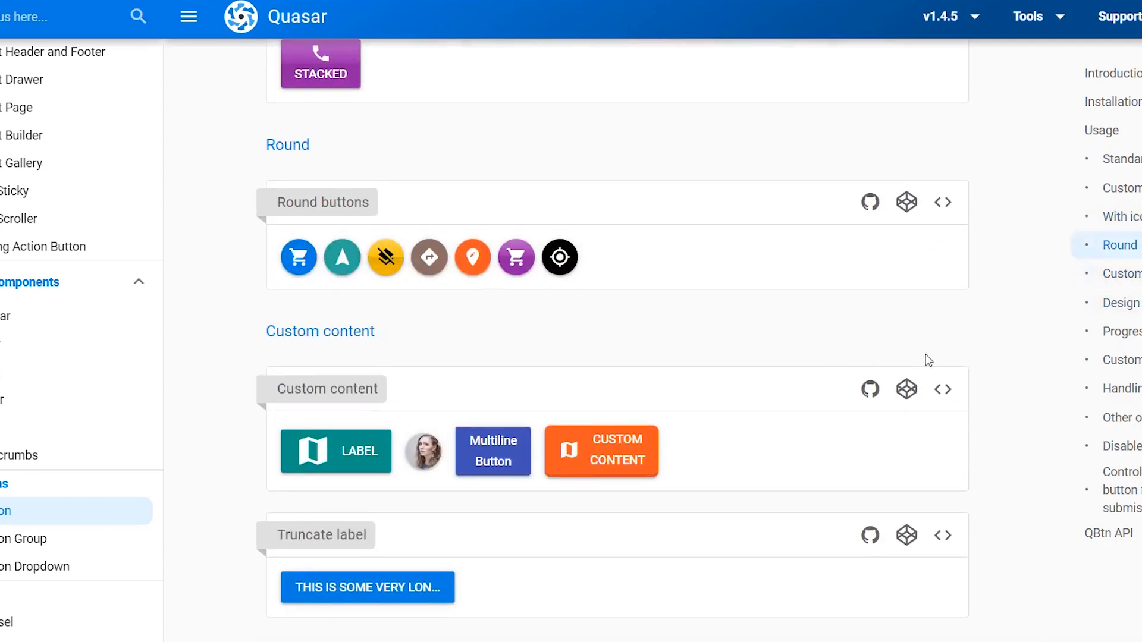
pyautogui.click(942, 202)
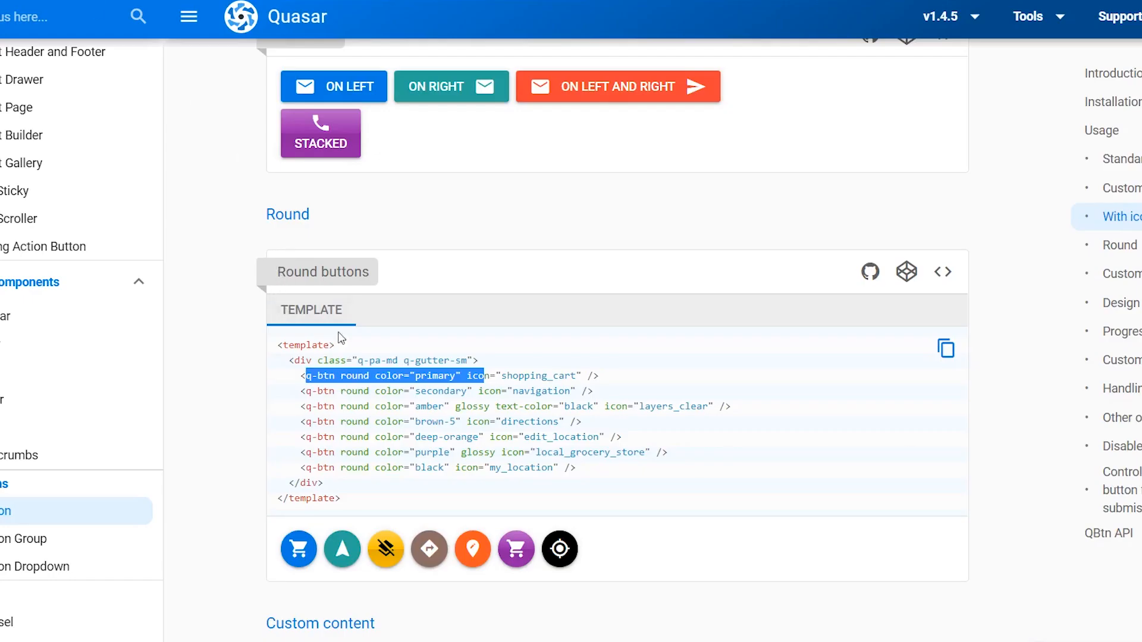
pyautogui.click(393, 391)
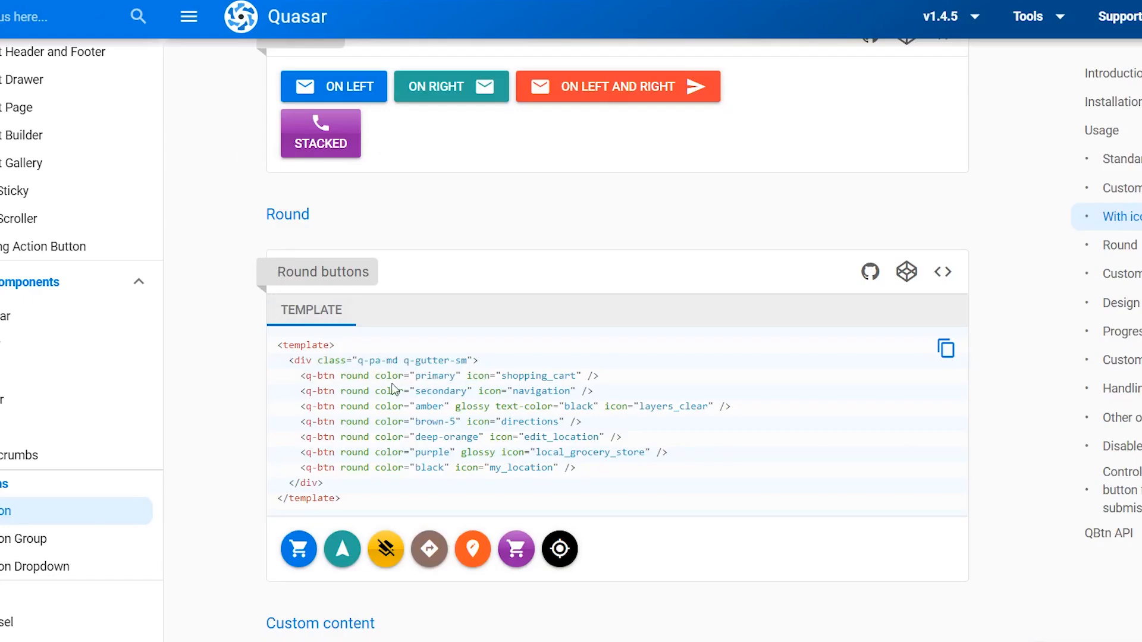
pyautogui.doubleClick(354, 376)
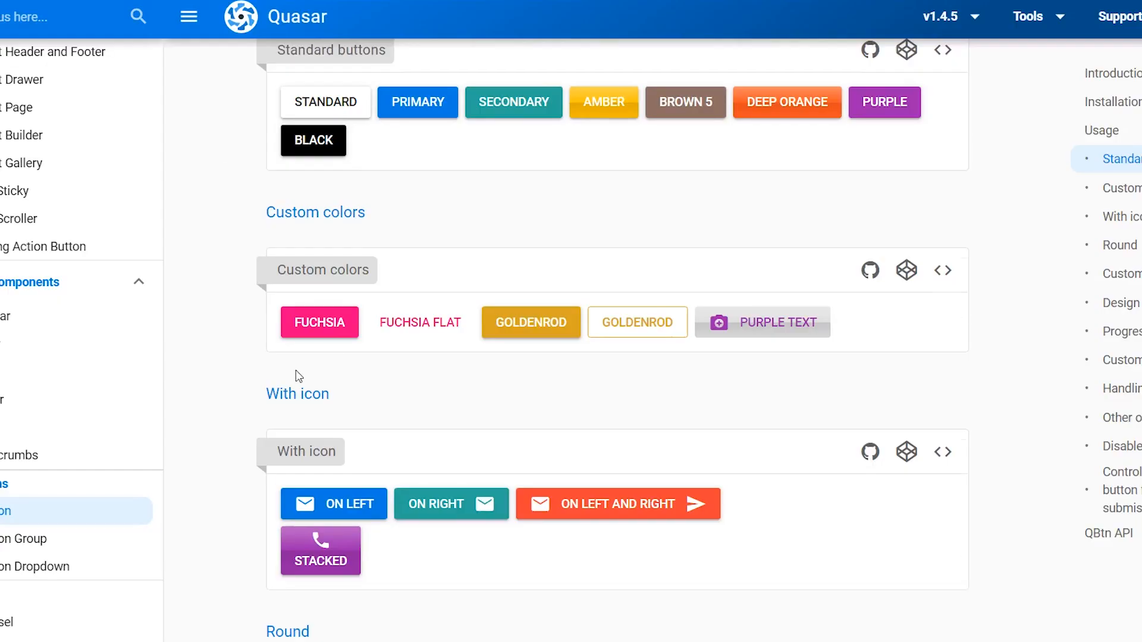
# Browse the button design, alignment and size examples
pyautogui.scroll(-3)
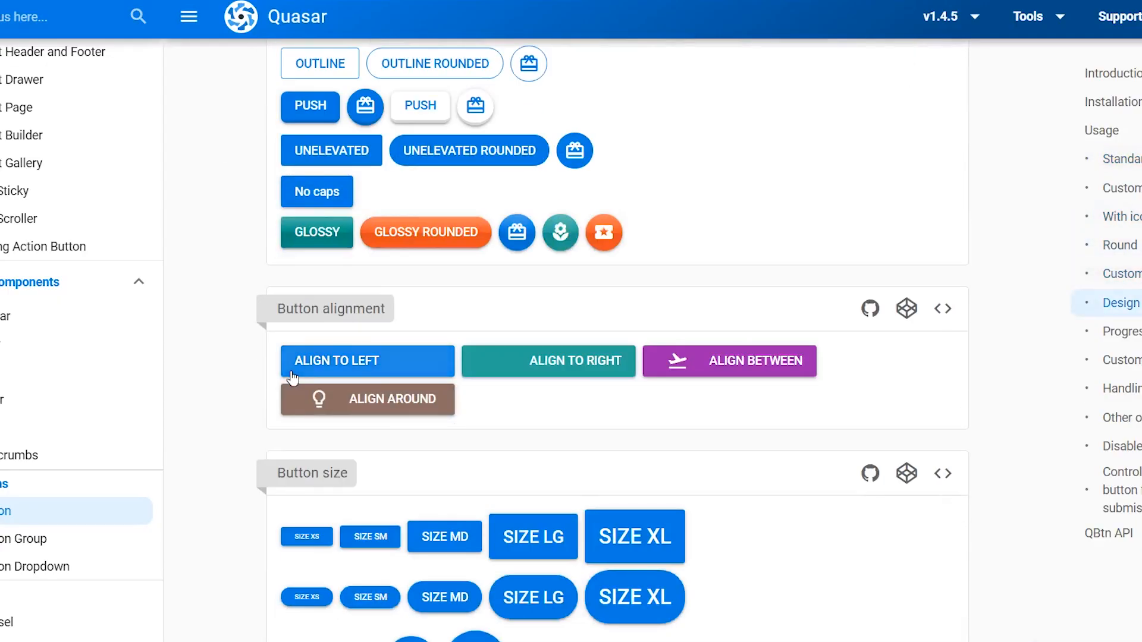
pyautogui.scroll(-3)
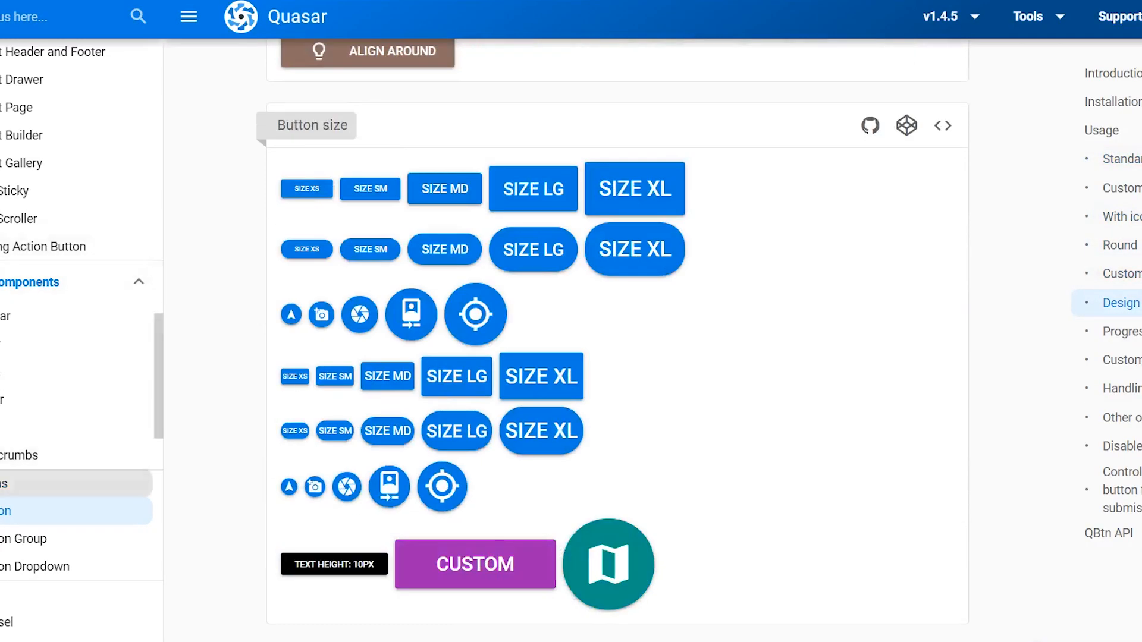
pyautogui.scroll(-3)
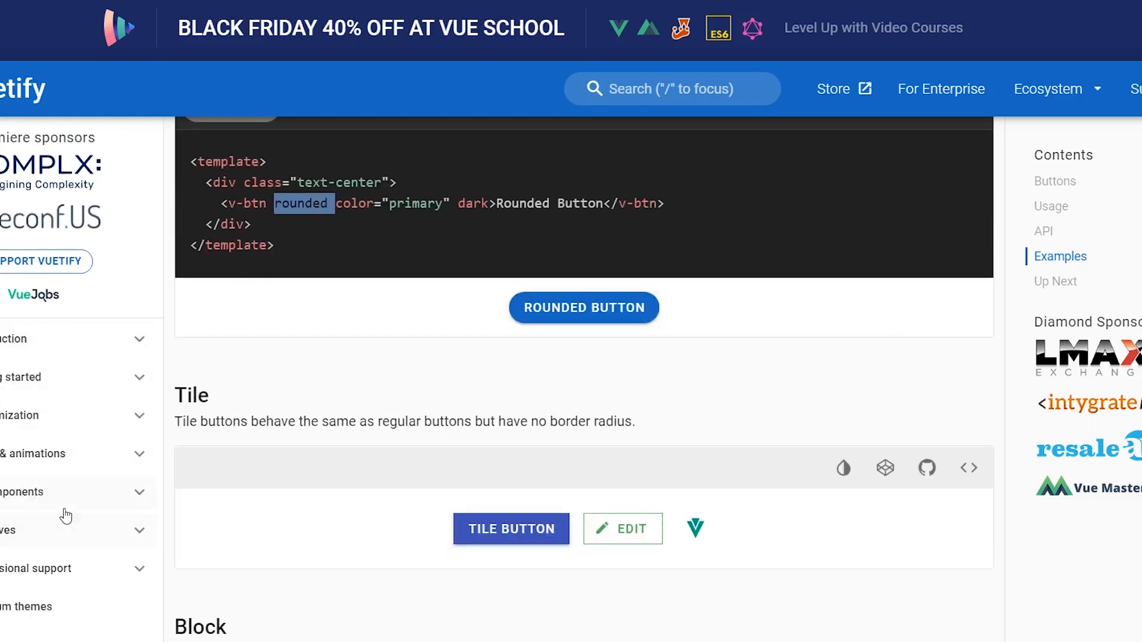
# Navigate the Vuetify sidebar to the Skeleton Loaders page and its usage demo
pyautogui.click(7, 530)
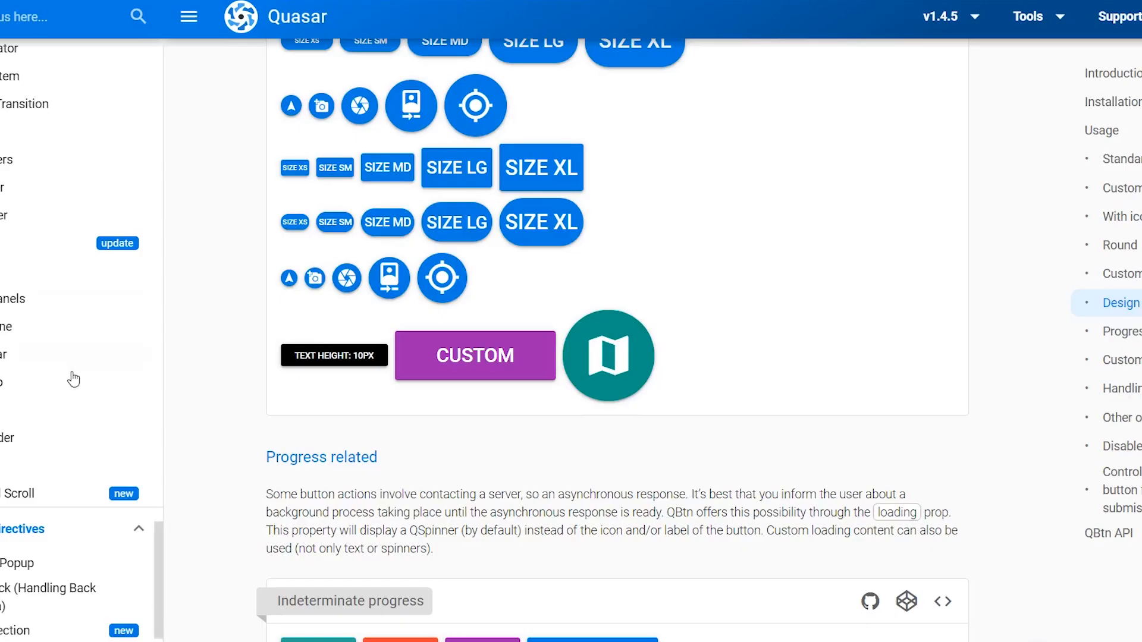
pyautogui.scroll(-3)
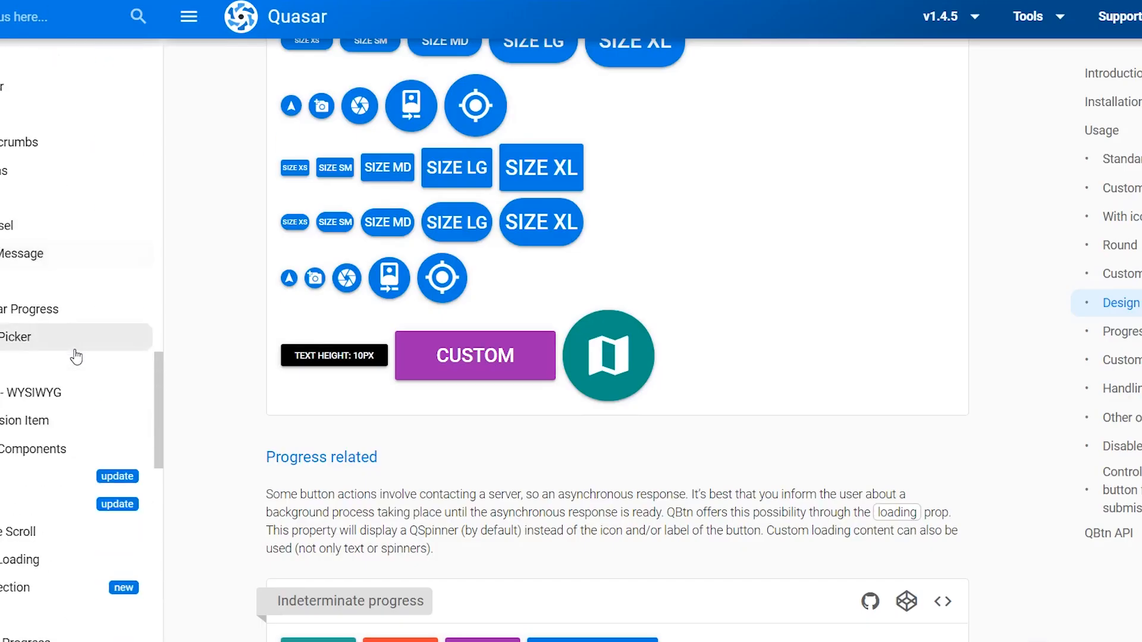
pyautogui.scroll(-3)
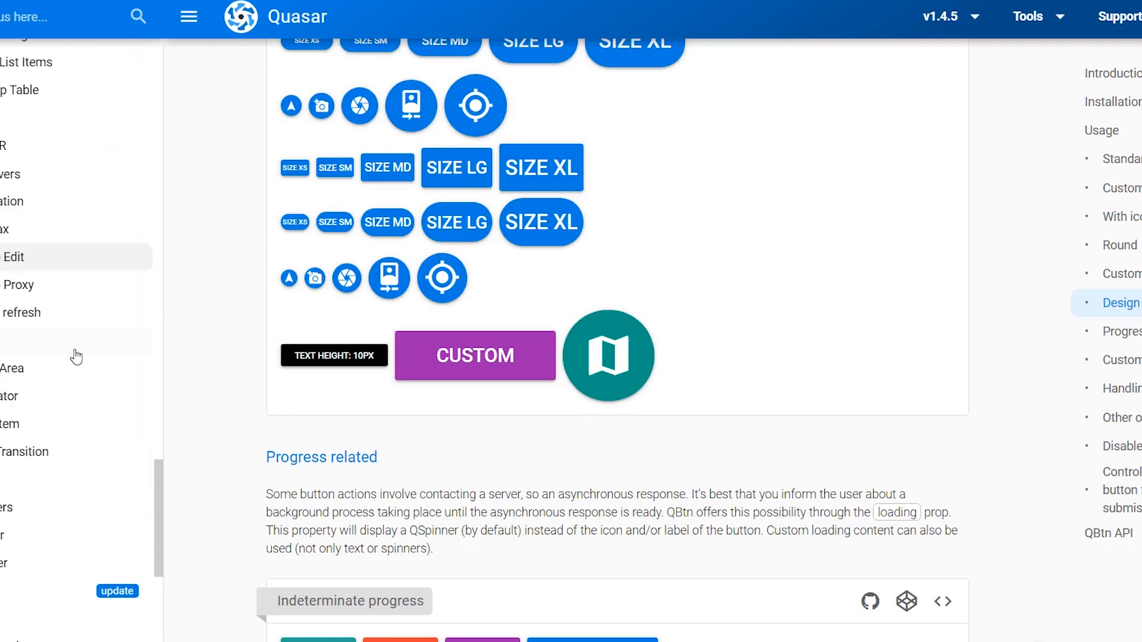
pyautogui.scroll(-3)
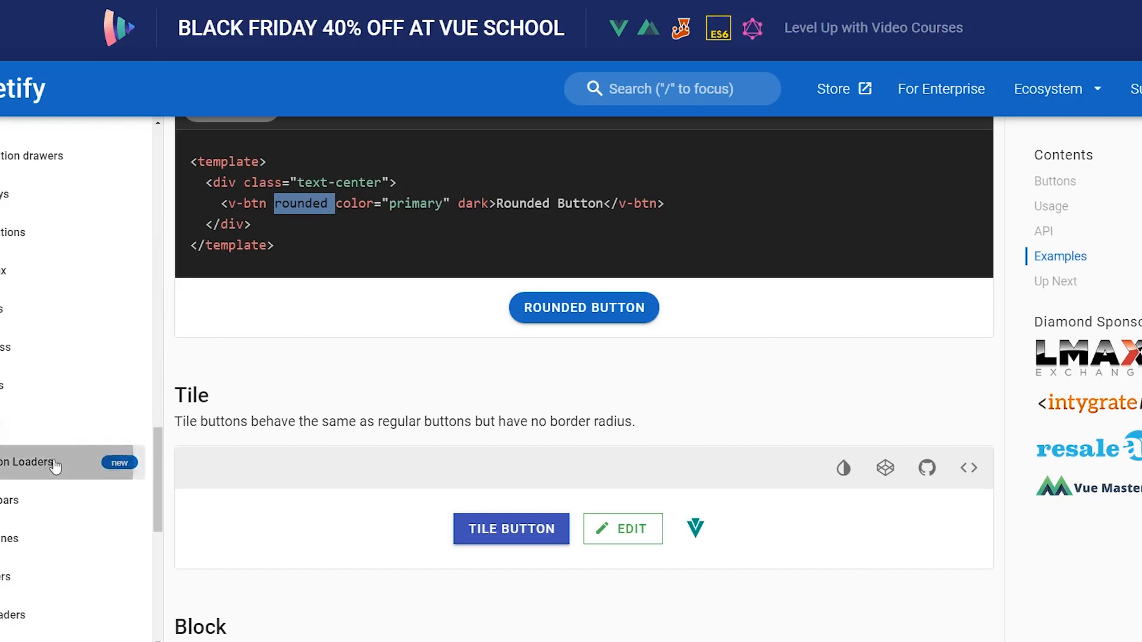
pyautogui.click(29, 461)
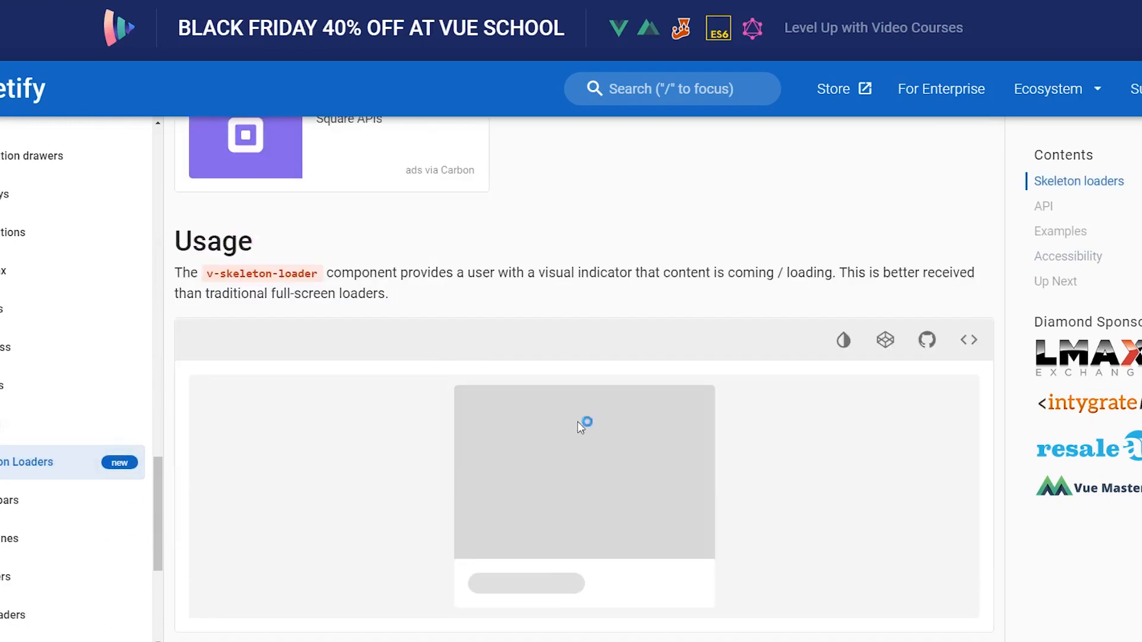
pyautogui.moveTo(580, 575)
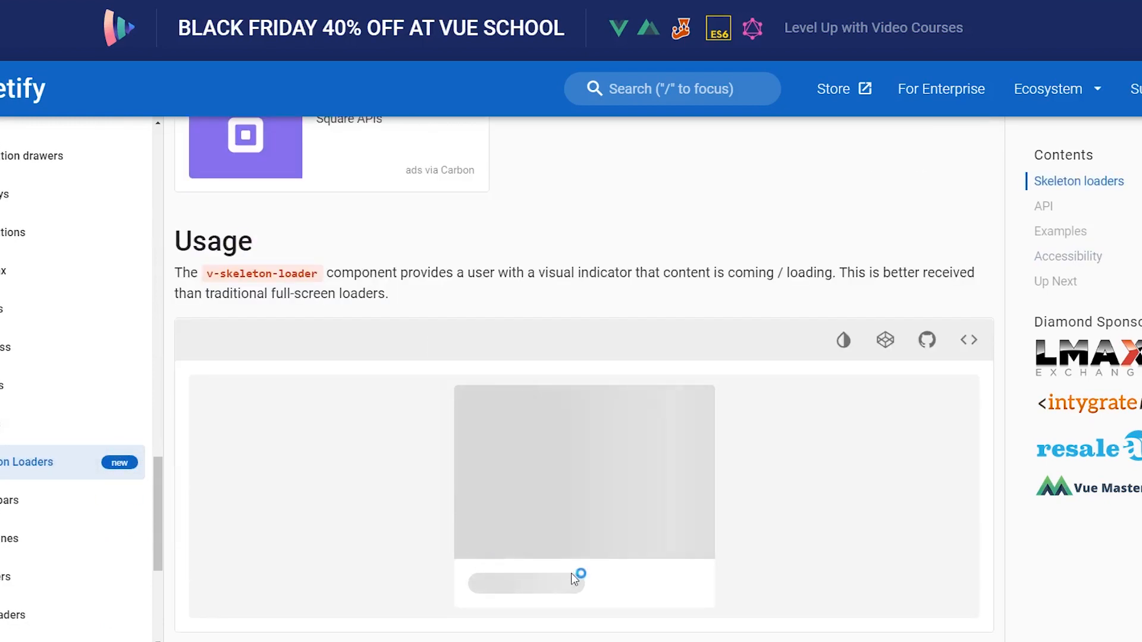
pyautogui.moveTo(697, 462)
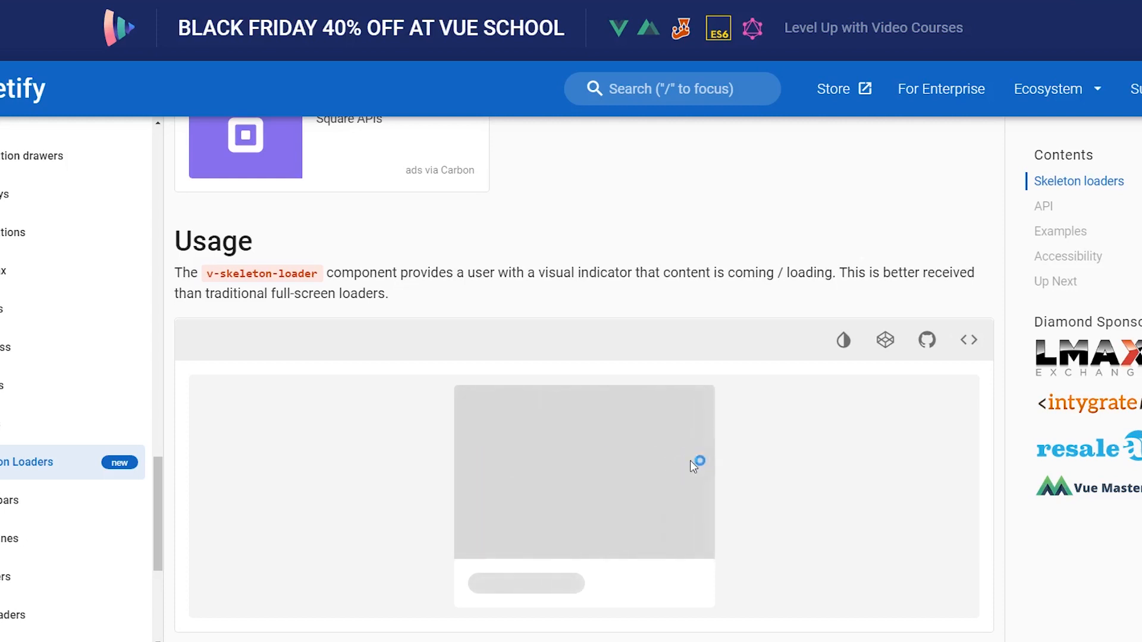
pyautogui.moveTo(628, 465)
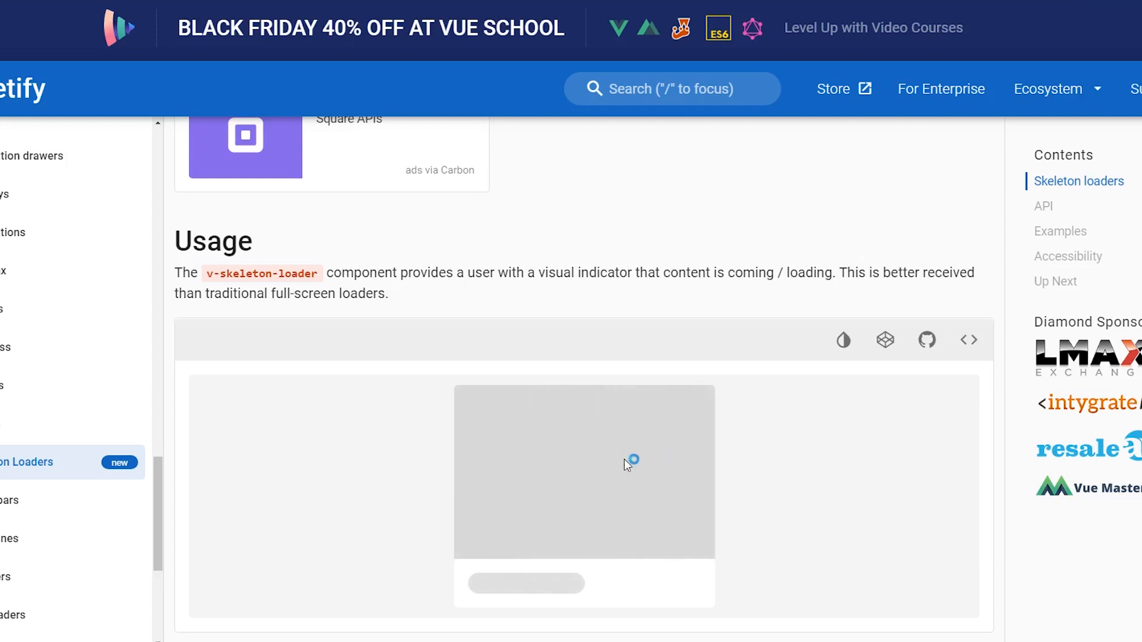
# Jump to the v-skeleton-loader API reference and review its props
pyautogui.click(1044, 206)
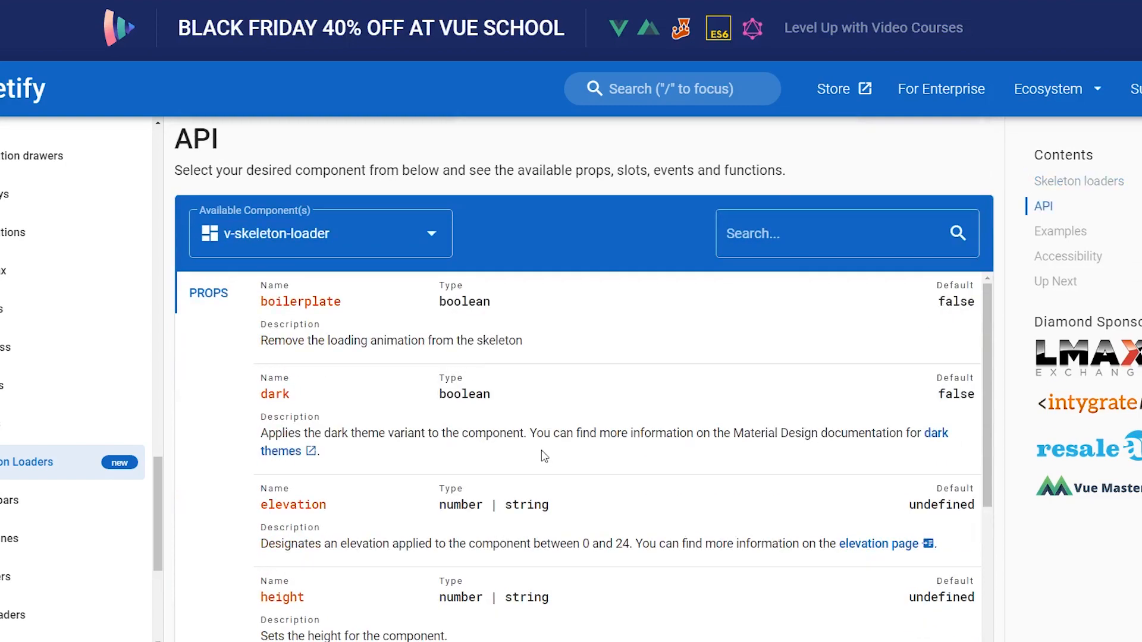
pyautogui.scroll(-3)
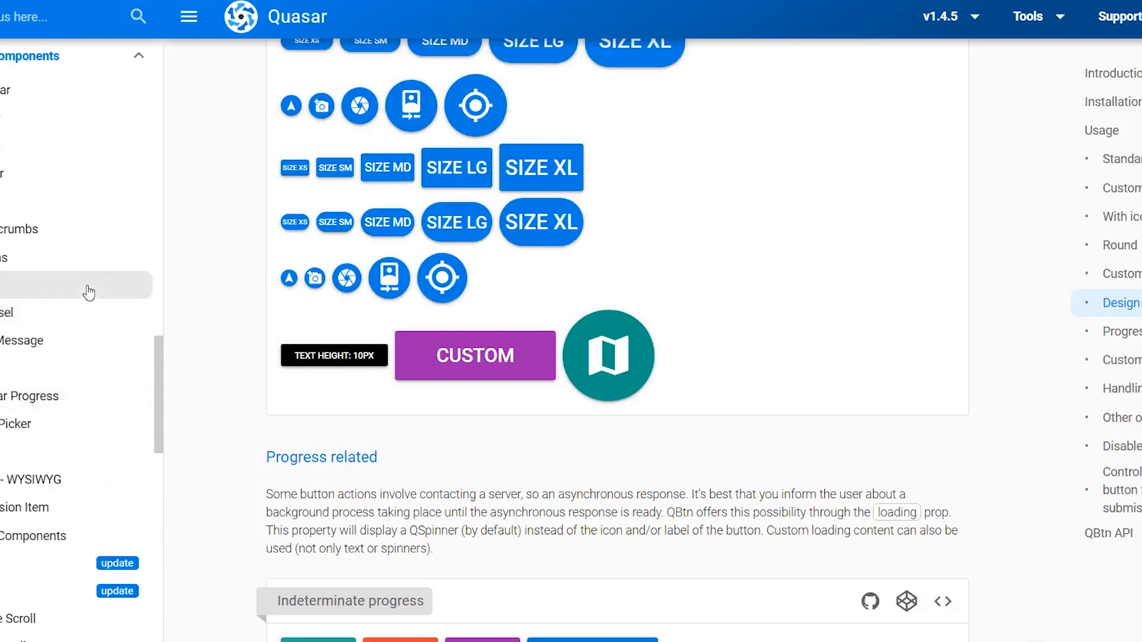
pyautogui.moveTo(106, 304)
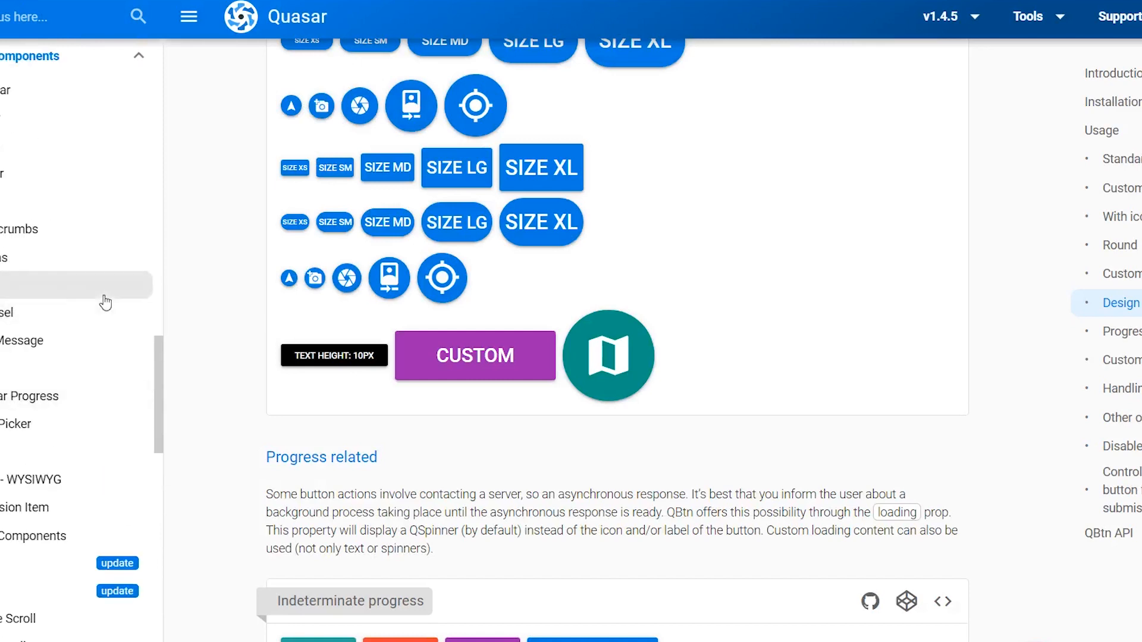
pyautogui.moveTo(98, 314)
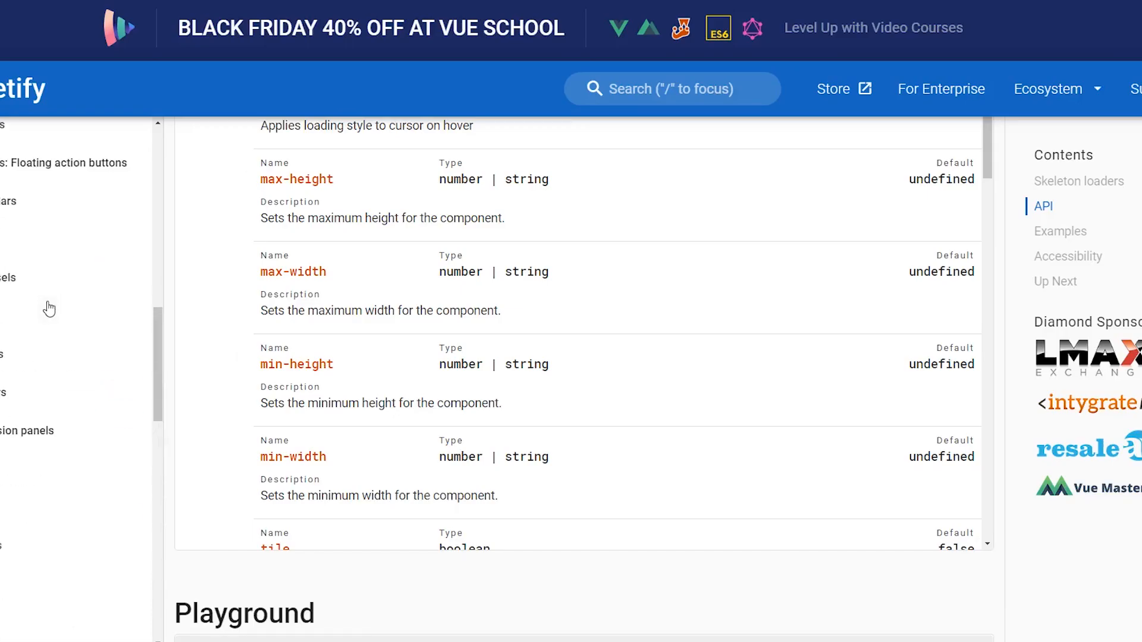
# Open Quasar's Chip page and browse its usage examples
pyautogui.click(69, 386)
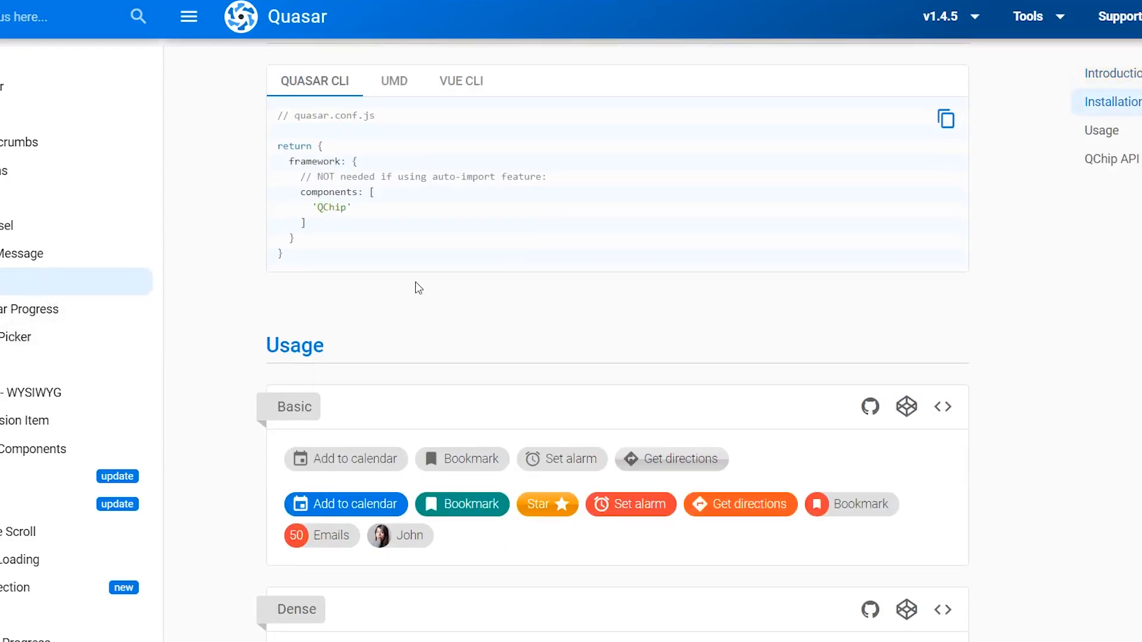
pyautogui.scroll(-3)
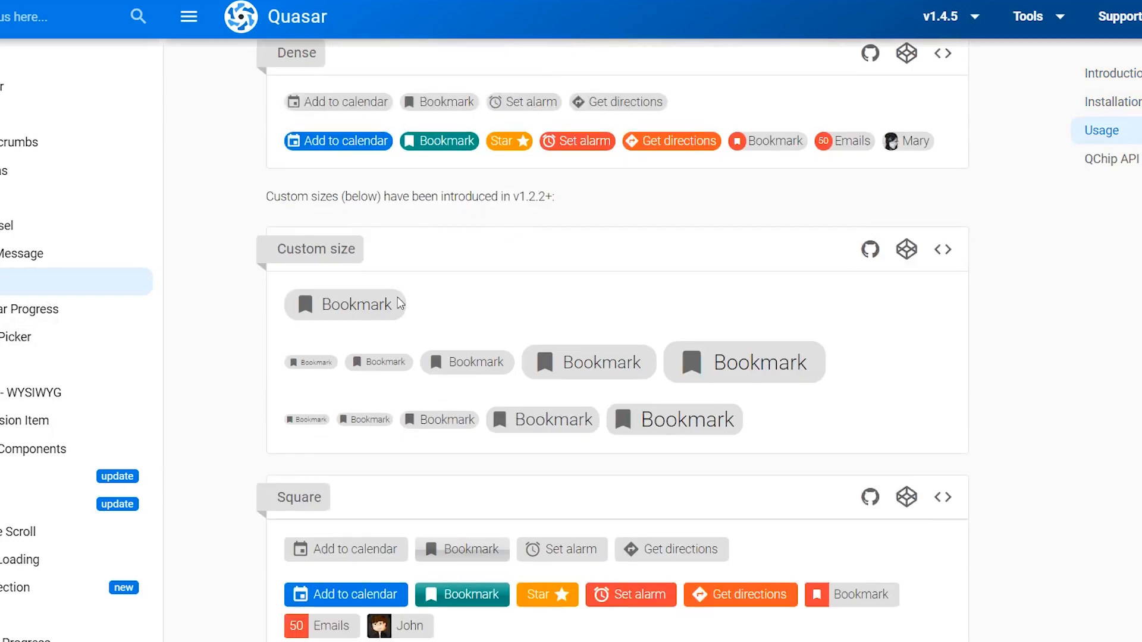
pyautogui.scroll(-3)
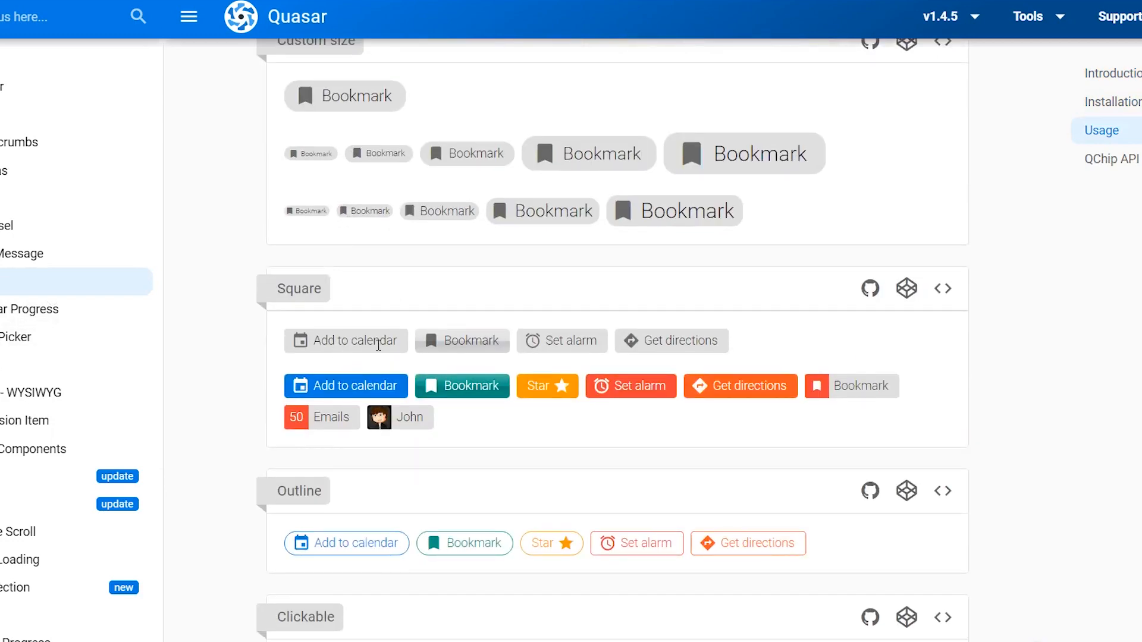
# Jump to the QChip API reference and review its props
pyautogui.click(1111, 159)
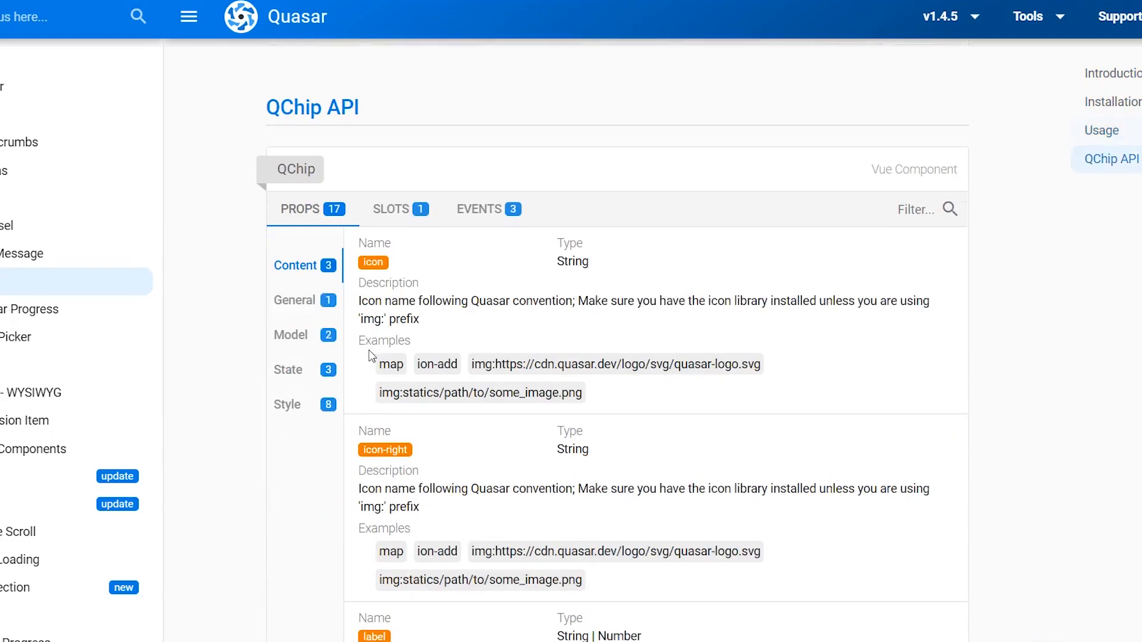
pyautogui.scroll(-3)
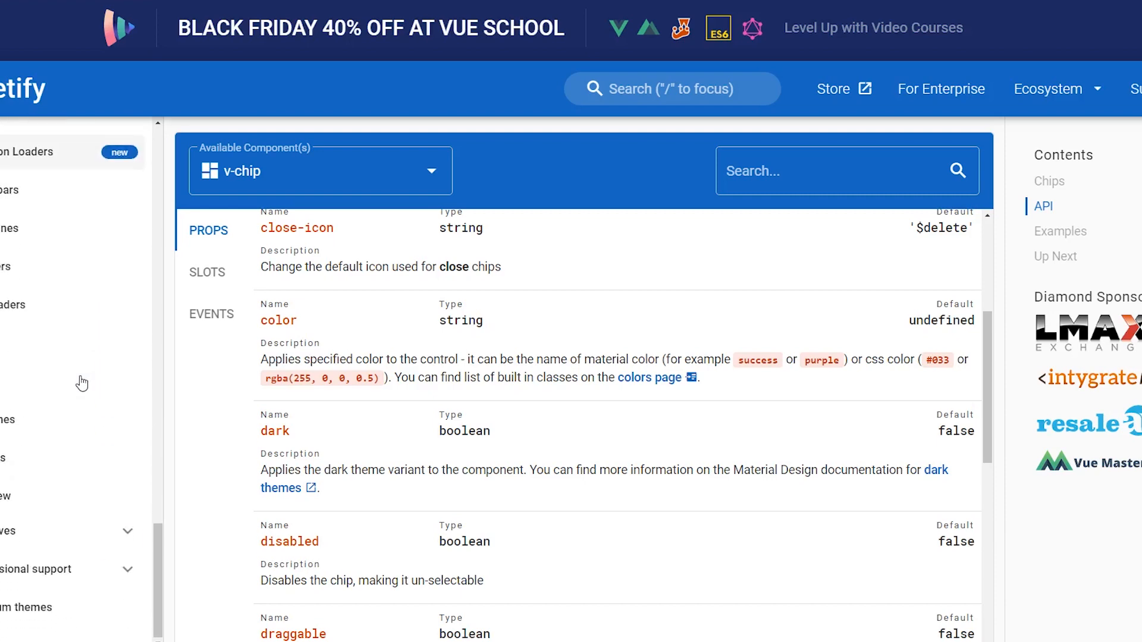
# Scroll the Vuetify Chips page to the v-chip API props (color, dark, disabled)
pyautogui.scroll(-3)
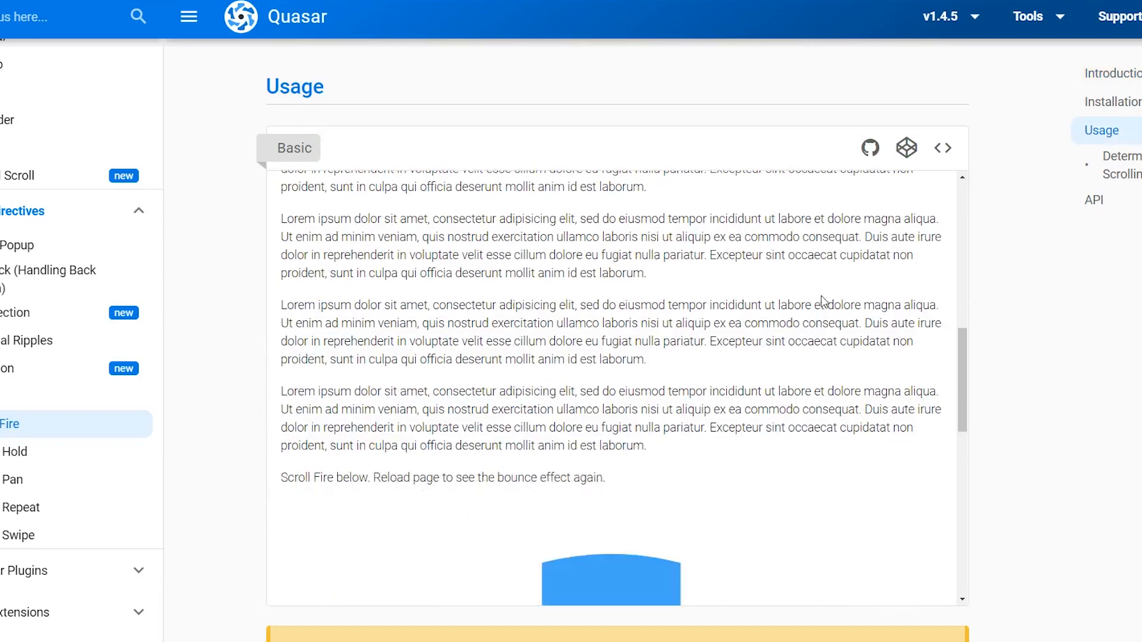
# Scroll Quasar's Scroll Fire basic demo to the bouncing element
pyautogui.scroll(-3)
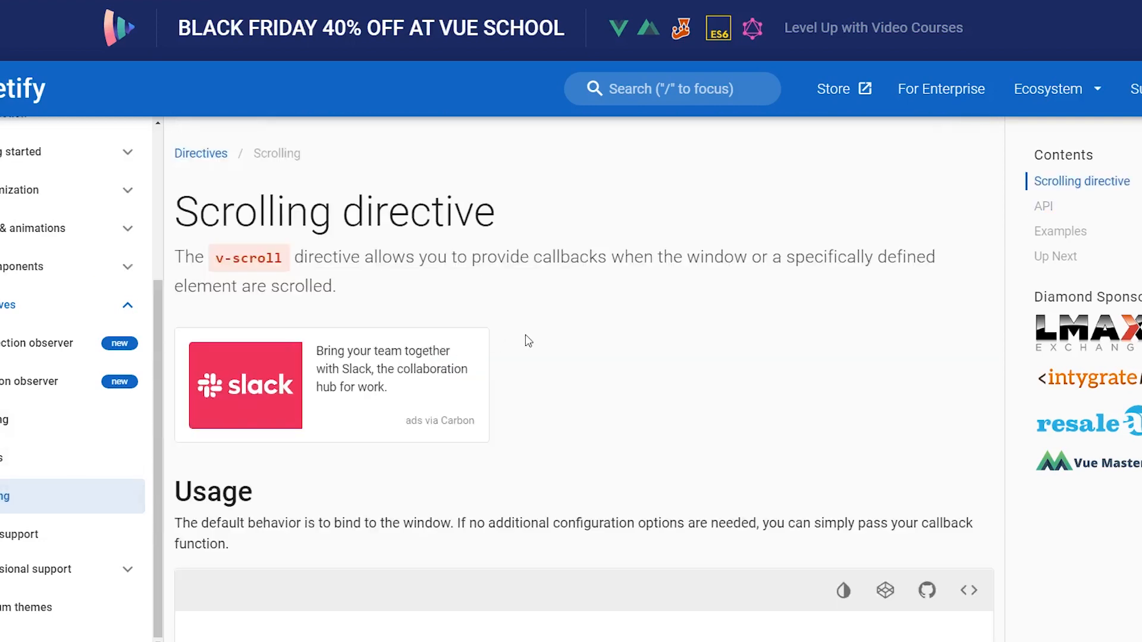
# Scroll Vuetify's Scrolling directive page through the v-scroll description and usage
pyautogui.scroll(-3)
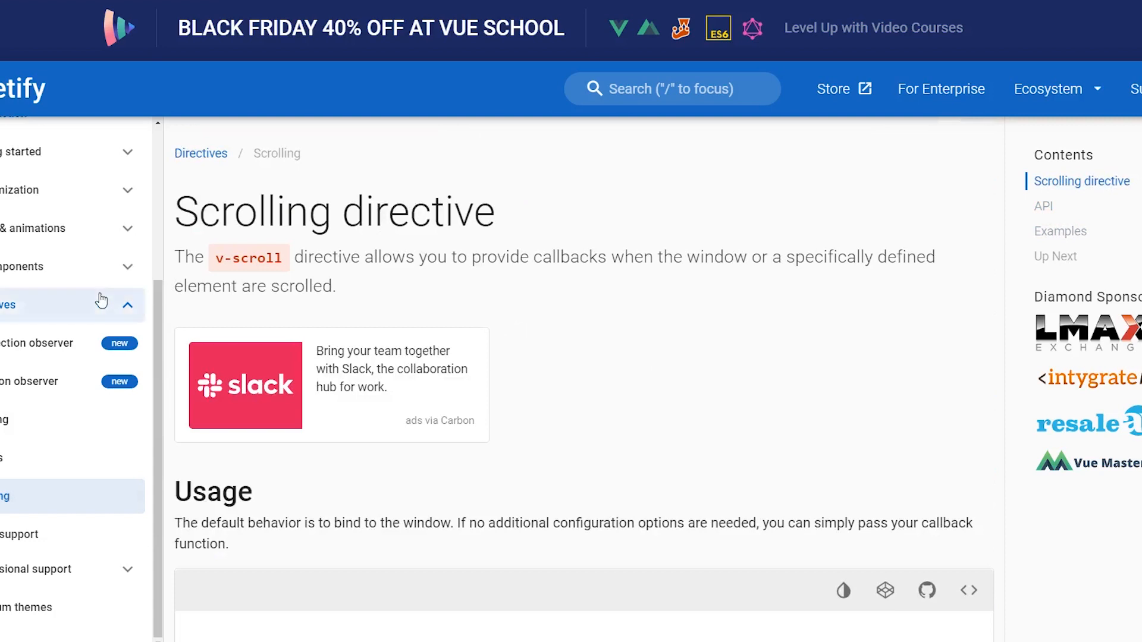
pyautogui.moveTo(154, 255)
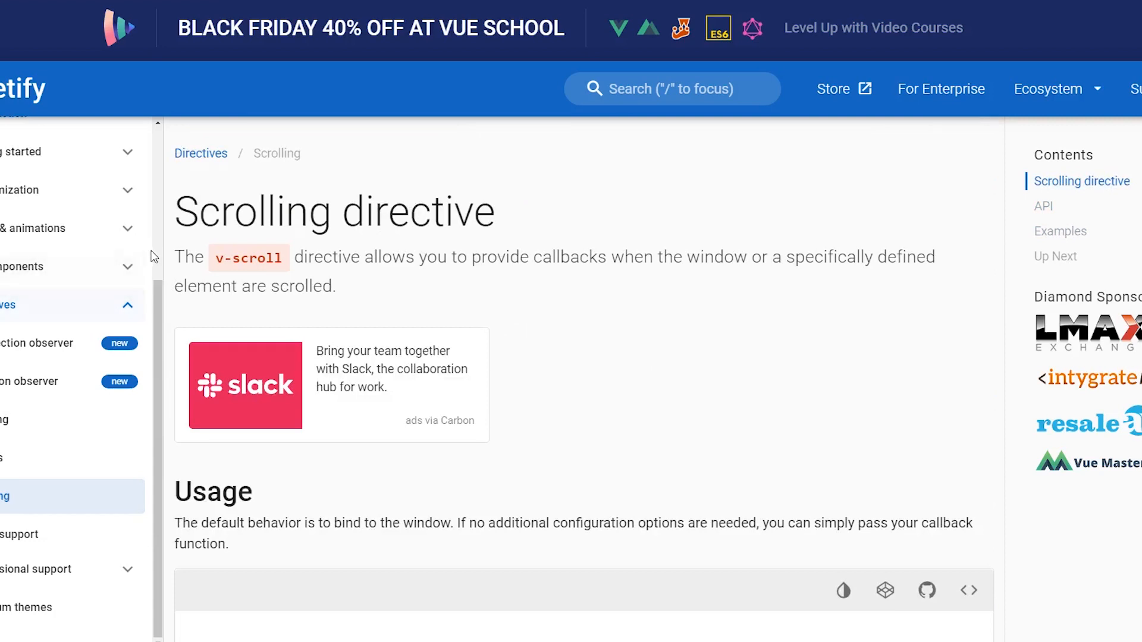
pyautogui.moveTo(219, 249)
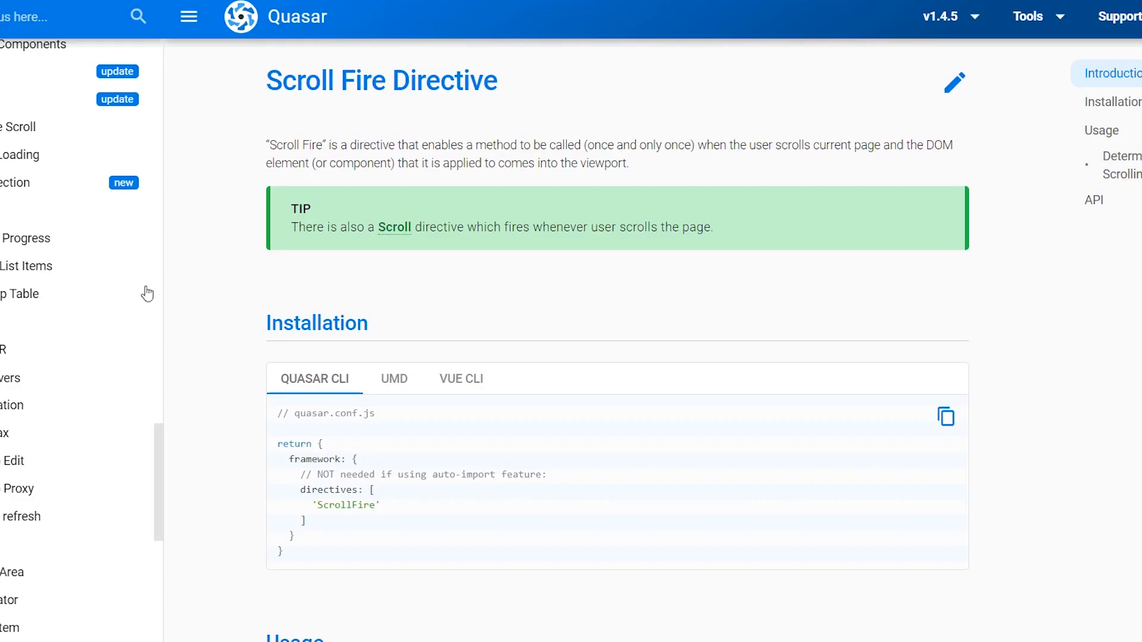
# Collapse the Layout and Grid group in the Quasar docs outline
pyautogui.click(31, 261)
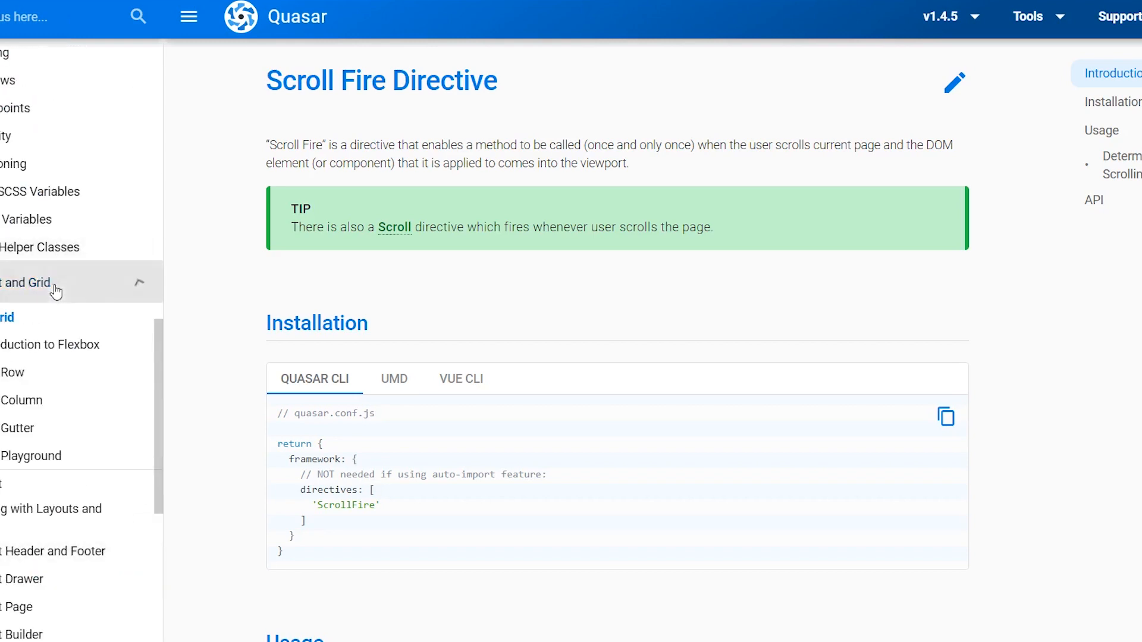
pyautogui.scroll(-3)
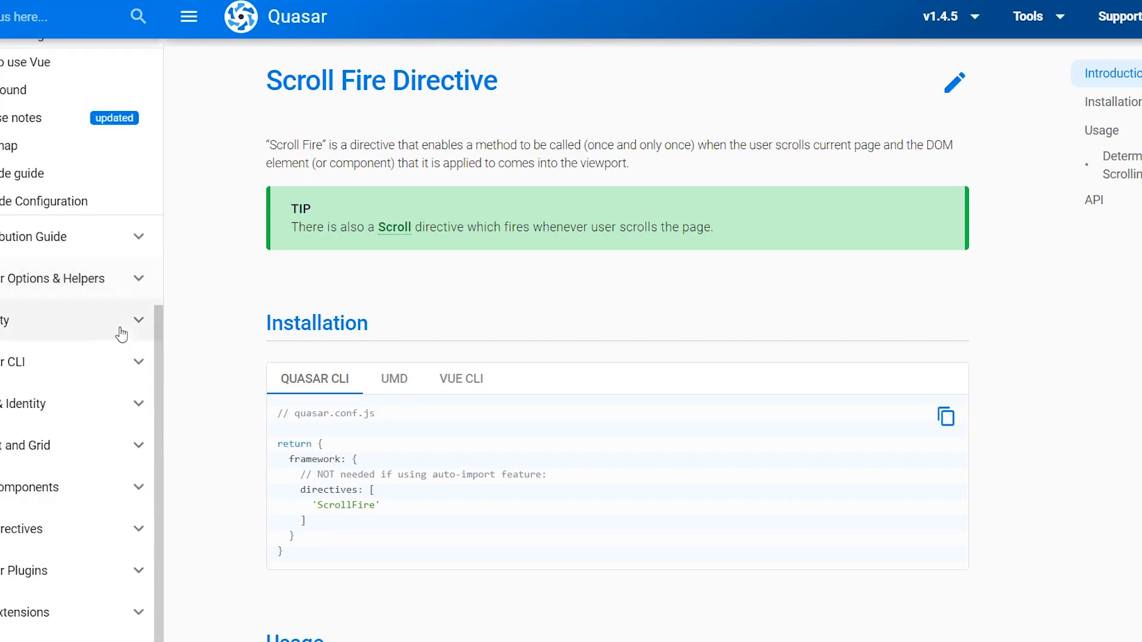
pyautogui.moveTo(58, 372)
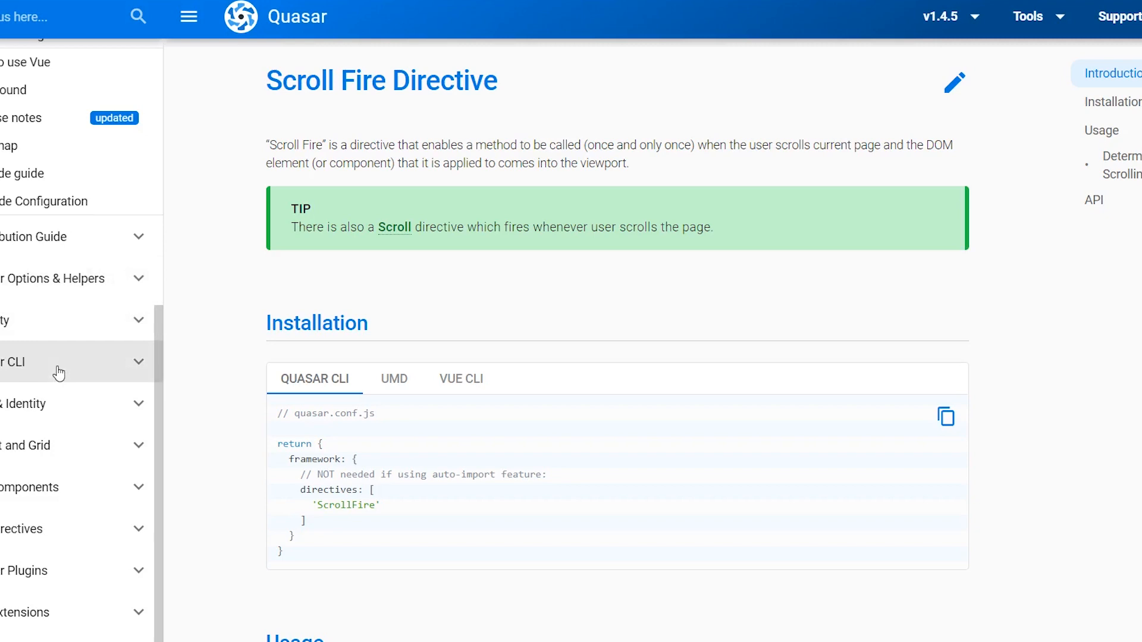
pyautogui.moveTo(57, 354)
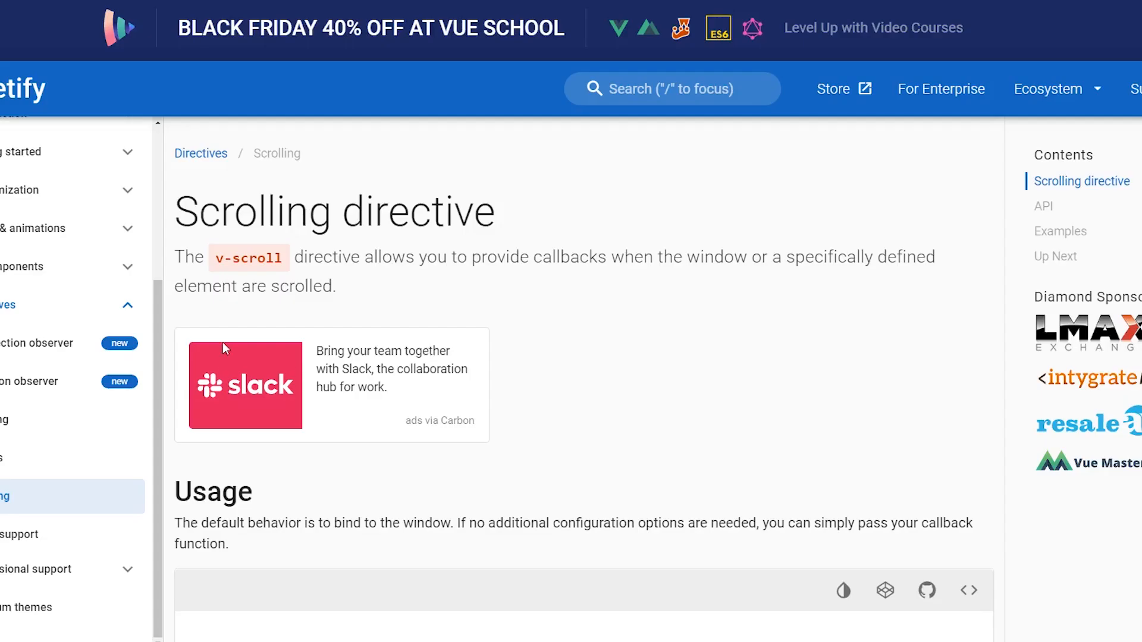
pyautogui.scroll(-3)
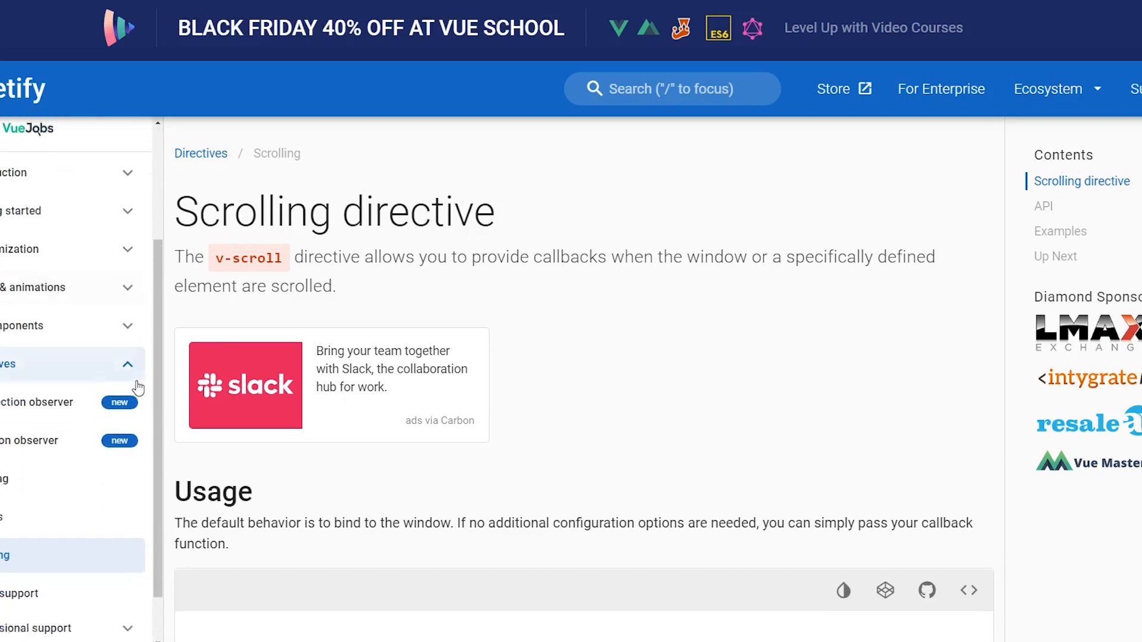
pyautogui.scroll(-3)
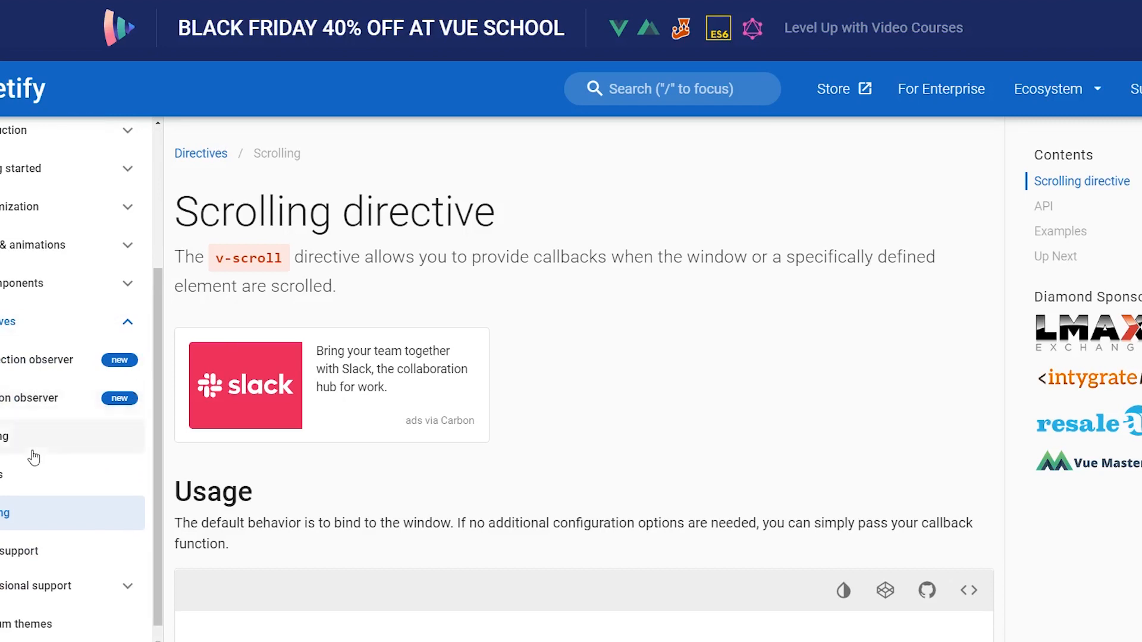
pyautogui.scroll(-3)
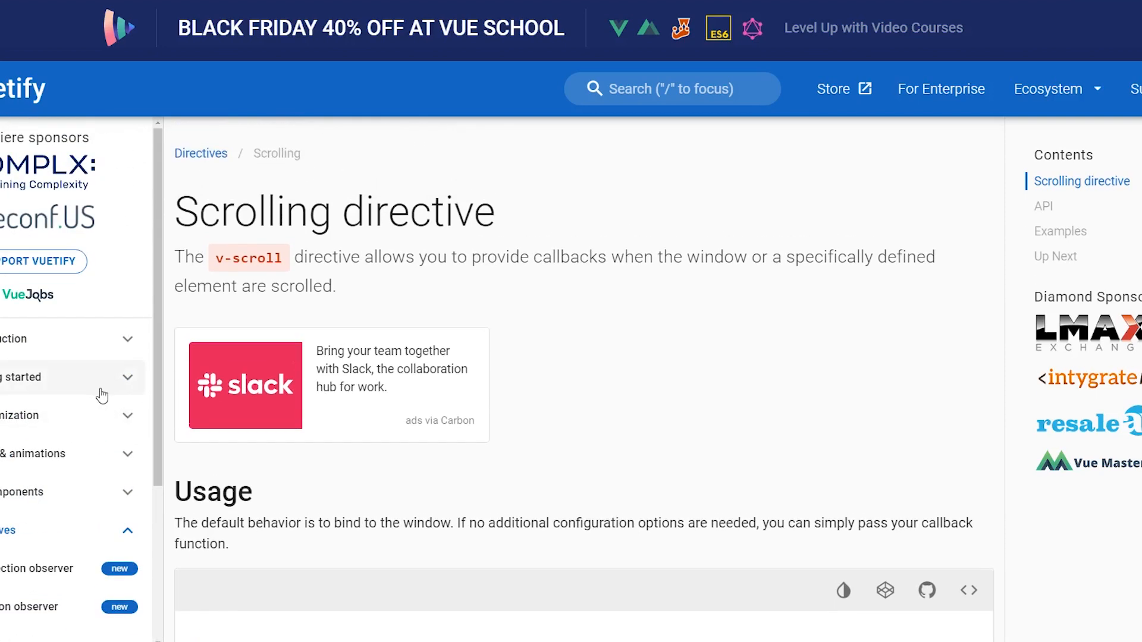
pyautogui.moveTo(501, 414)
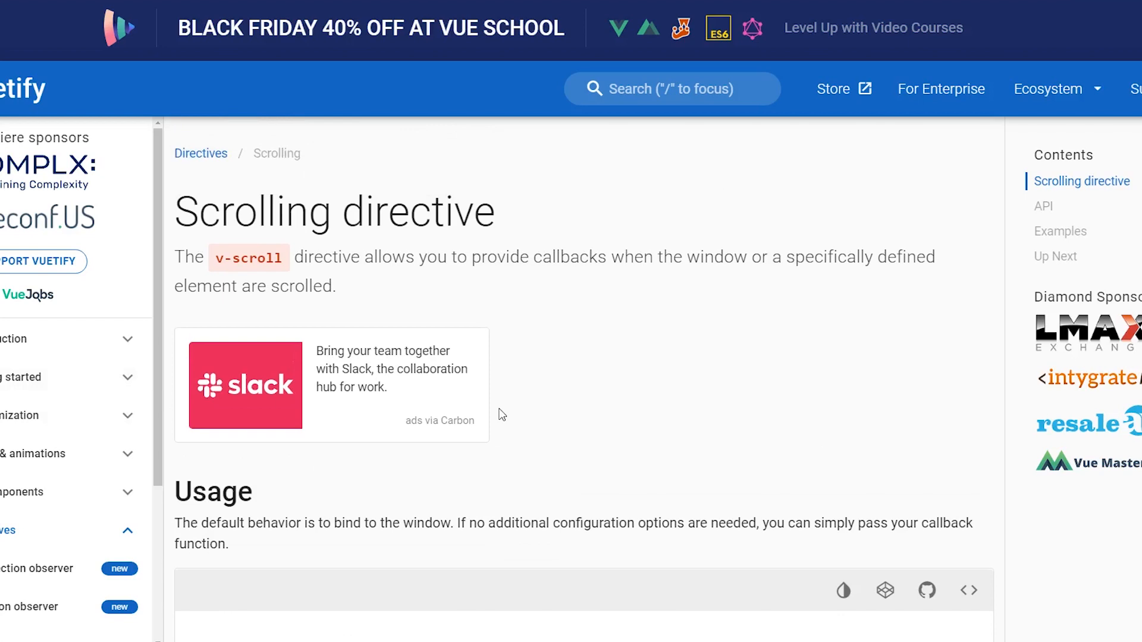